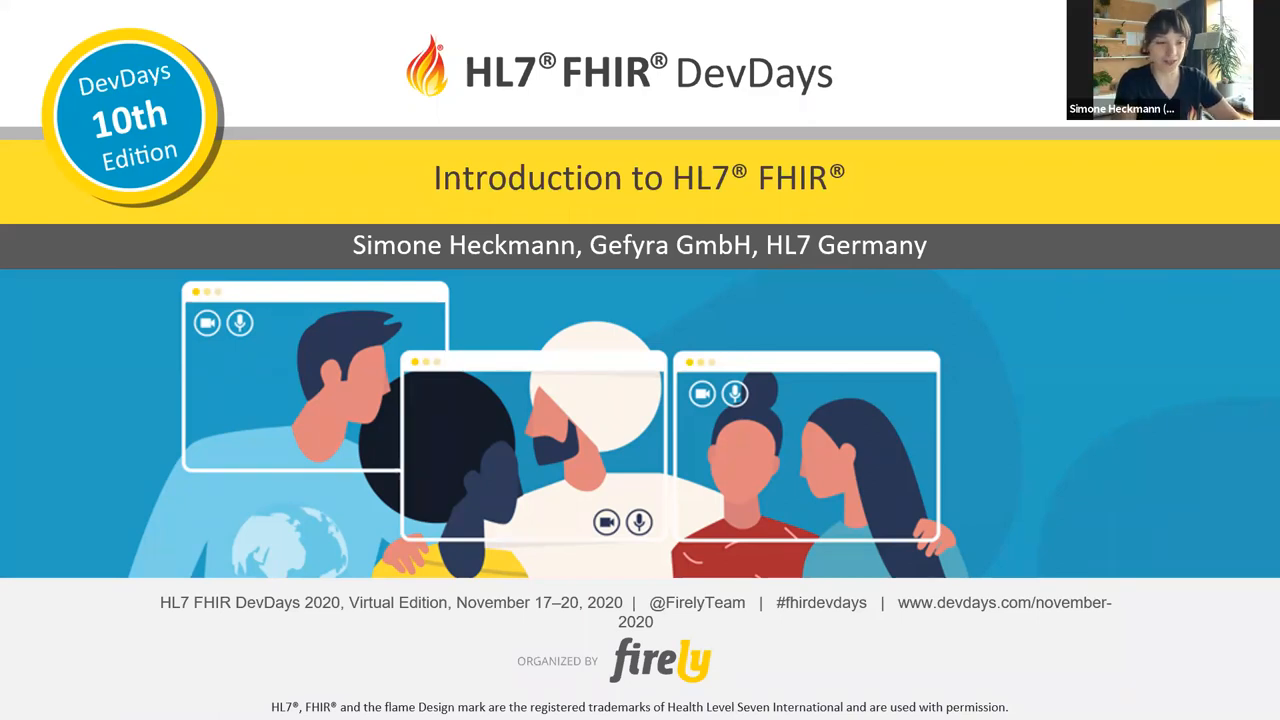
pyautogui.moveTo(808, 340)
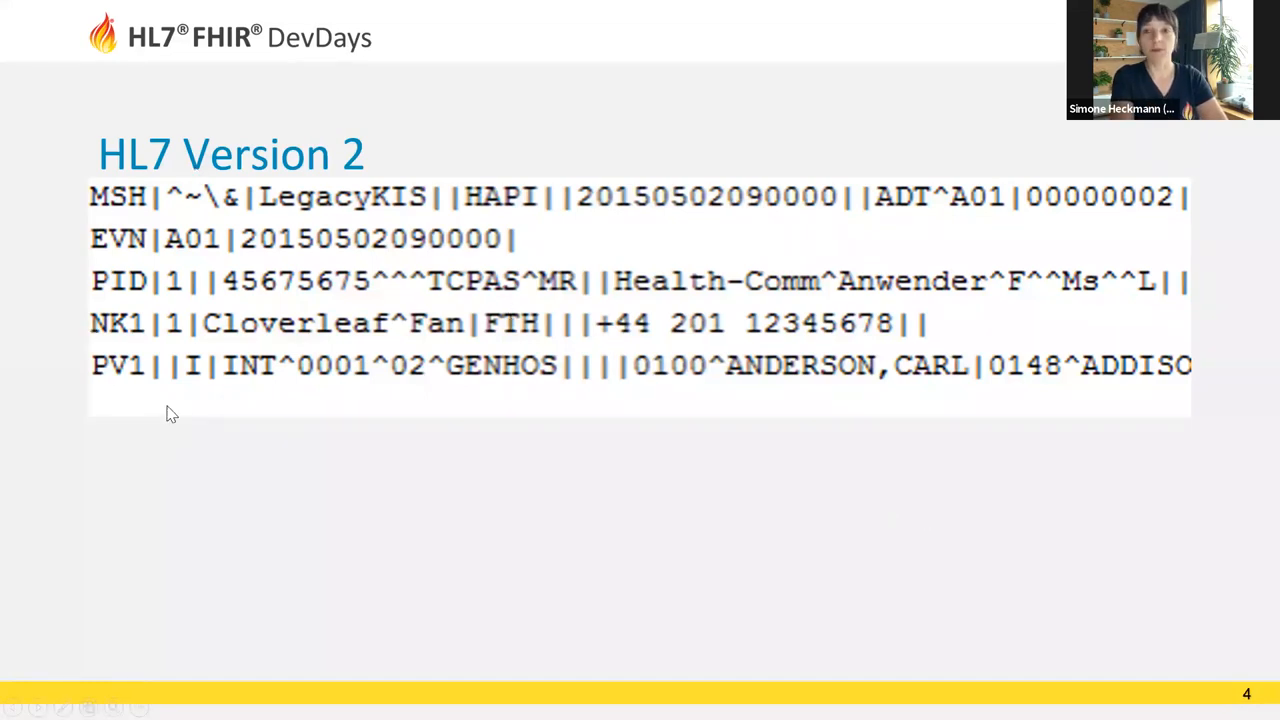
pyautogui.moveTo(130, 225)
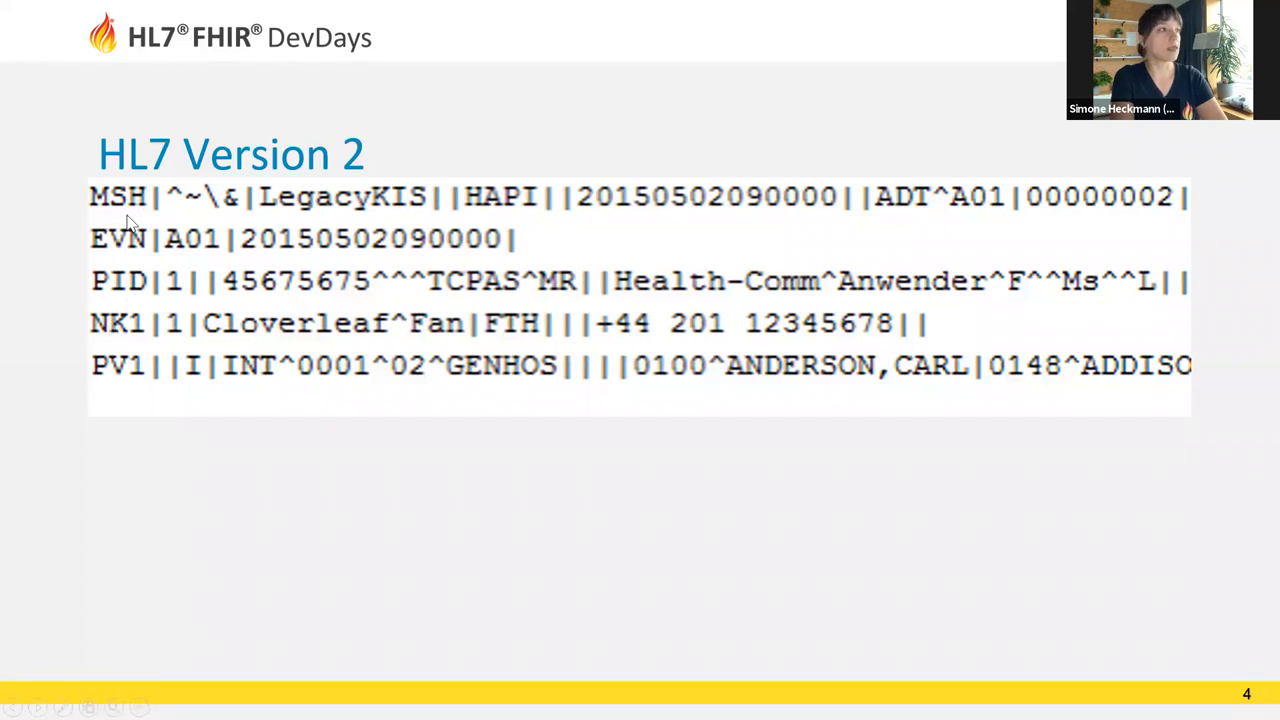
pyautogui.moveTo(113, 228)
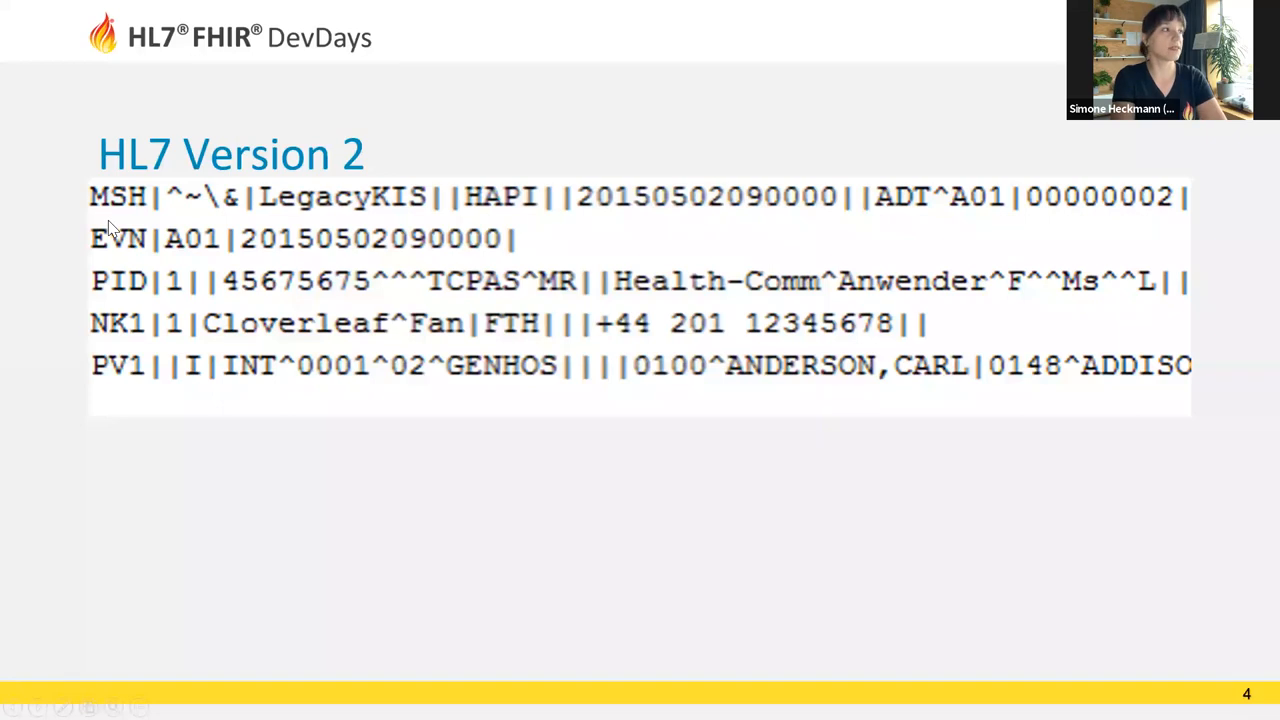
pyautogui.moveTo(145, 303)
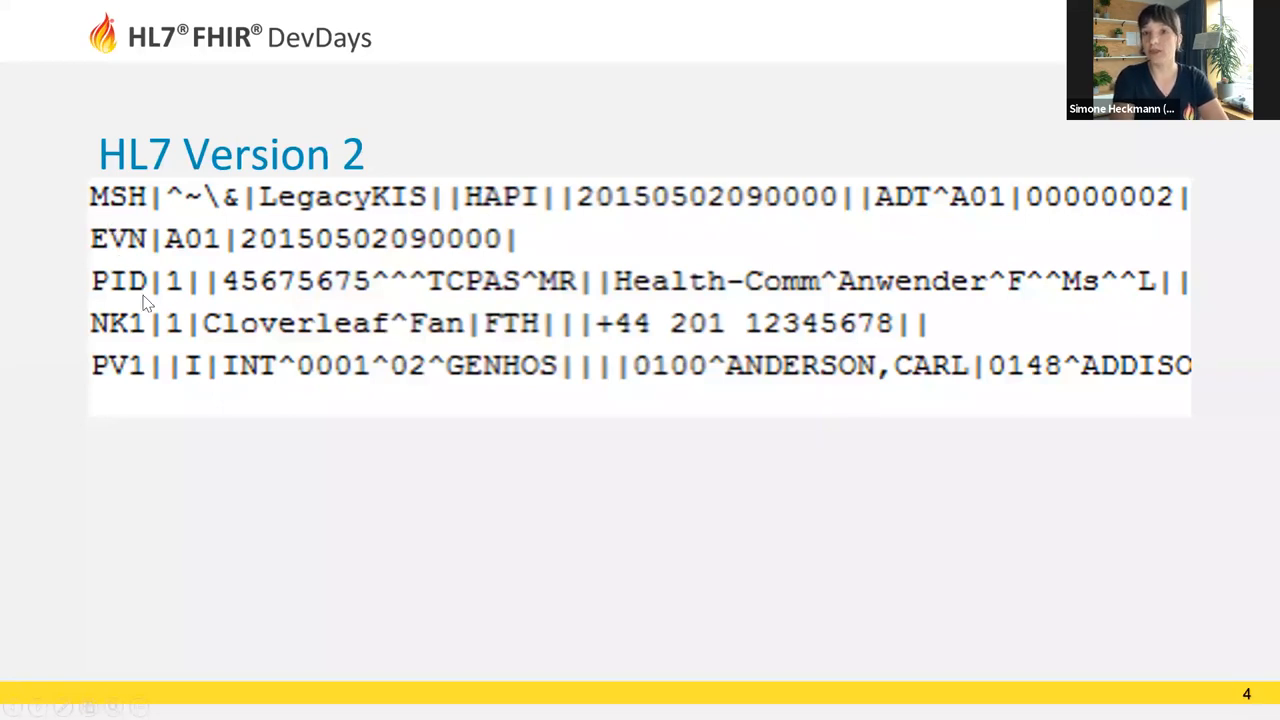
pyautogui.moveTo(62, 362)
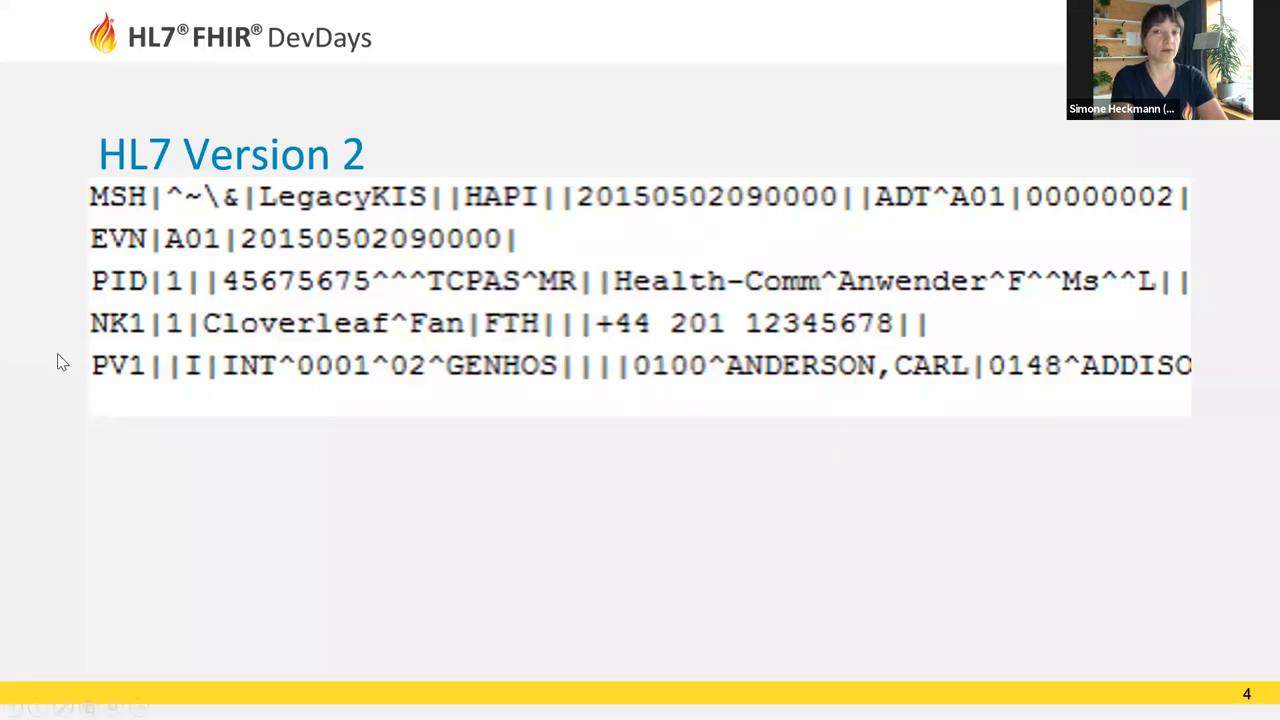
pyautogui.moveTo(100, 385)
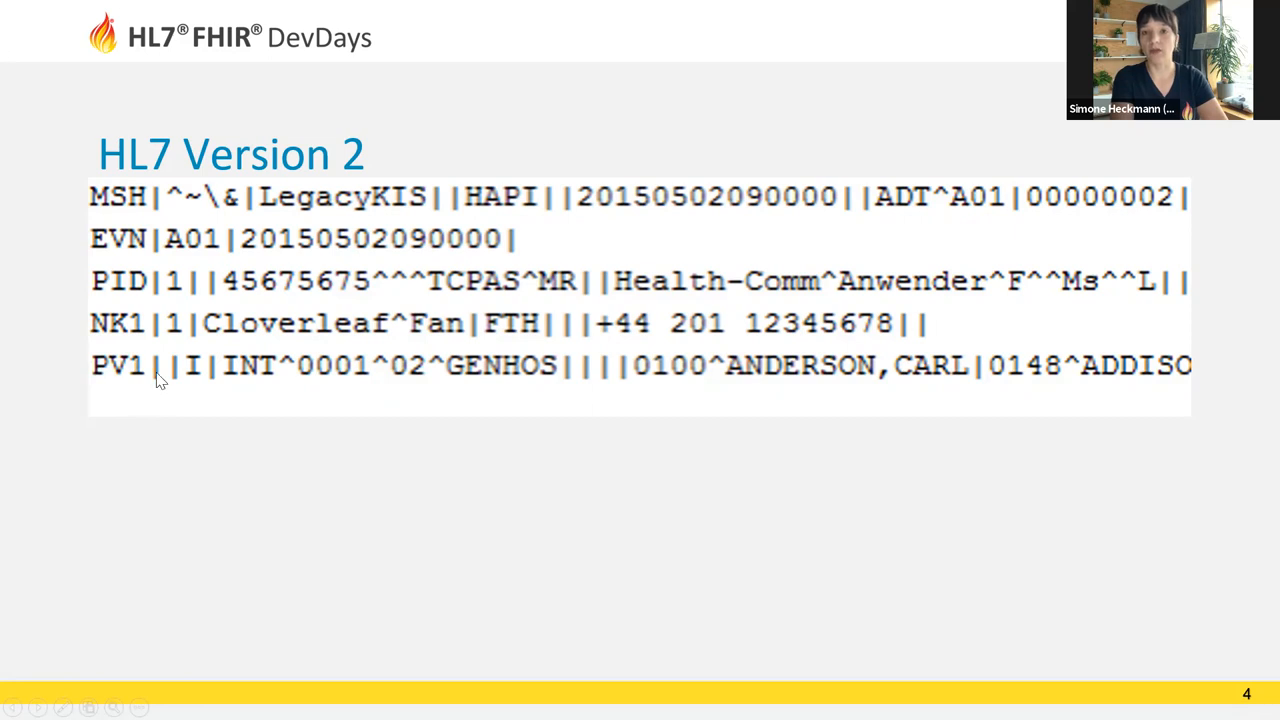
pyautogui.moveTo(130, 403)
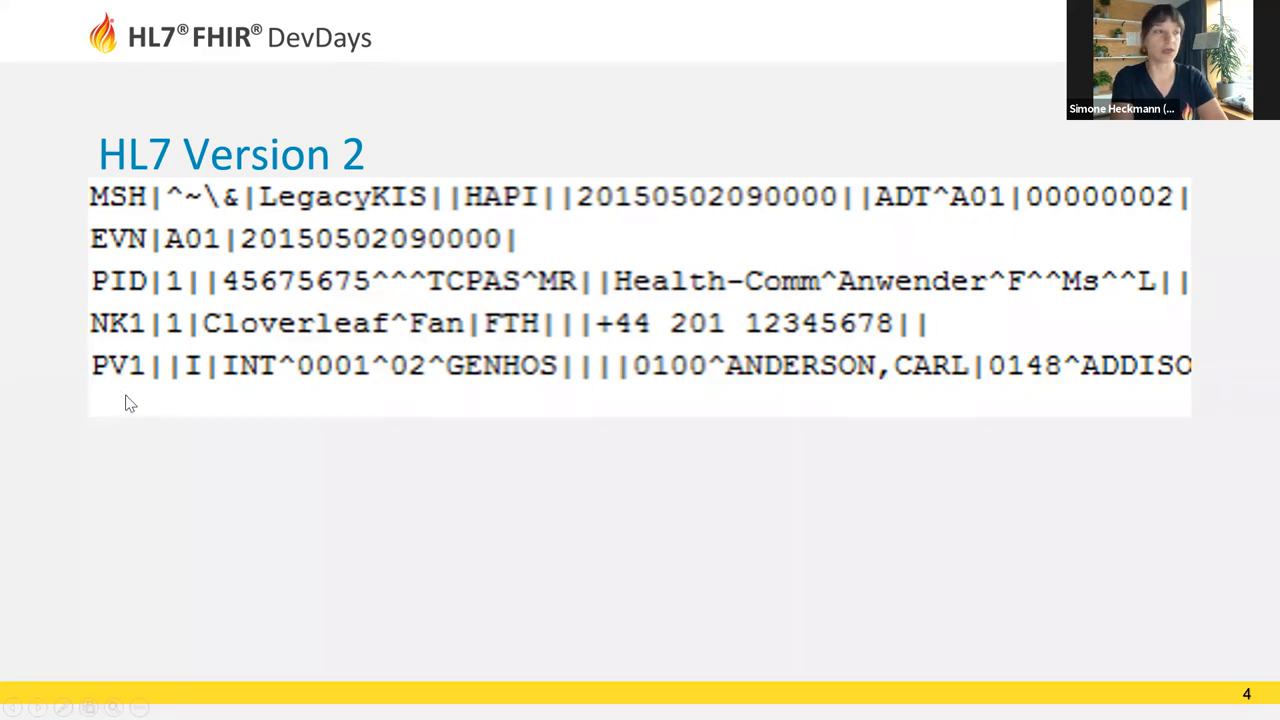
pyautogui.moveTo(310, 385)
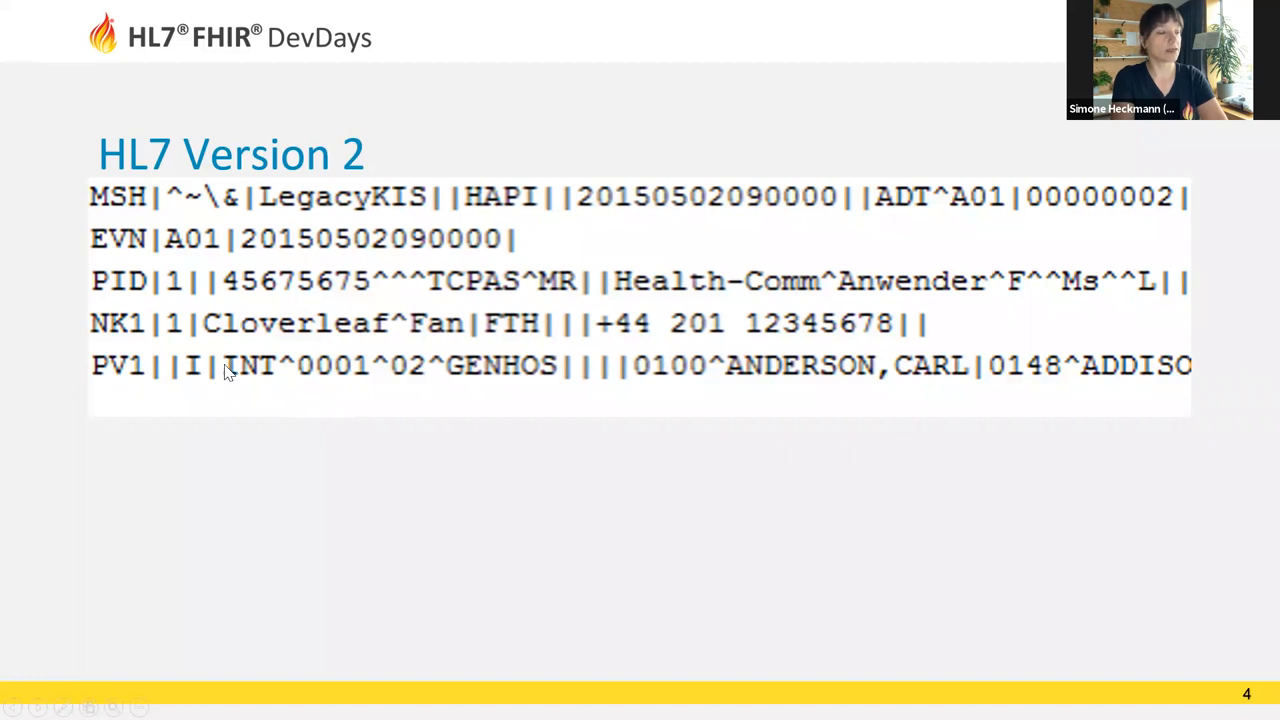
pyautogui.moveTo(558, 364)
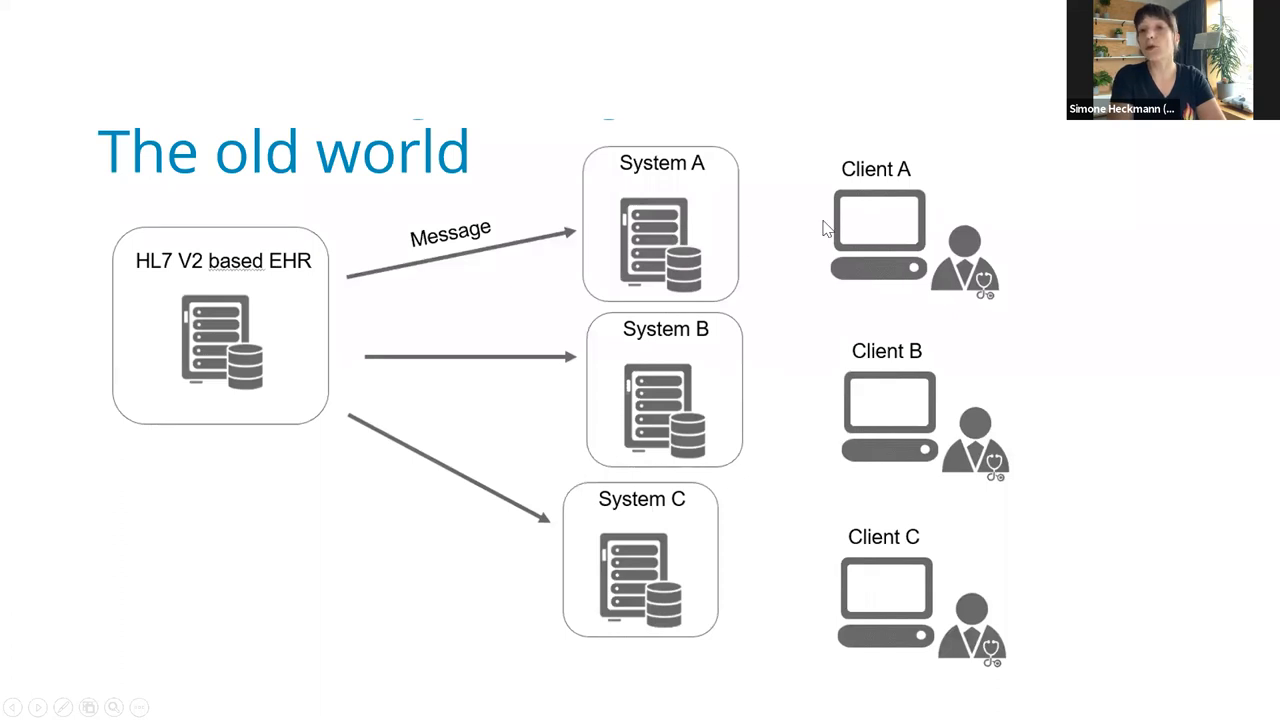
pyautogui.moveTo(912, 447)
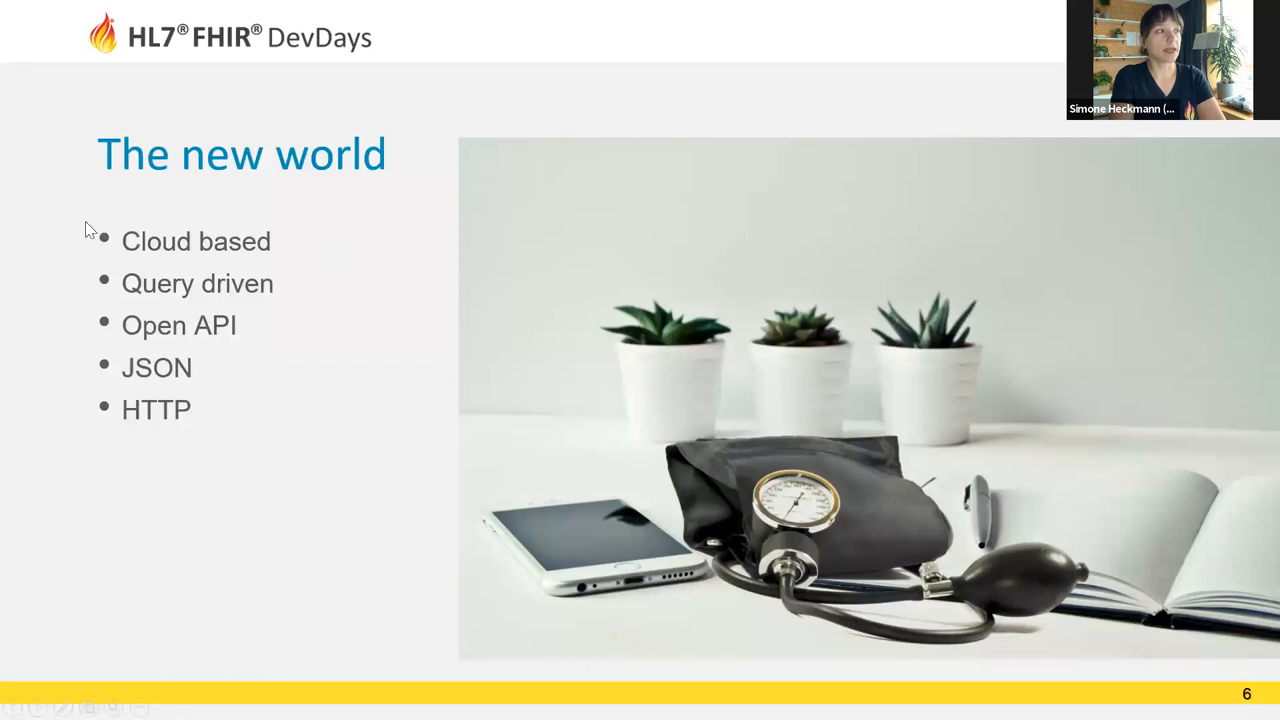
pyautogui.moveTo(293, 284)
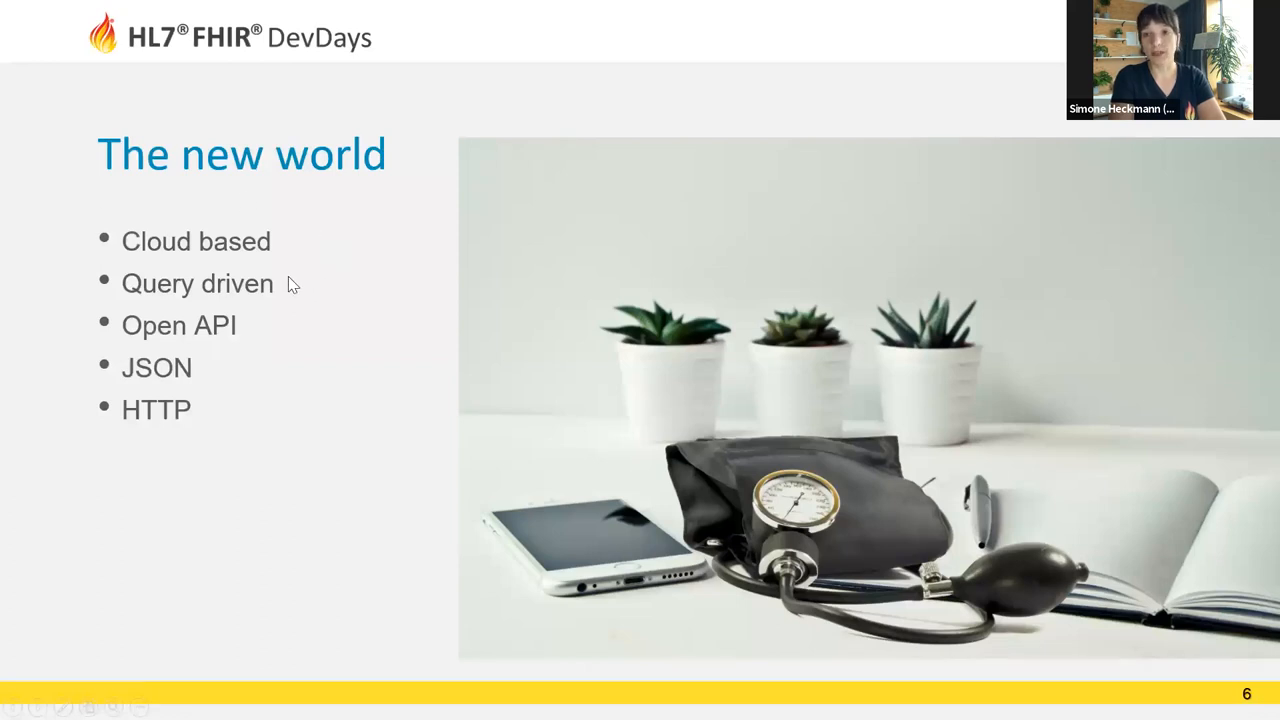
pyautogui.moveTo(297, 324)
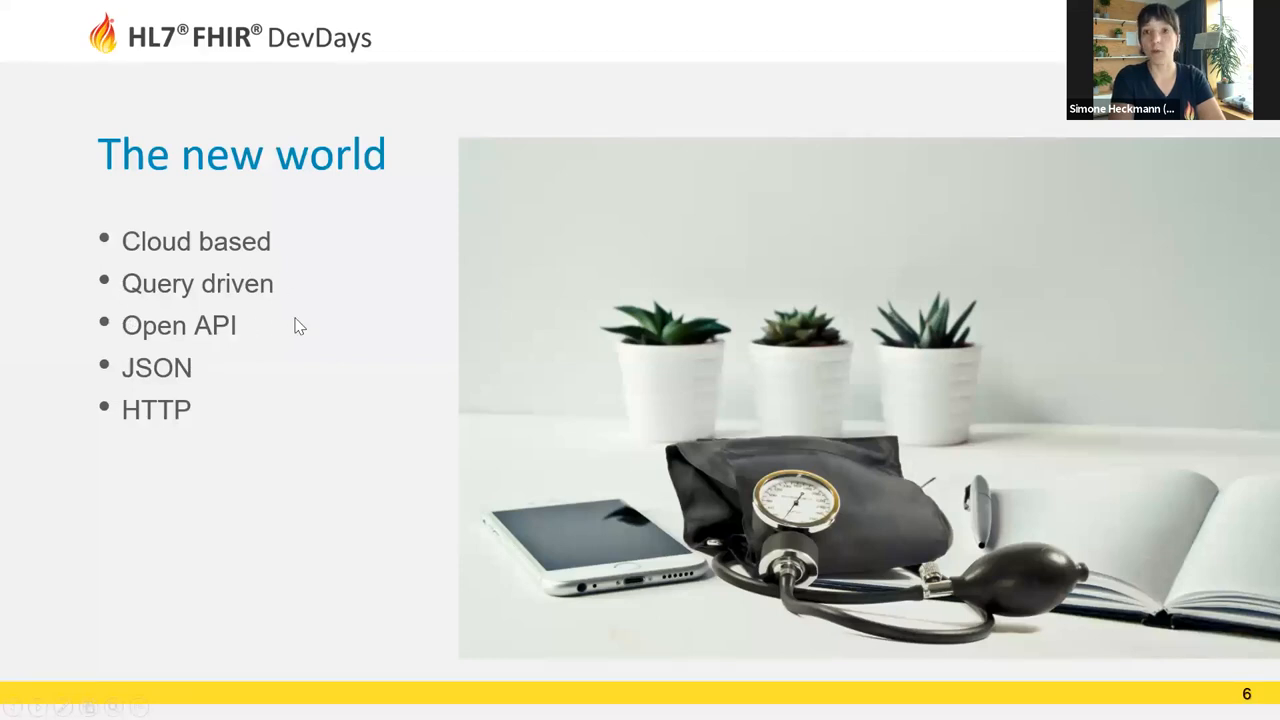
pyautogui.moveTo(137, 318)
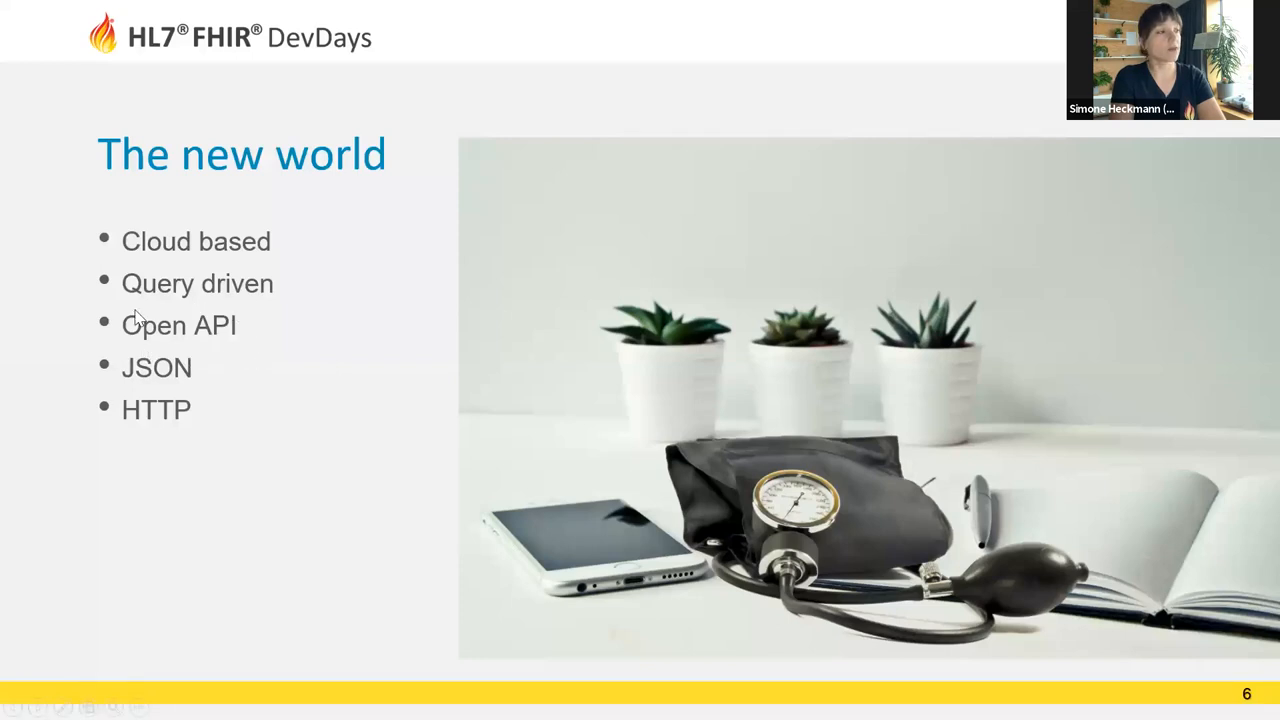
pyautogui.moveTo(175, 344)
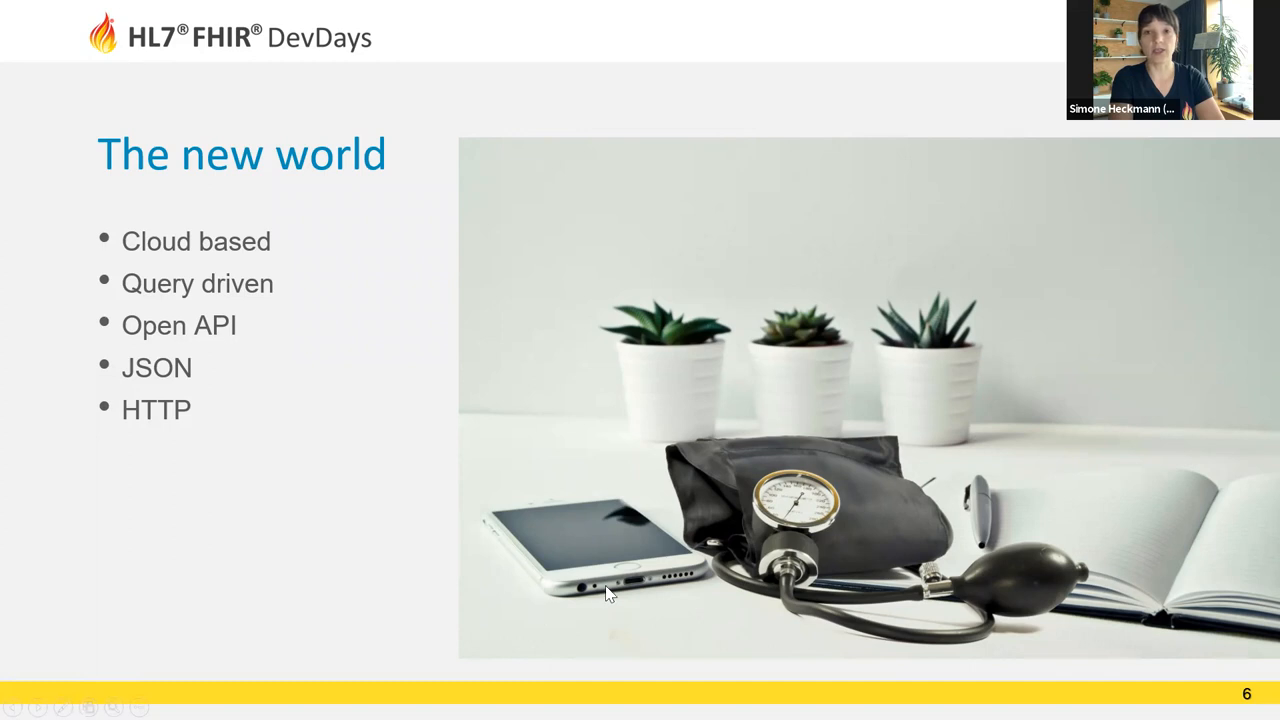
pyautogui.moveTo(225, 388)
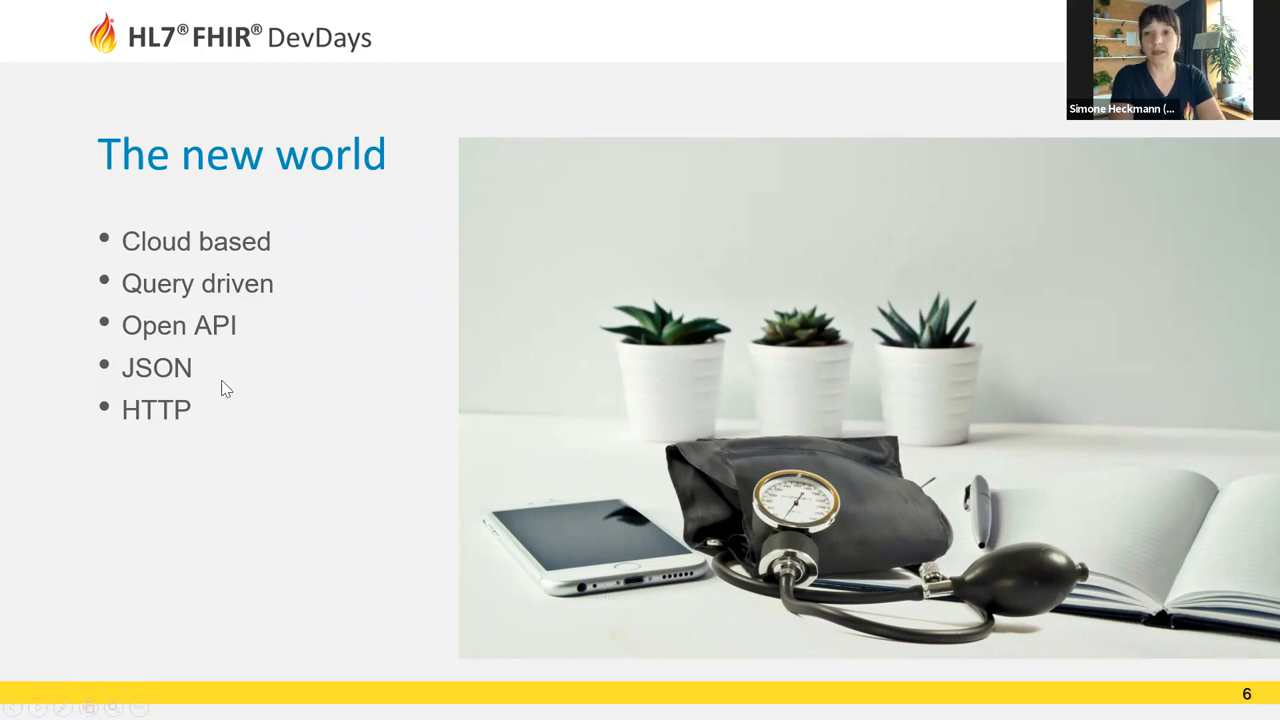
pyautogui.moveTo(224, 401)
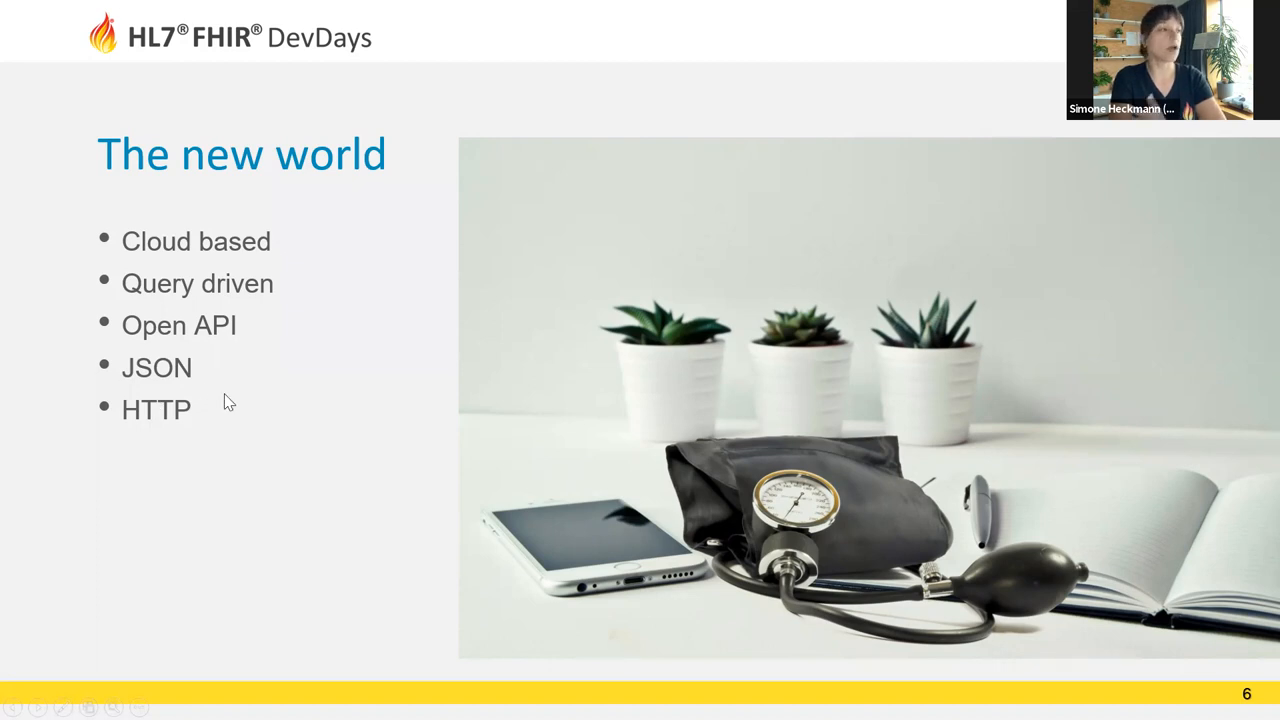
pyautogui.moveTo(246, 450)
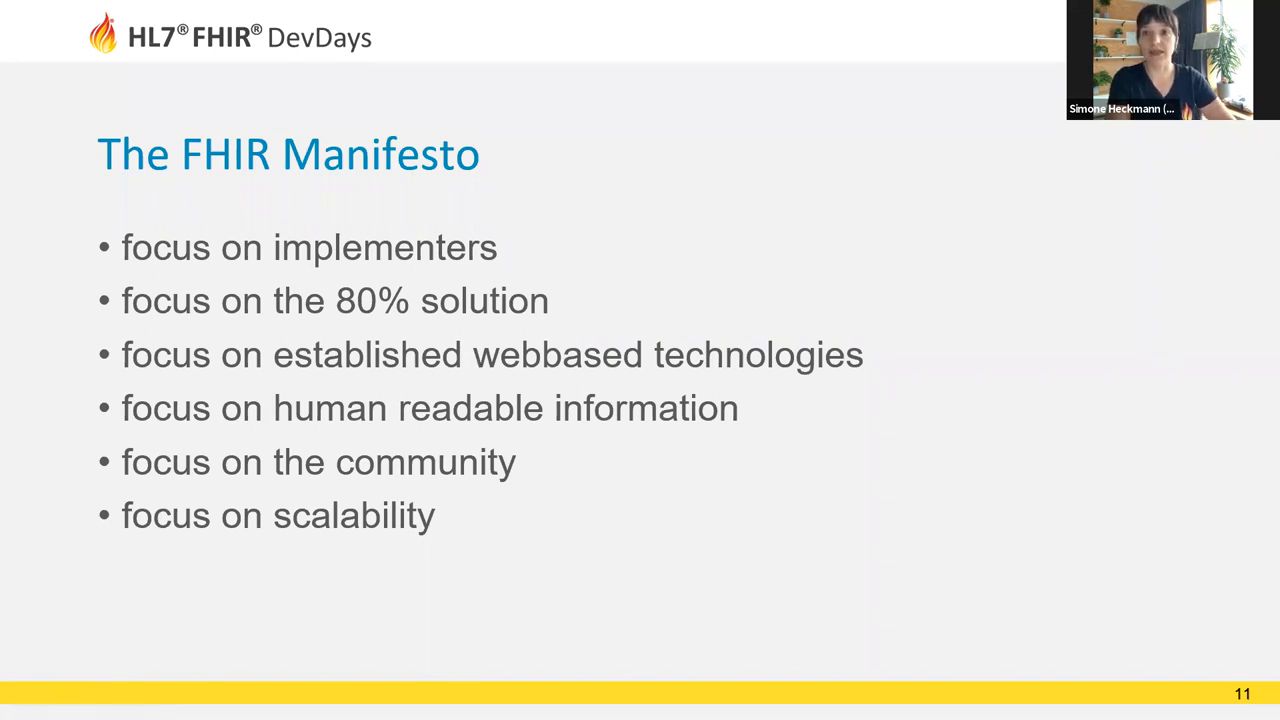
pyautogui.moveTo(762, 407)
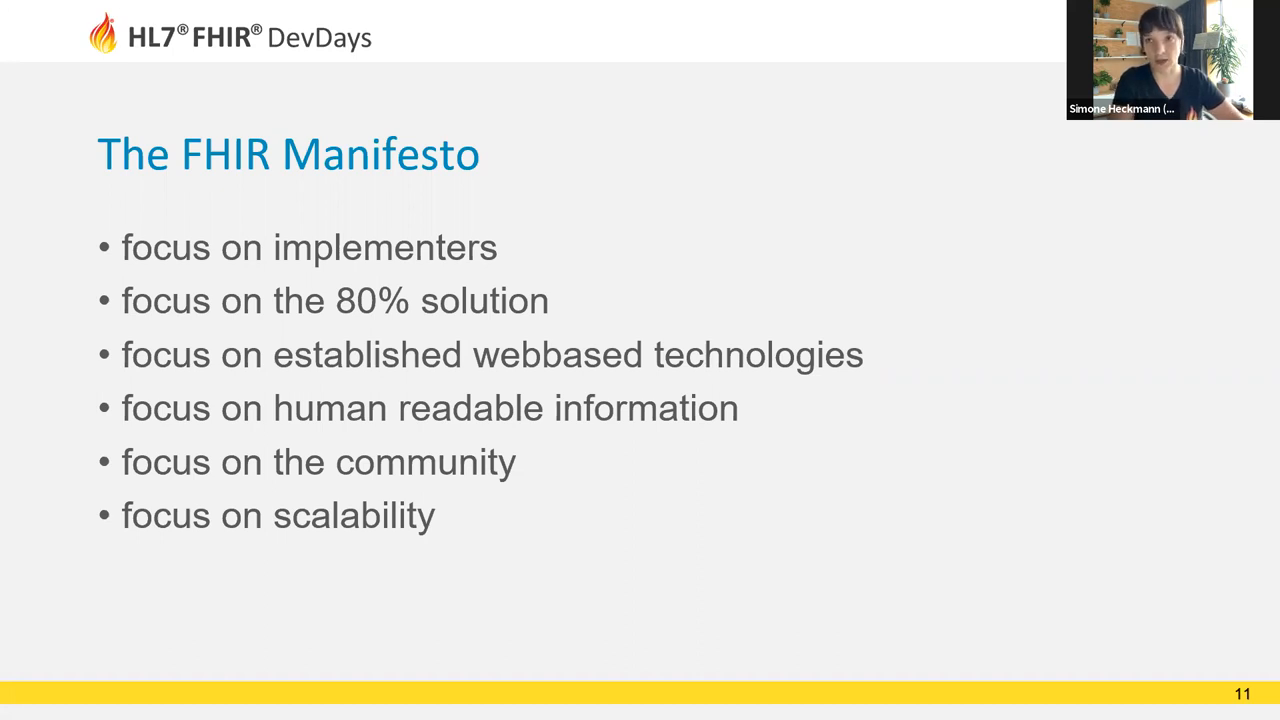
pyautogui.moveTo(670, 296)
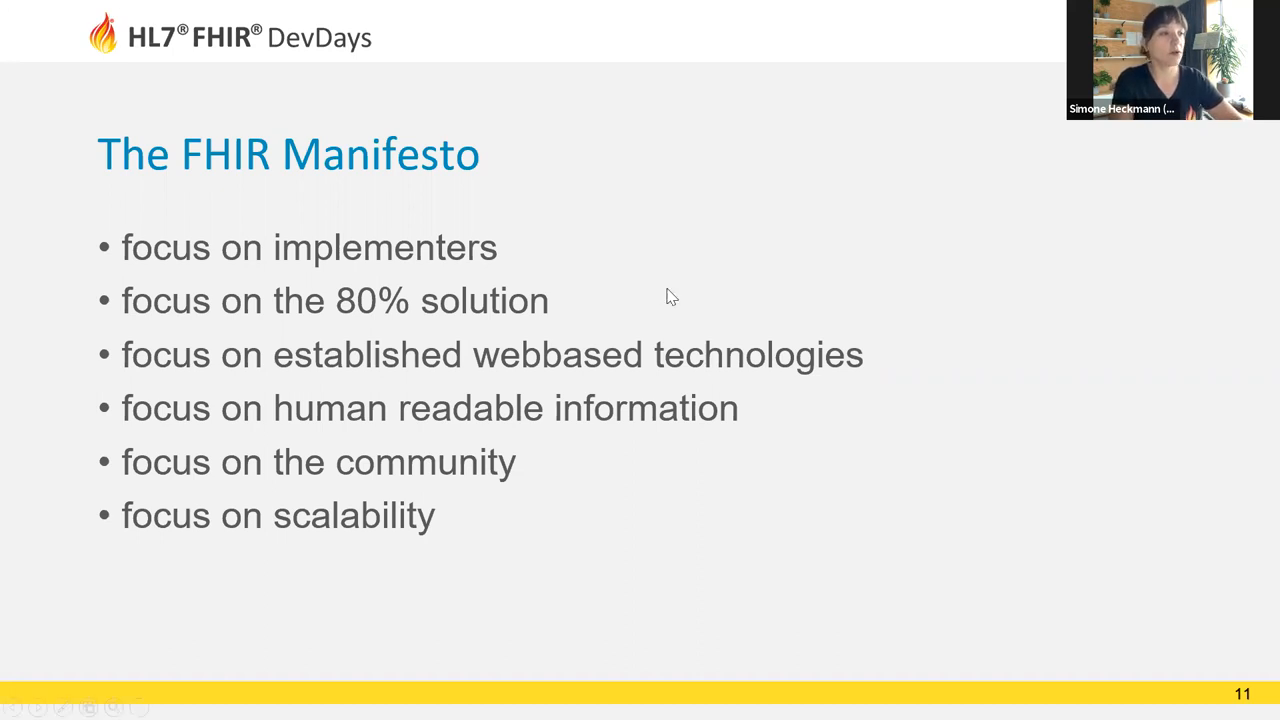
pyautogui.moveTo(531, 537)
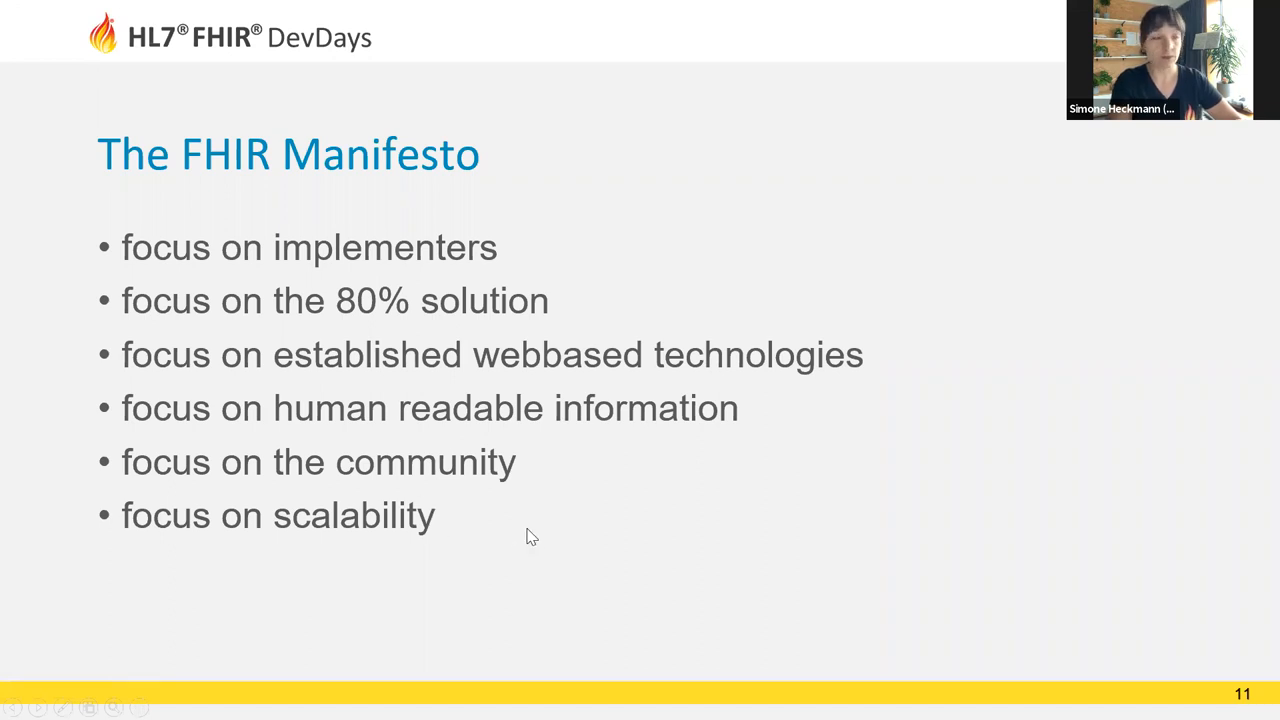
pyautogui.moveTo(470, 561)
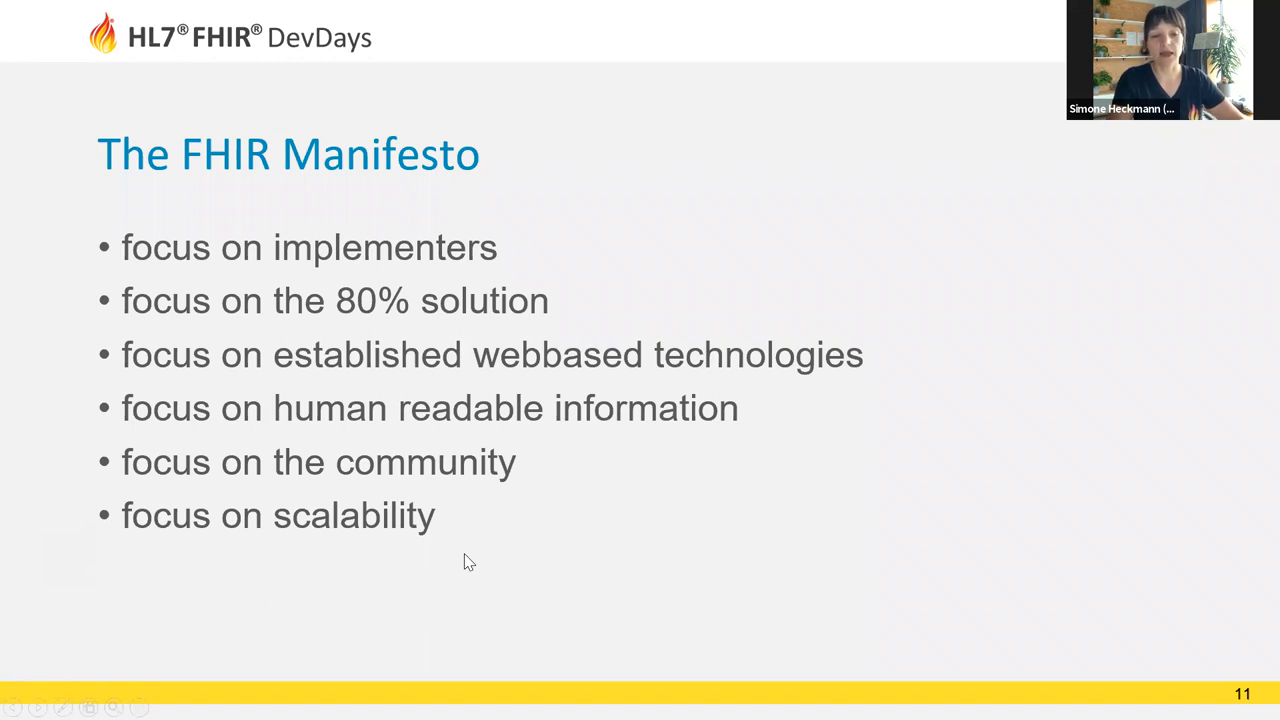
pyautogui.moveTo(585, 467)
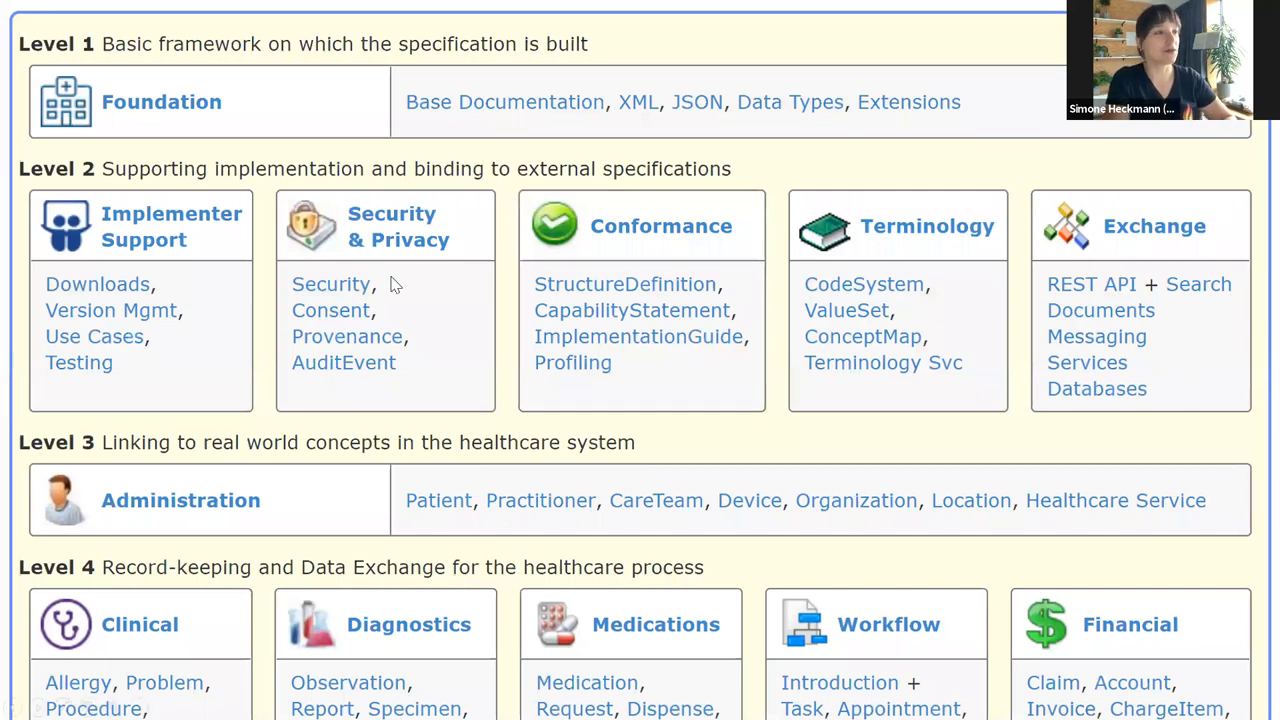
pyautogui.moveTo(276, 218)
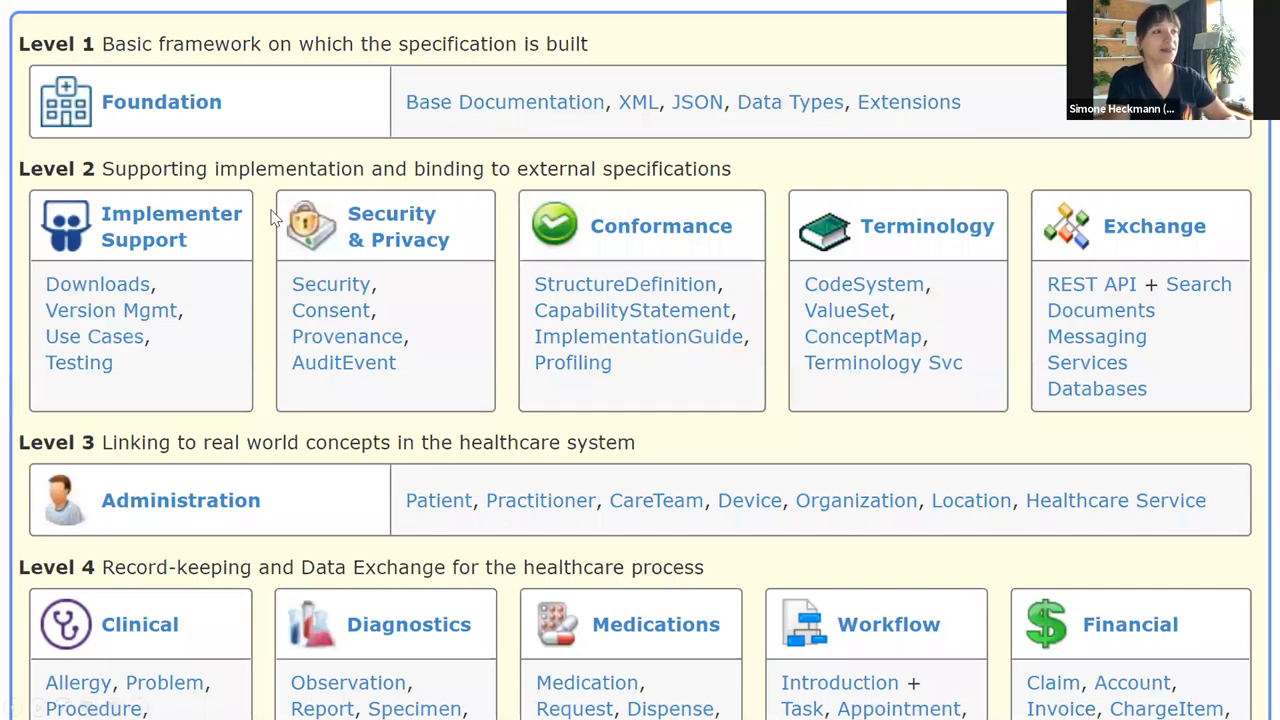
pyautogui.moveTo(743, 361)
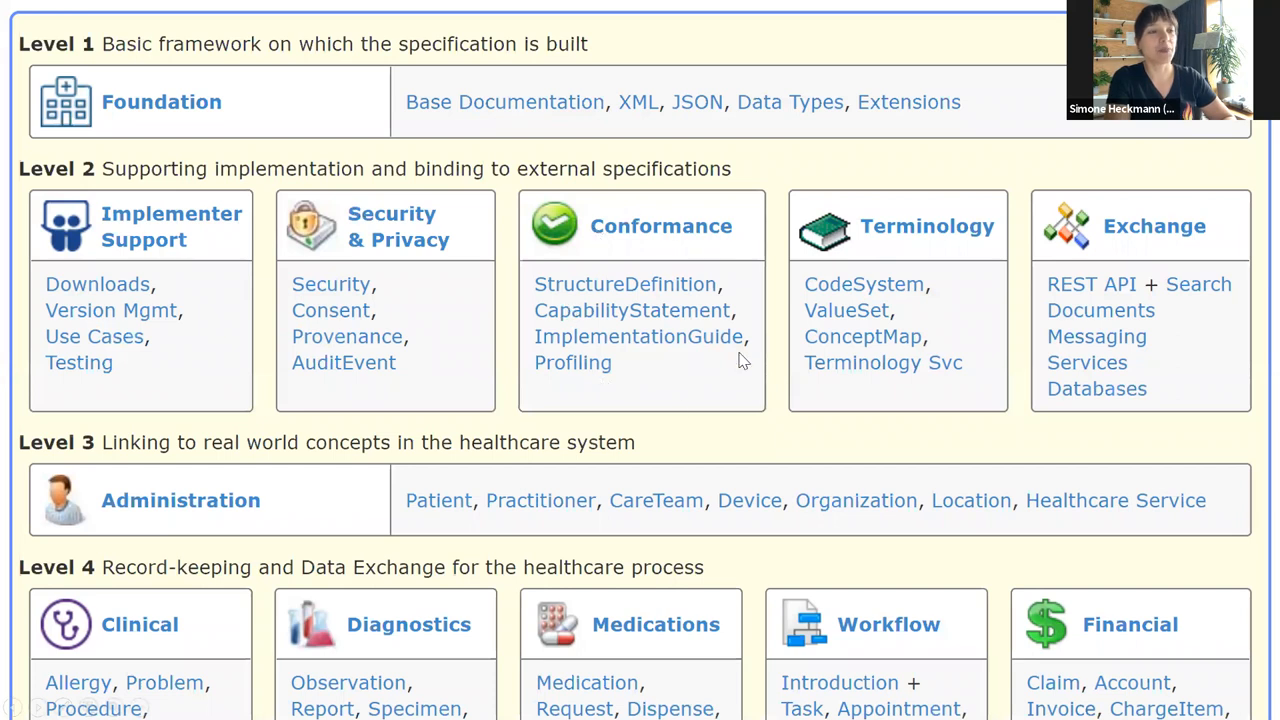
pyautogui.moveTo(993, 440)
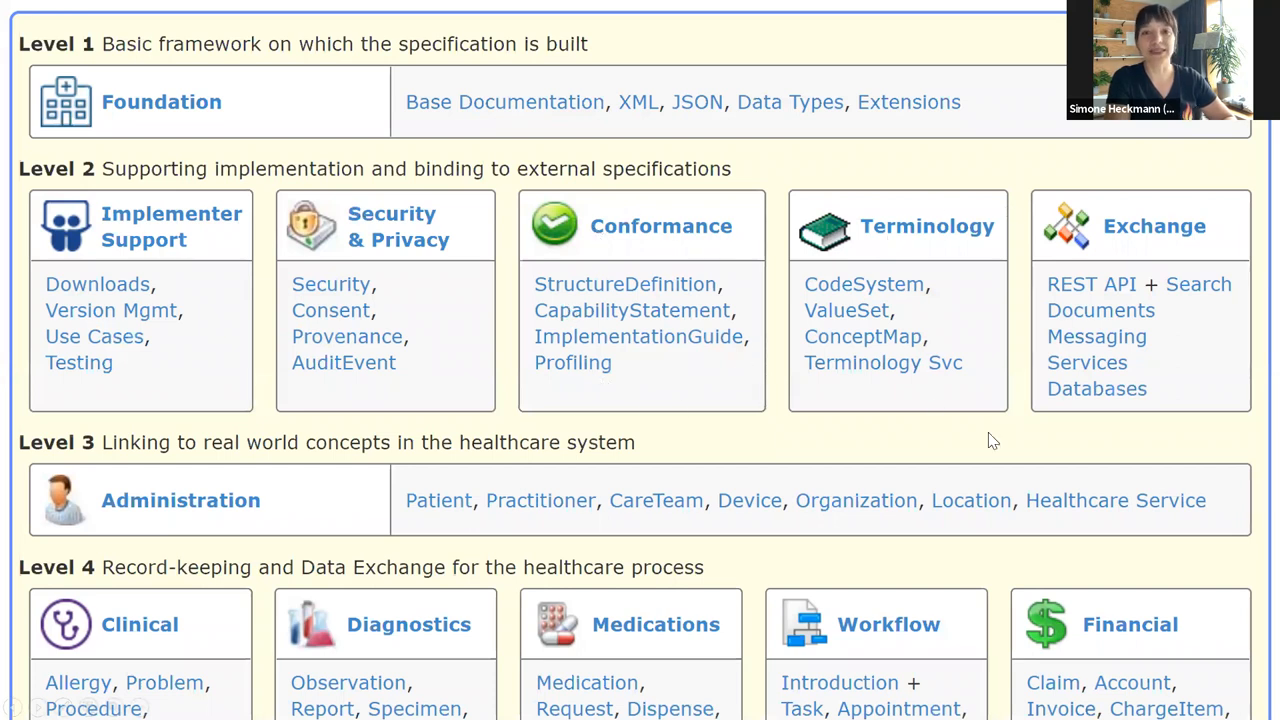
pyautogui.moveTo(458, 135)
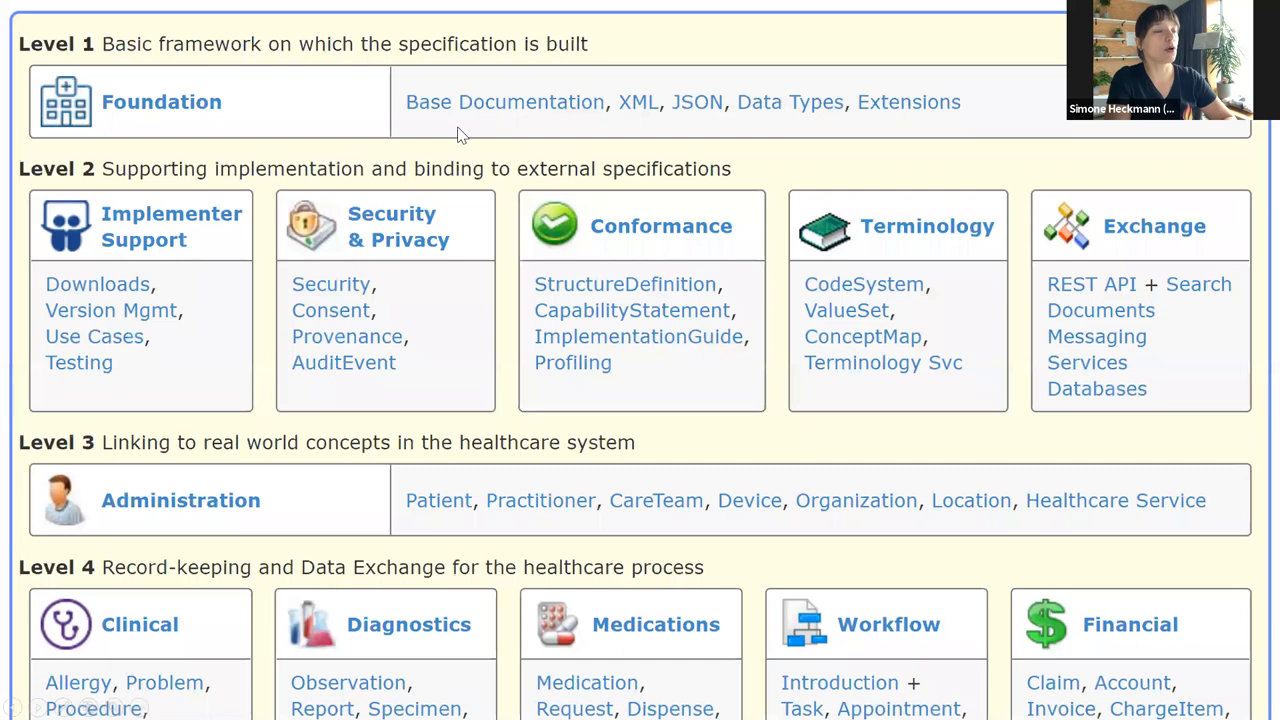
pyautogui.moveTo(481, 148)
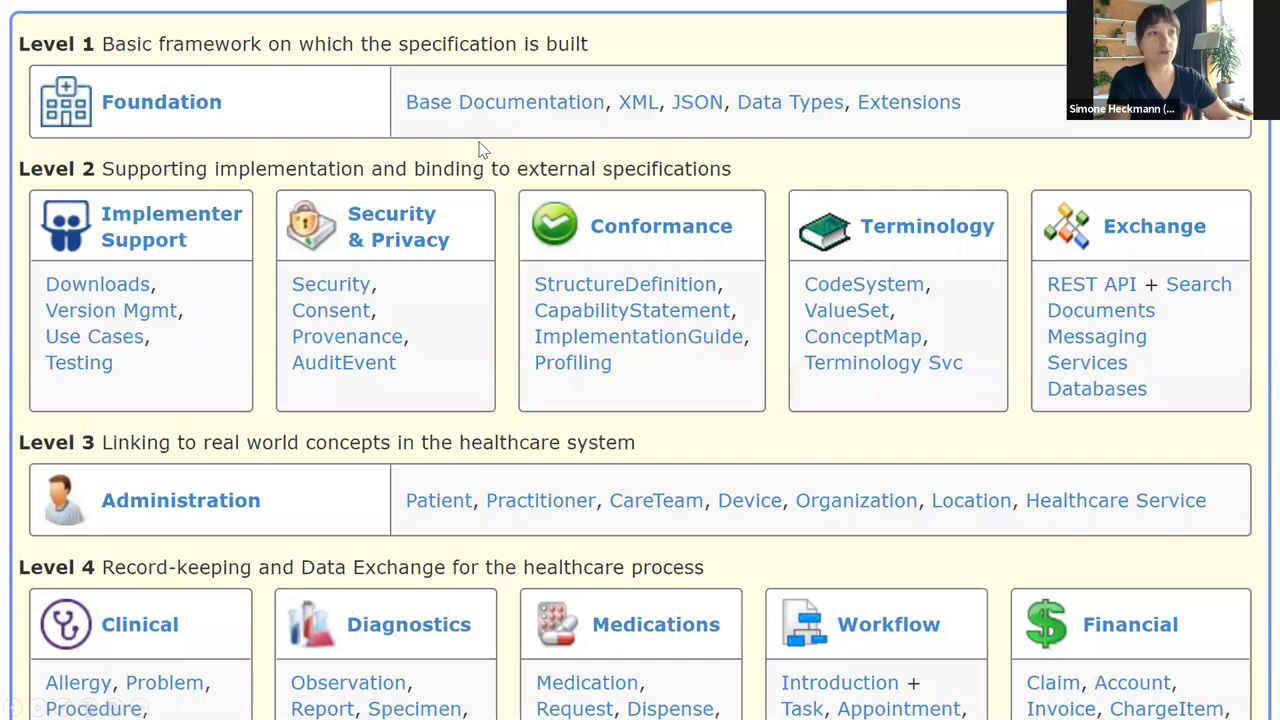
pyautogui.moveTo(903, 133)
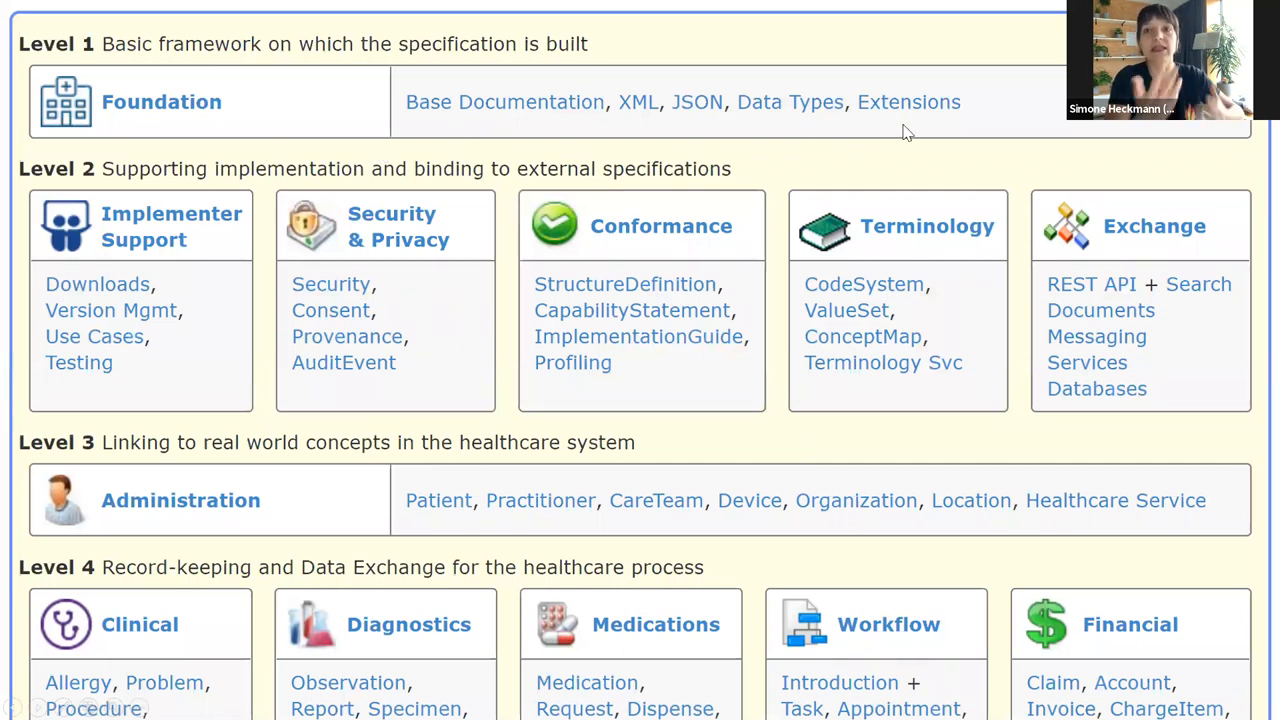
pyautogui.moveTo(470, 247)
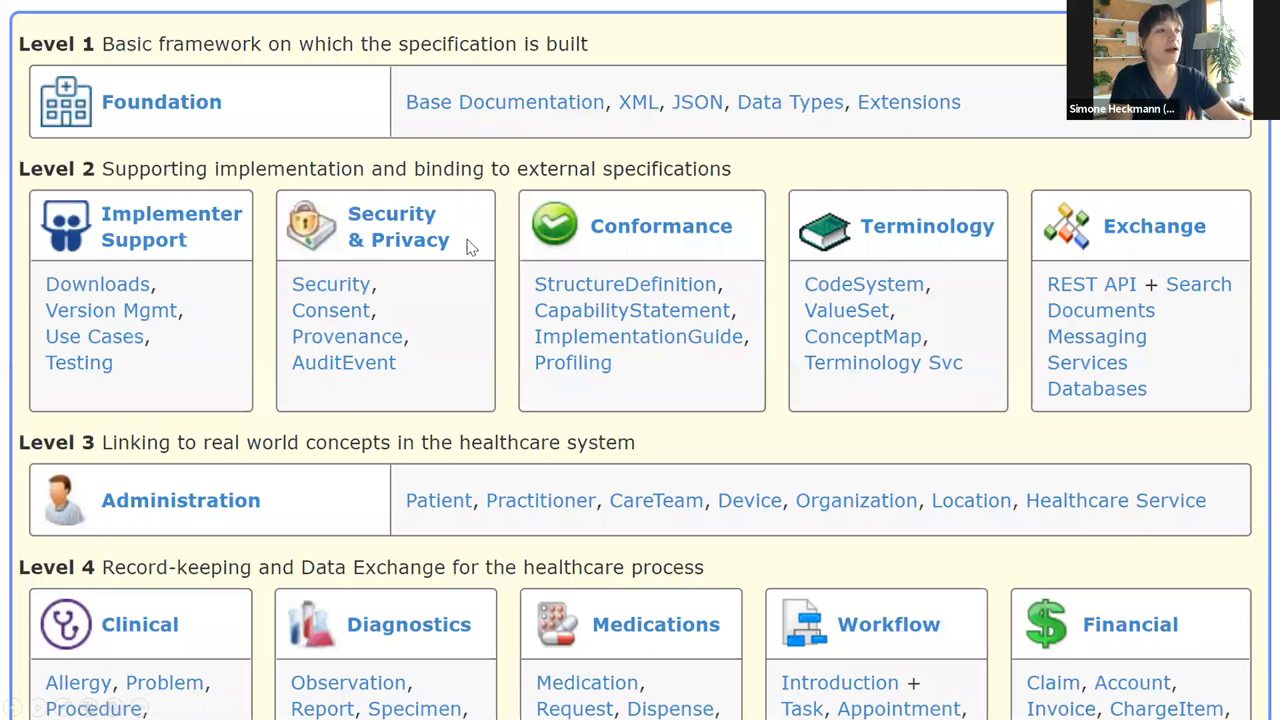
pyautogui.moveTo(307, 328)
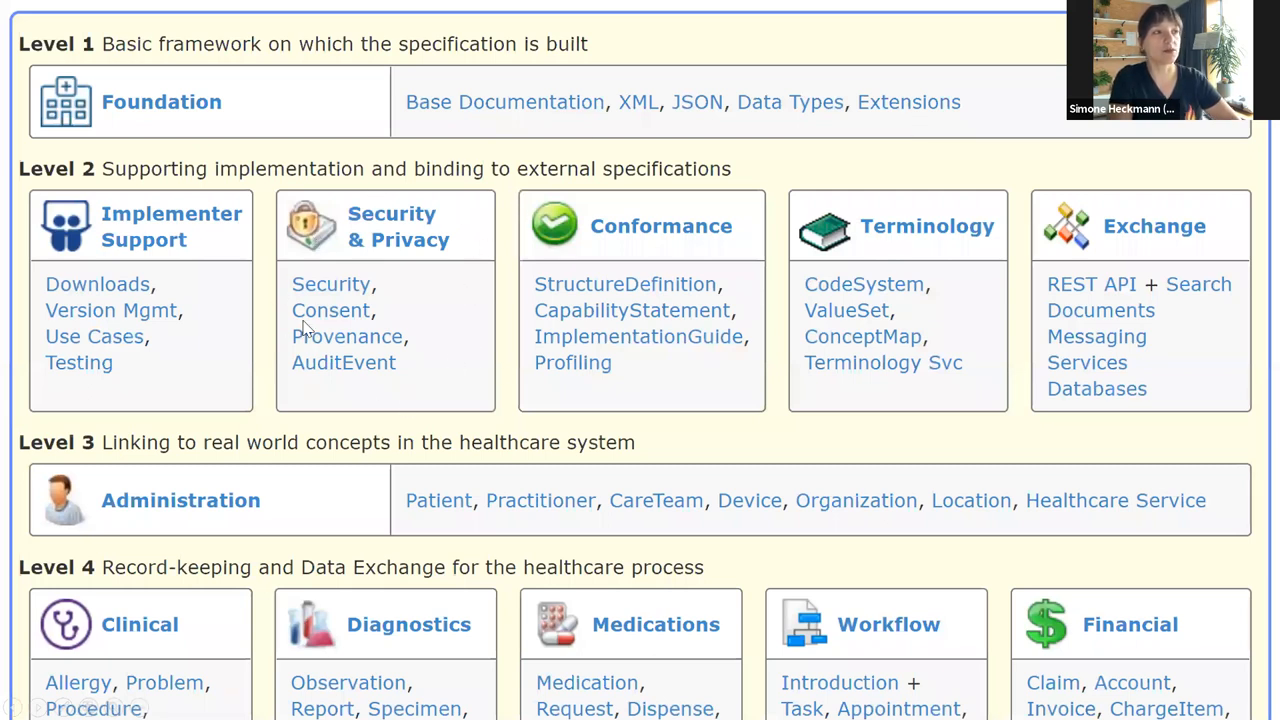
pyautogui.moveTo(430, 425)
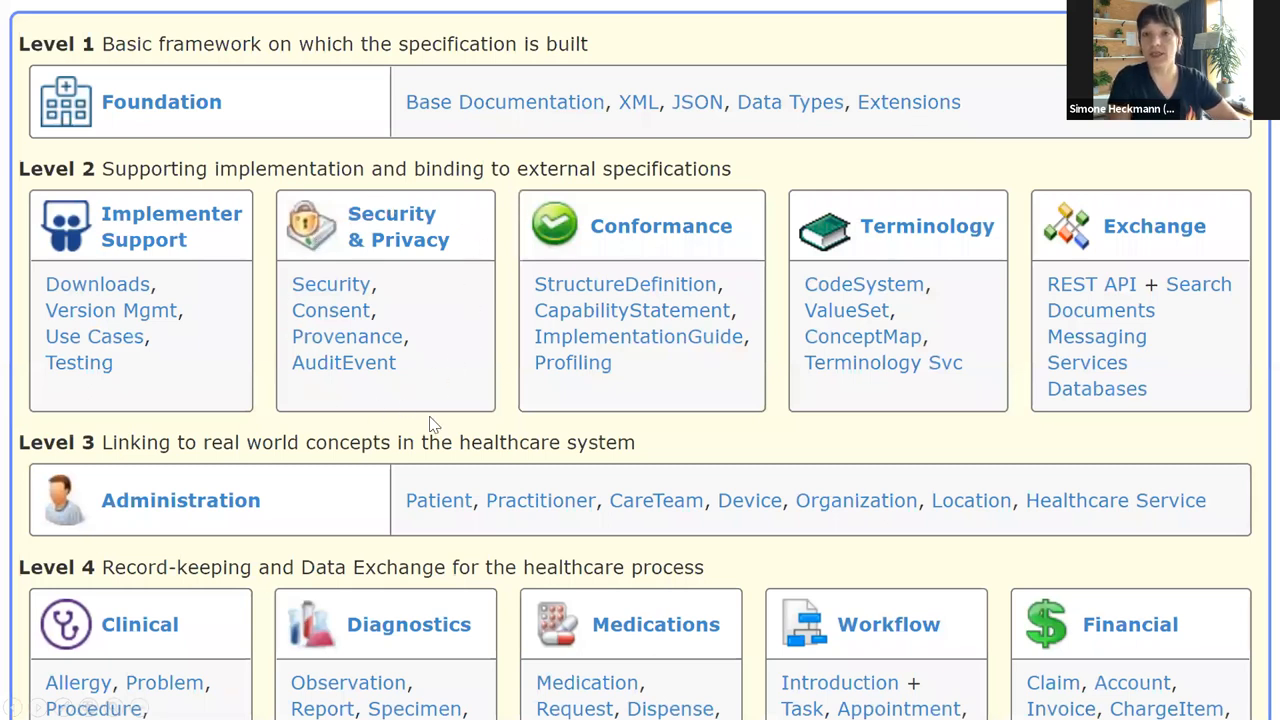
pyautogui.moveTo(530, 418)
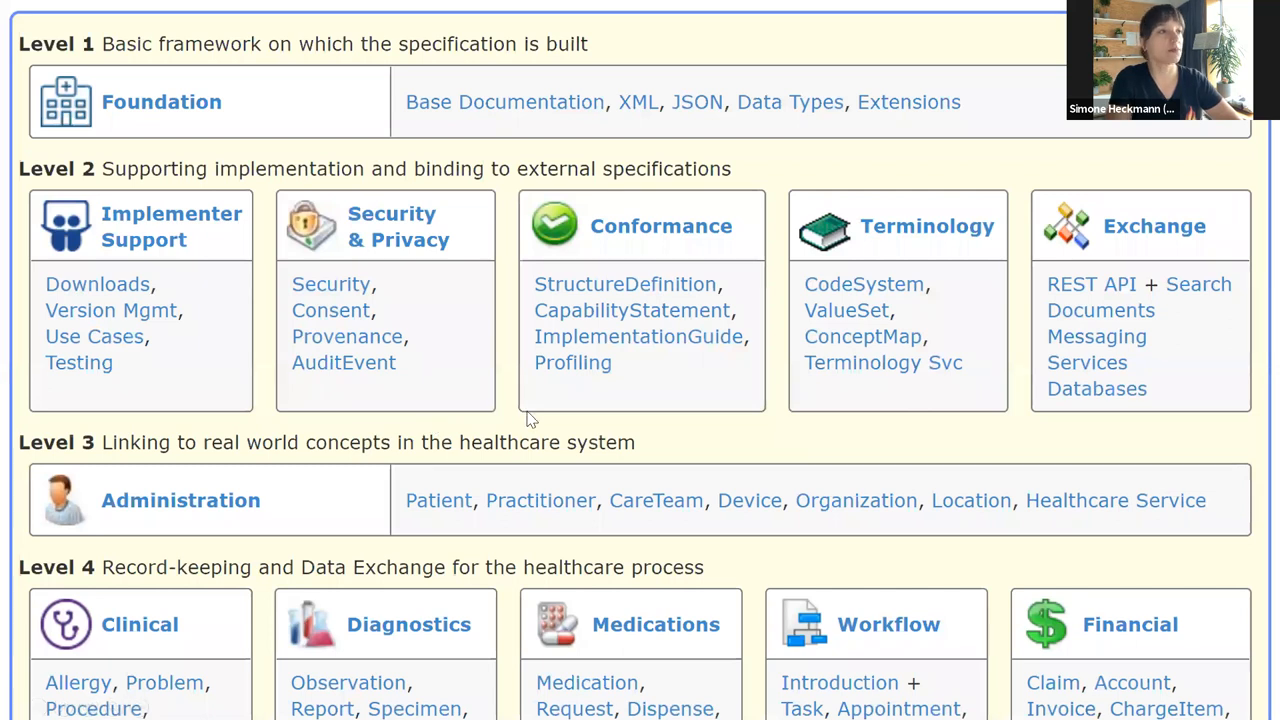
pyautogui.moveTo(825, 421)
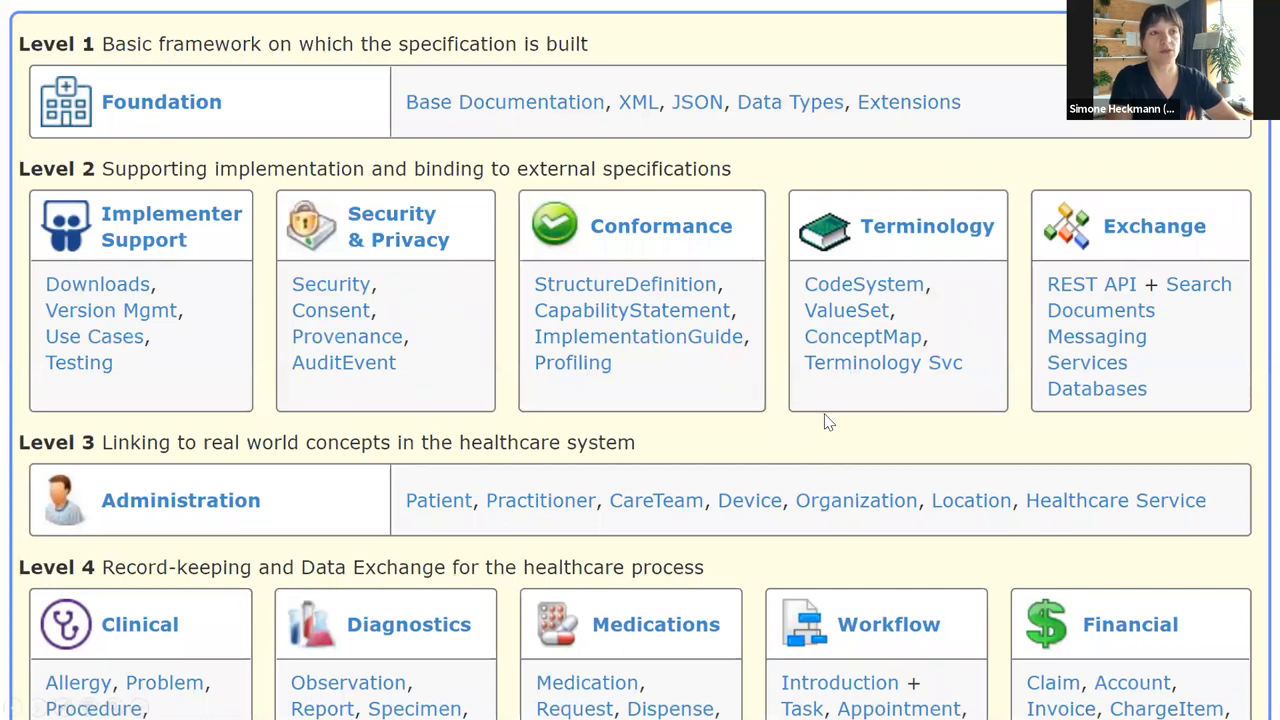
pyautogui.moveTo(920, 416)
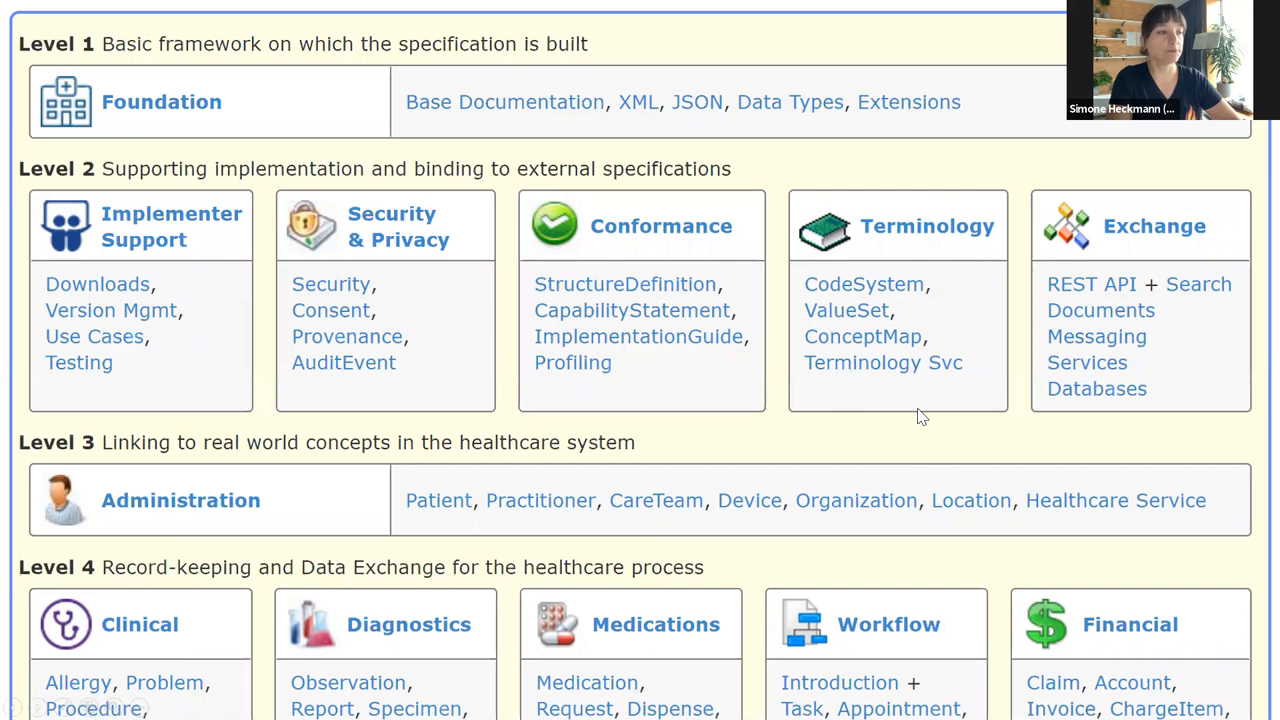
pyautogui.moveTo(588, 617)
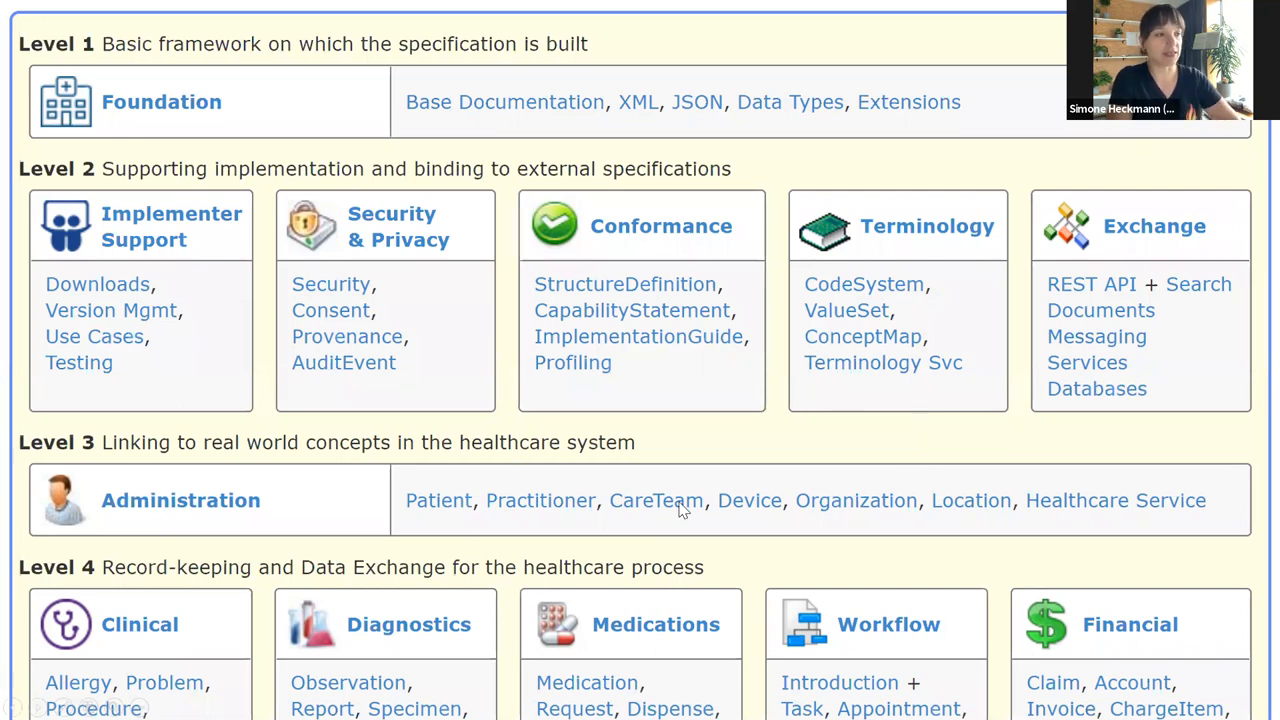
pyautogui.moveTo(750, 510)
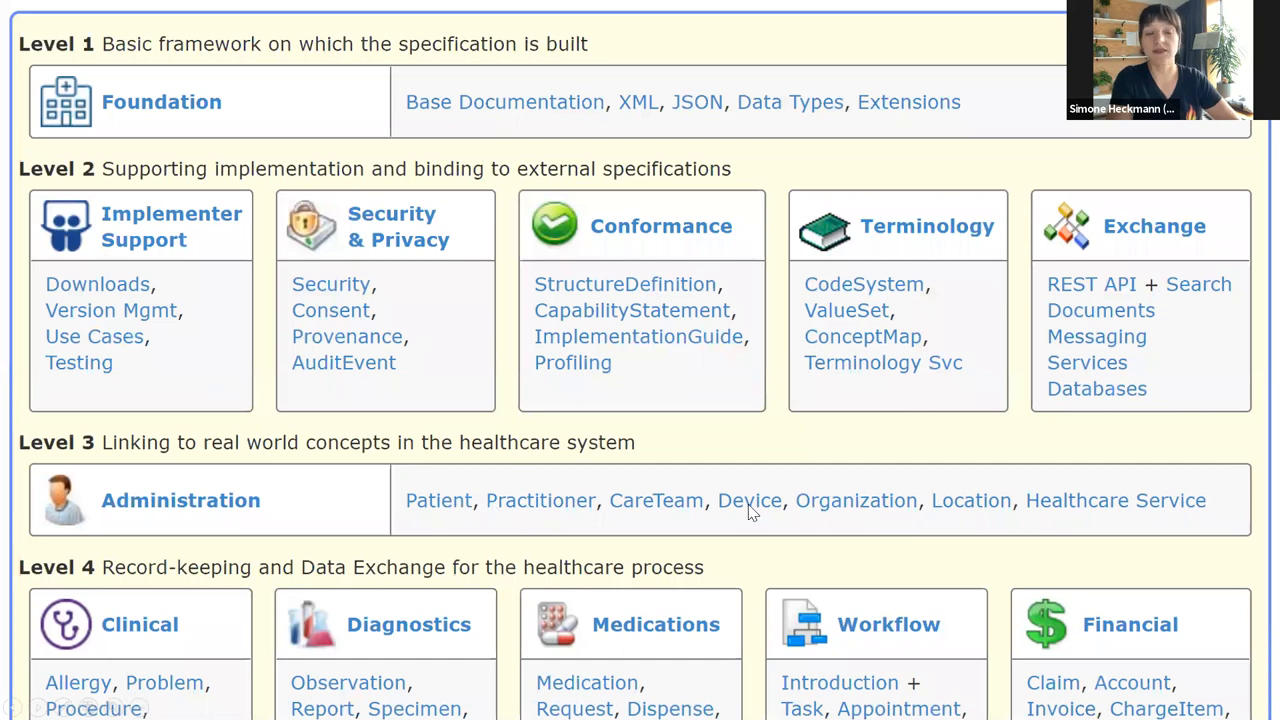
pyautogui.moveTo(855, 515)
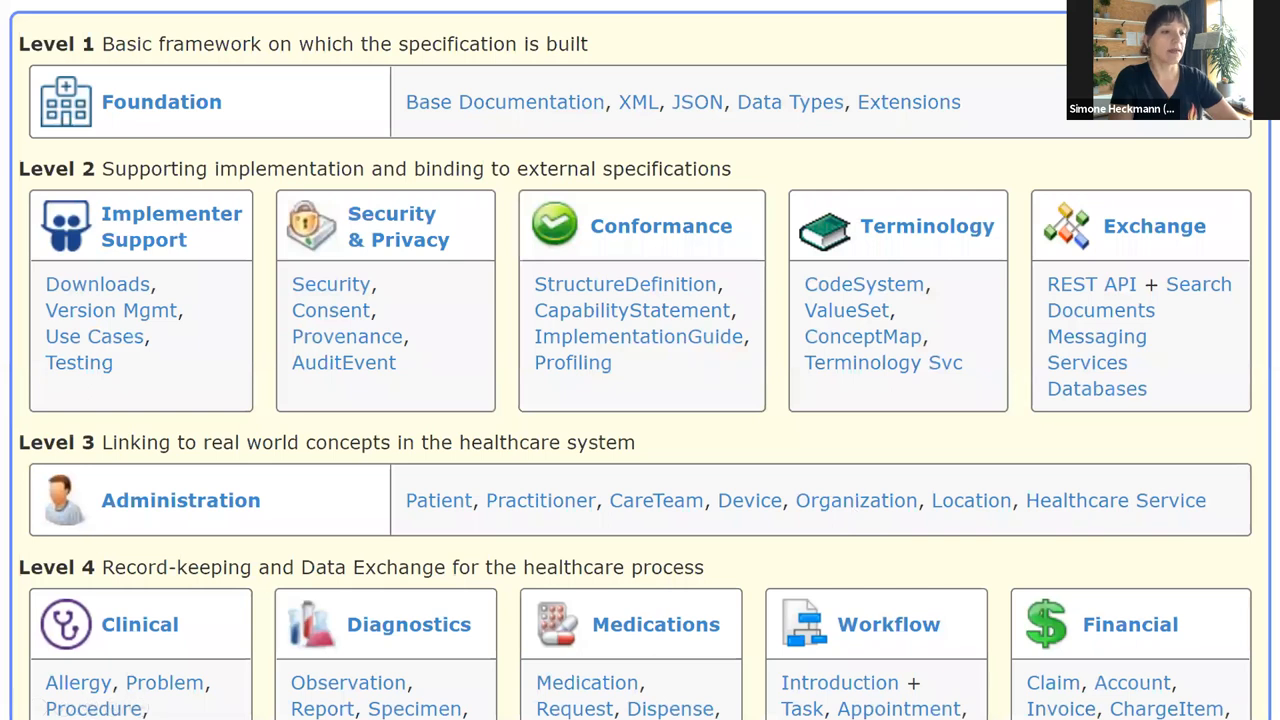
# - Scroll the FHIR overview down to show Level 4 resources and Level 5 Clinical Reasoning
pyautogui.scroll(-3)
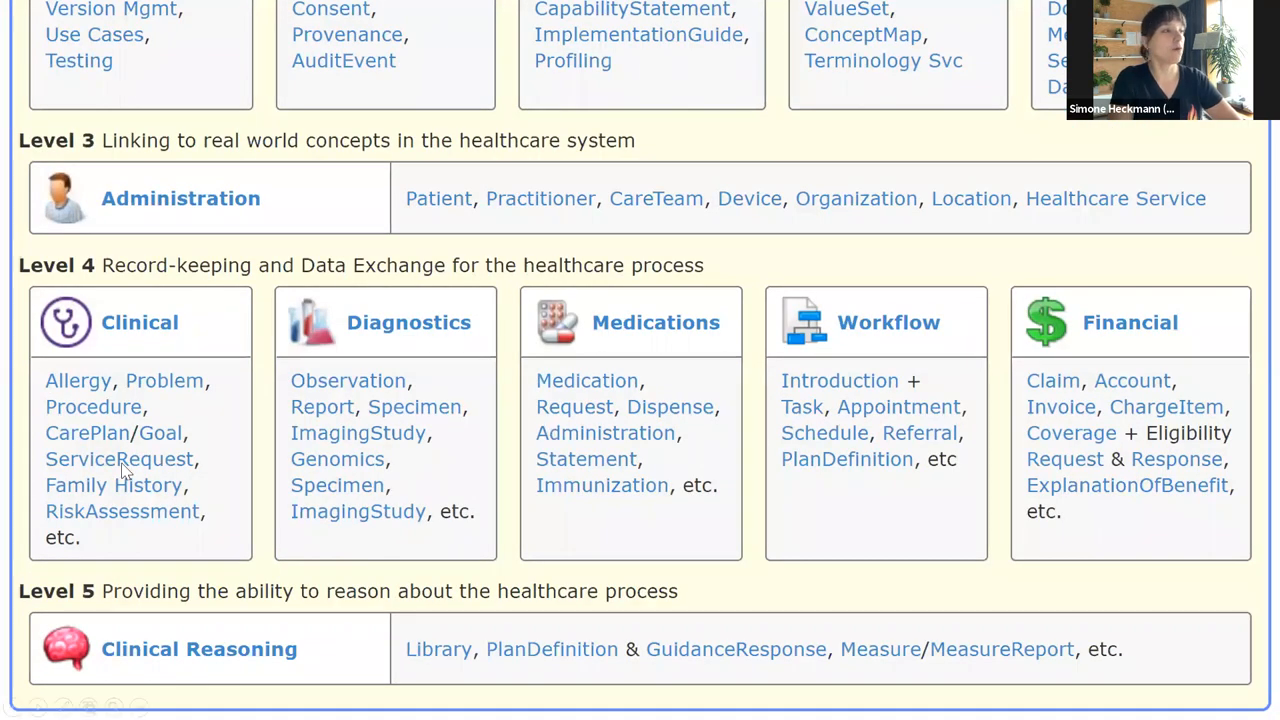
pyautogui.moveTo(168, 563)
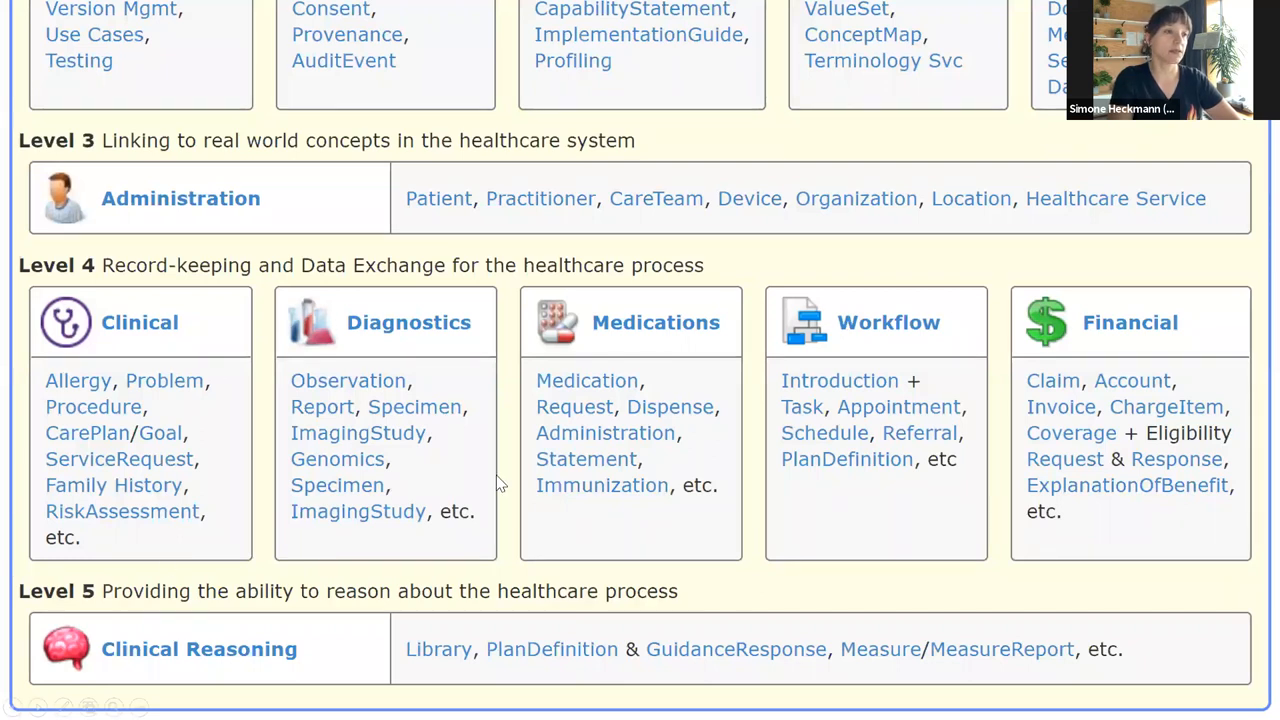
pyautogui.moveTo(1013, 414)
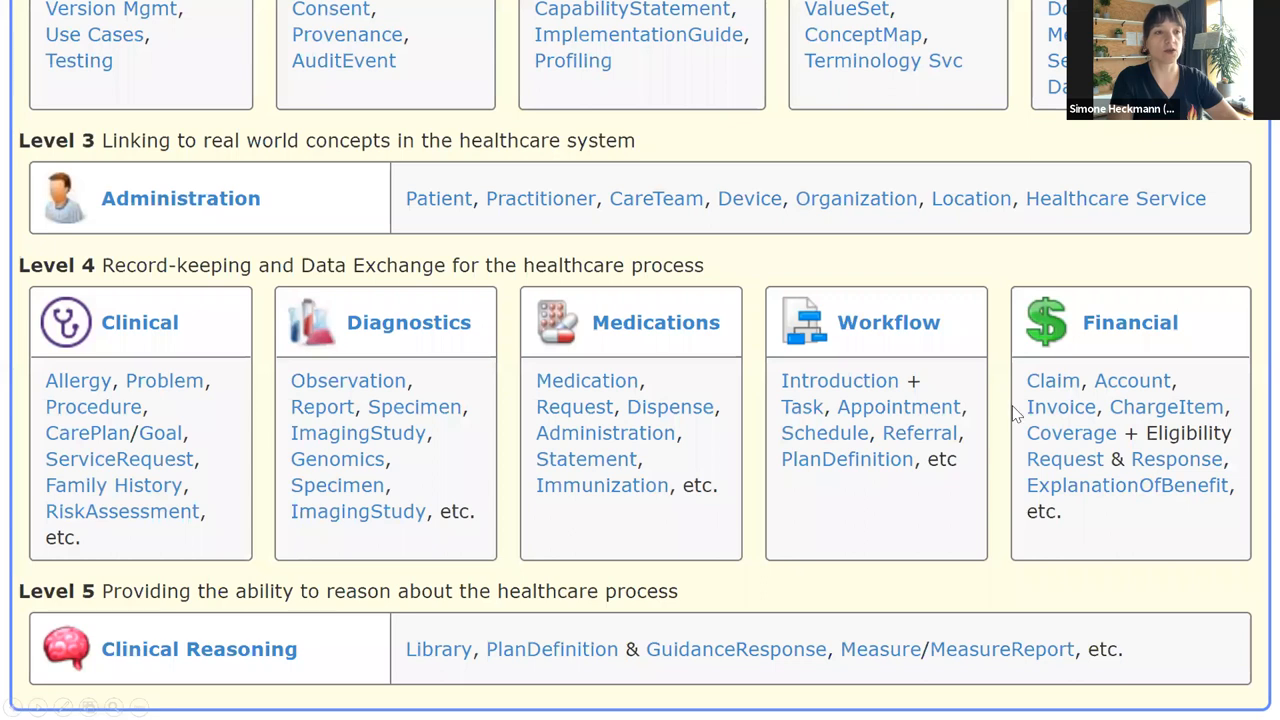
pyautogui.moveTo(872, 558)
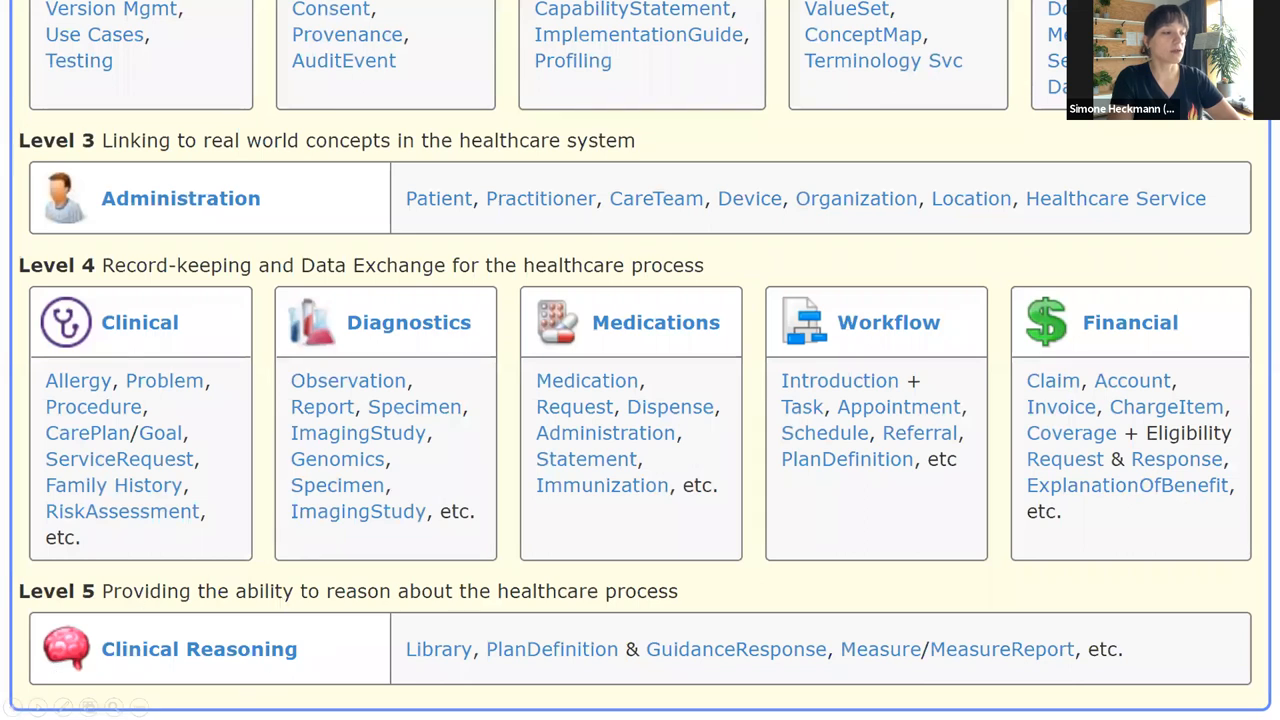
pyautogui.moveTo(363, 683)
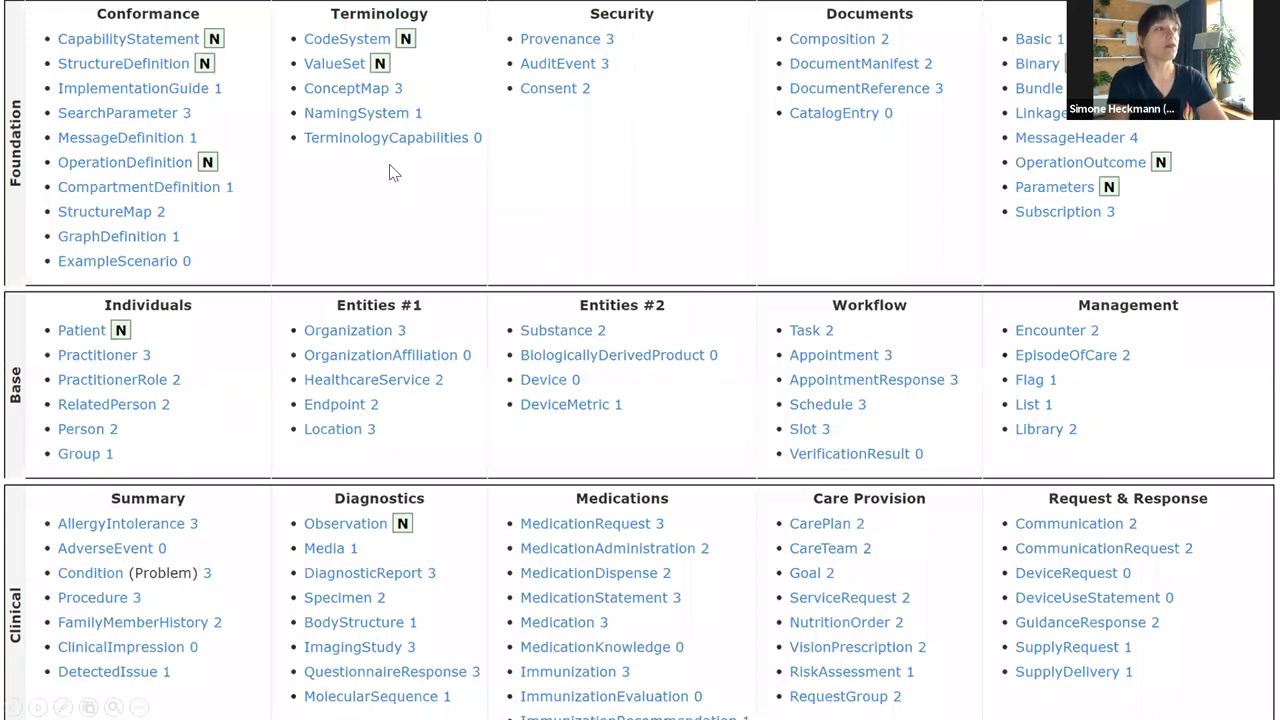
pyautogui.moveTo(997, 551)
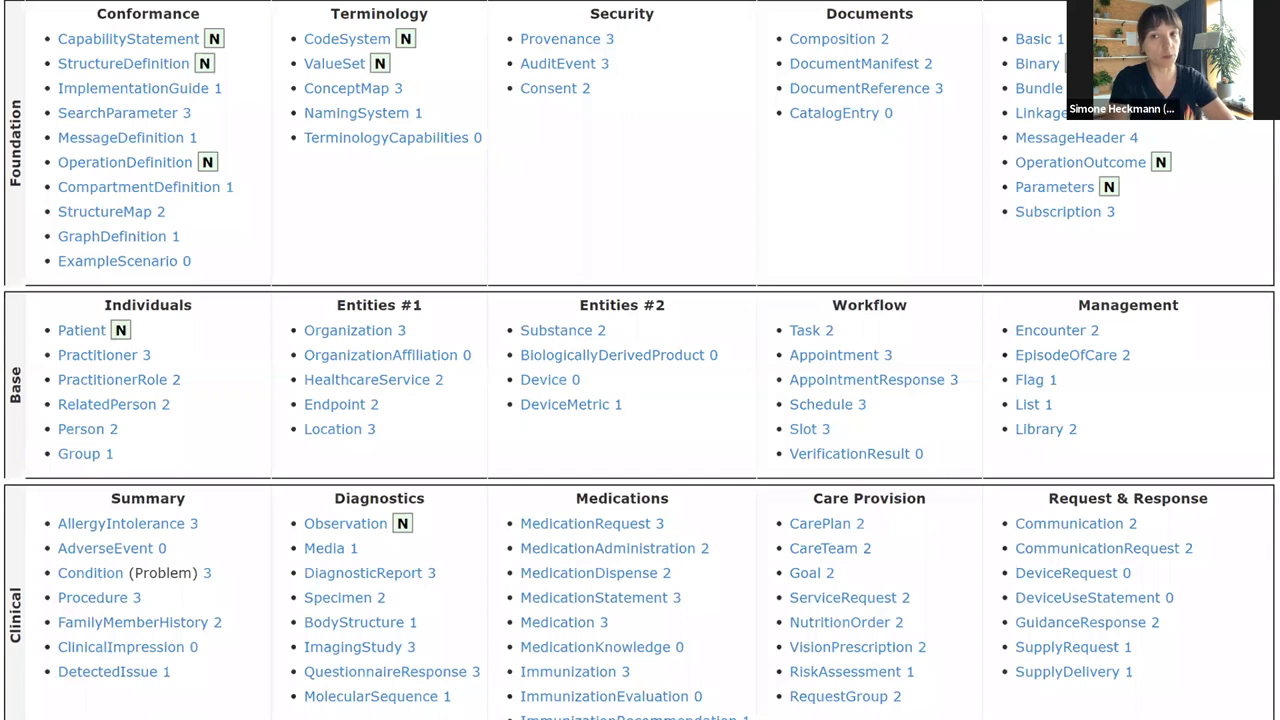
pyautogui.moveTo(585, 218)
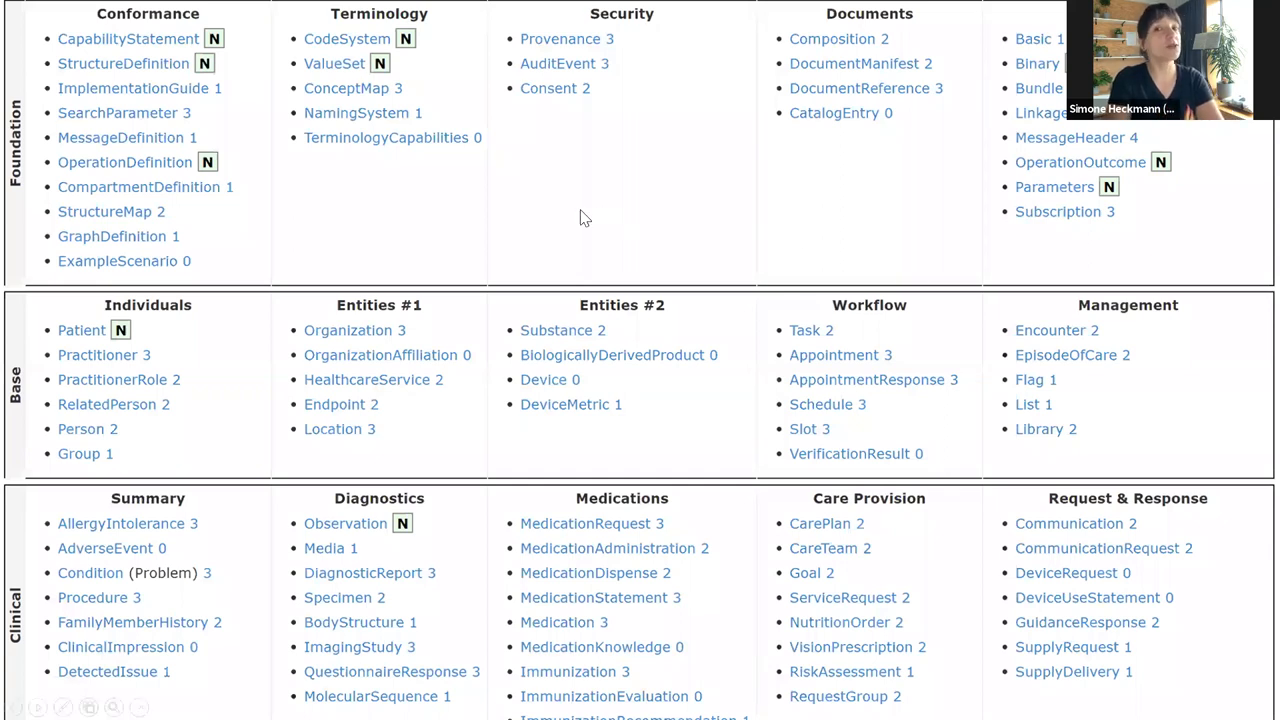
pyautogui.moveTo(490, 373)
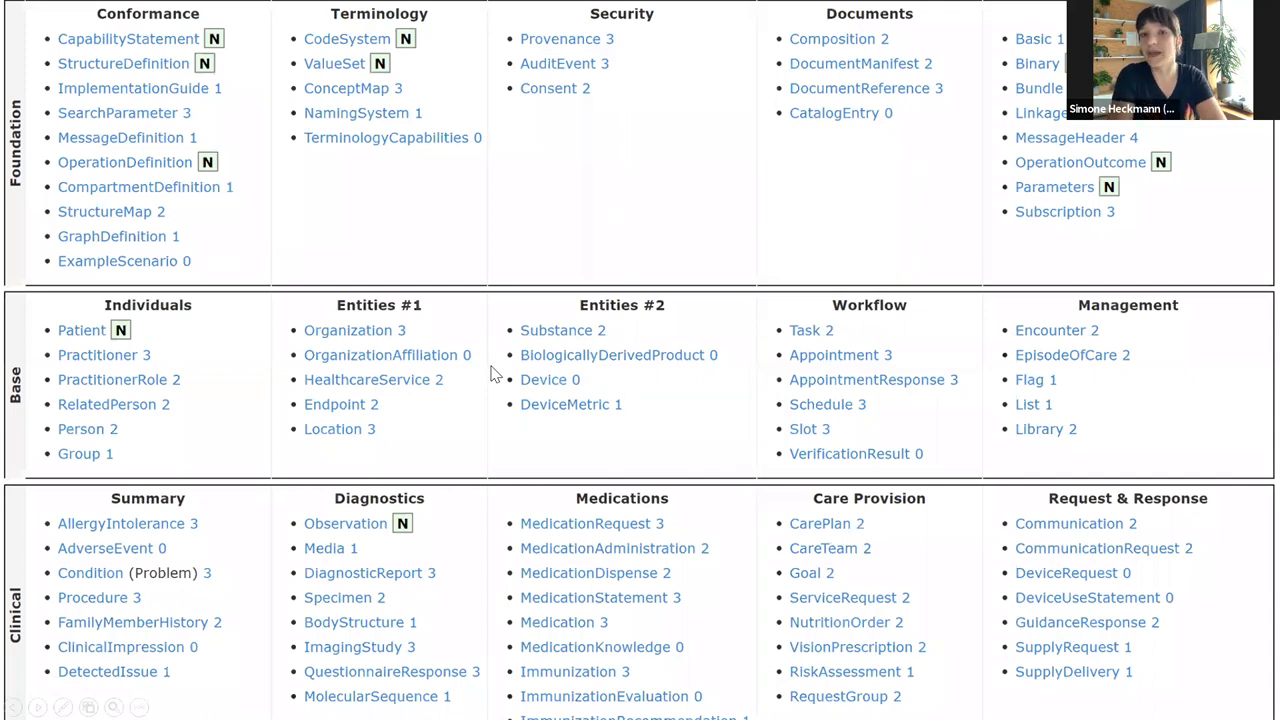
pyautogui.moveTo(360, 433)
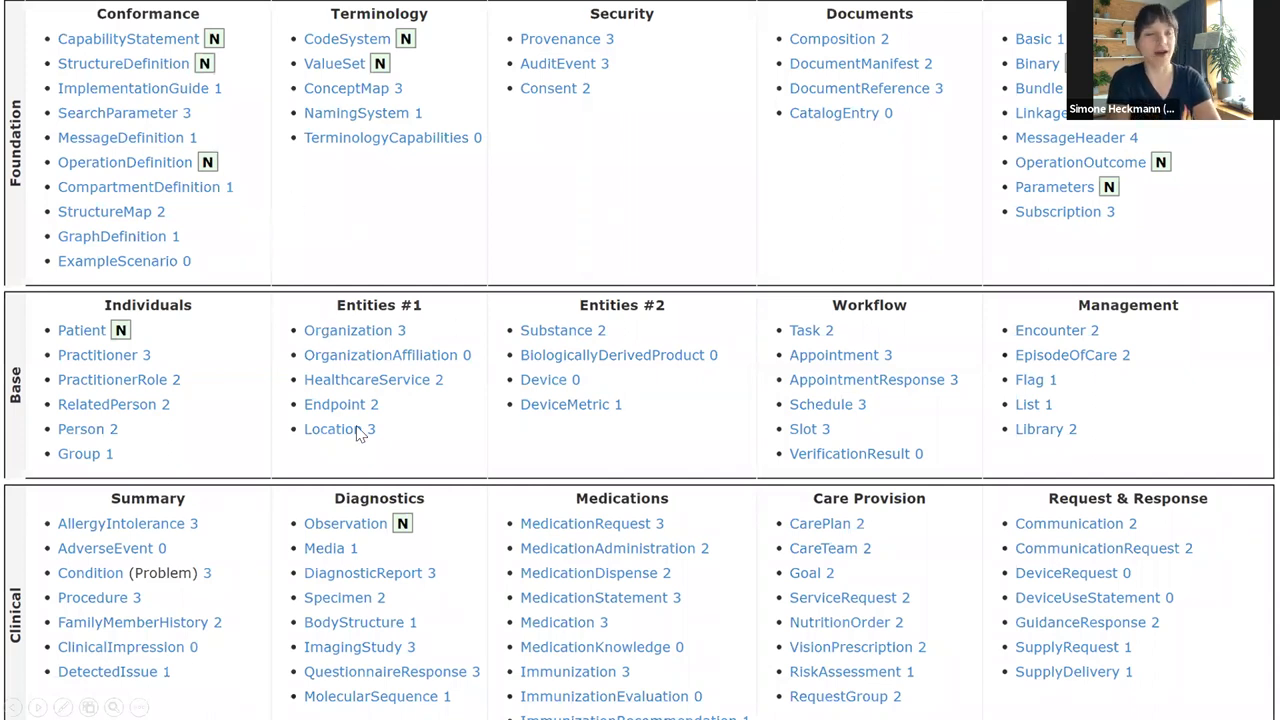
pyautogui.moveTo(505, 467)
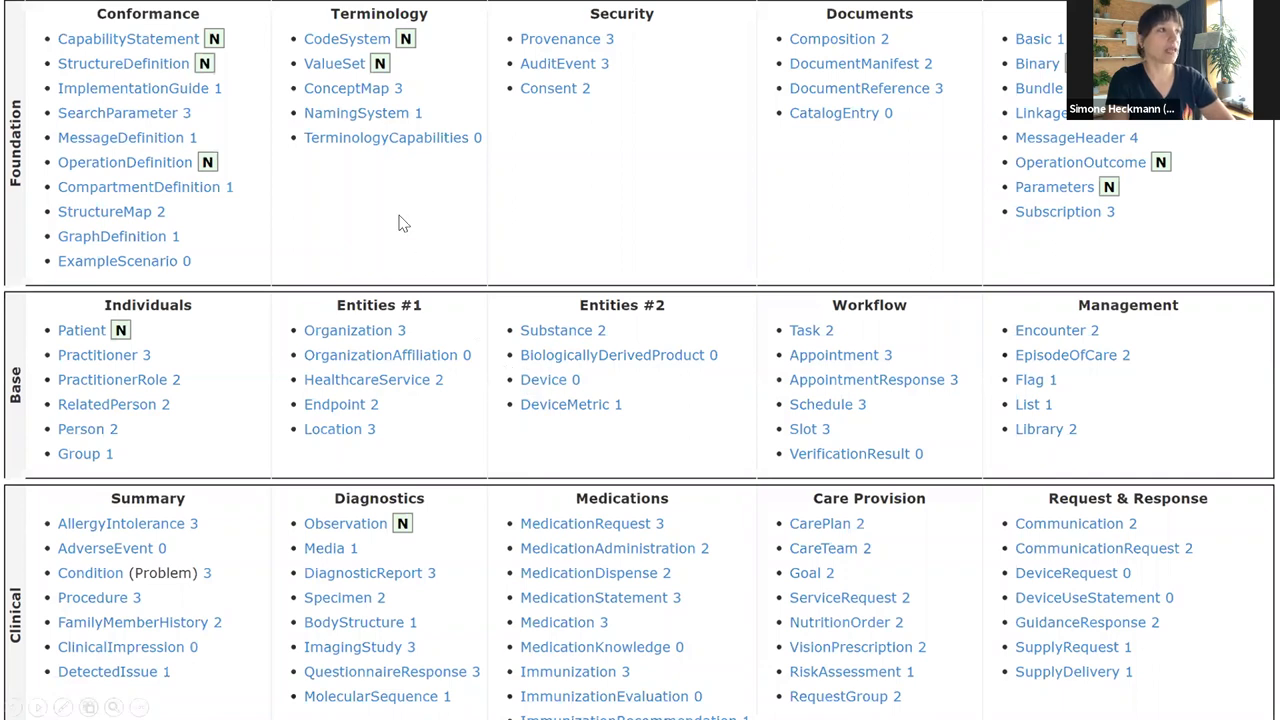
pyautogui.moveTo(268, 208)
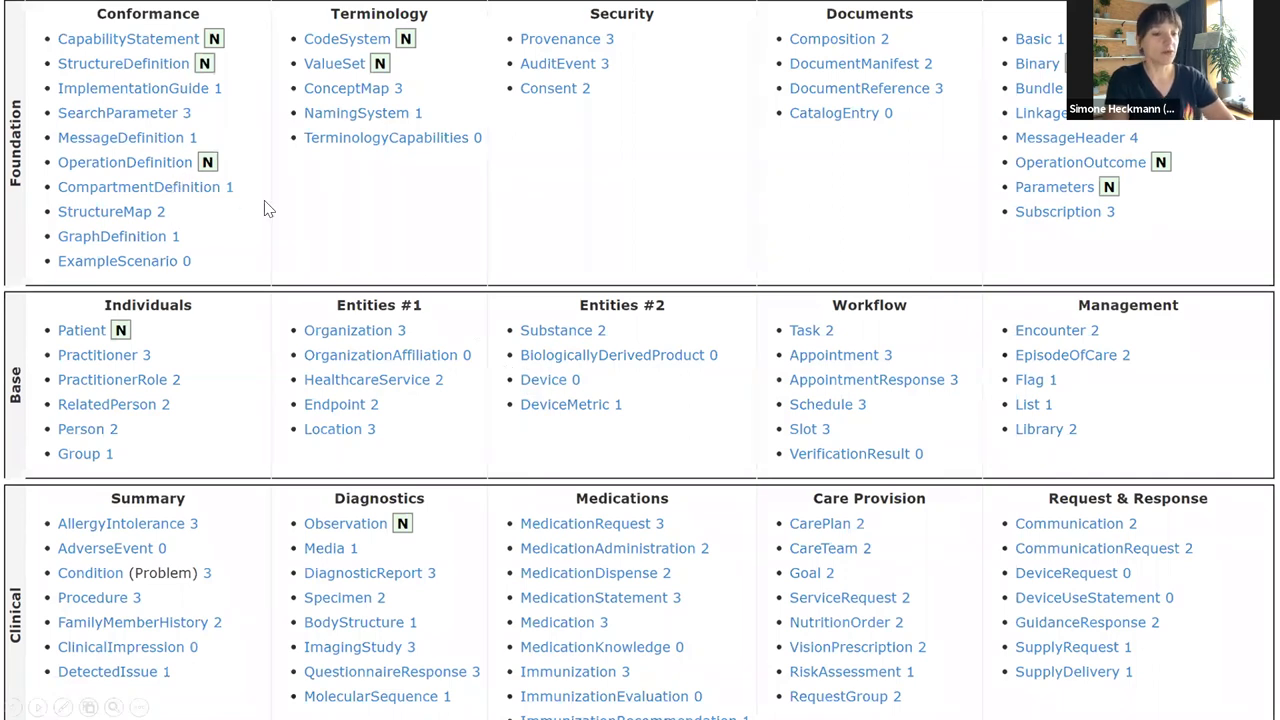
pyautogui.moveTo(200, 166)
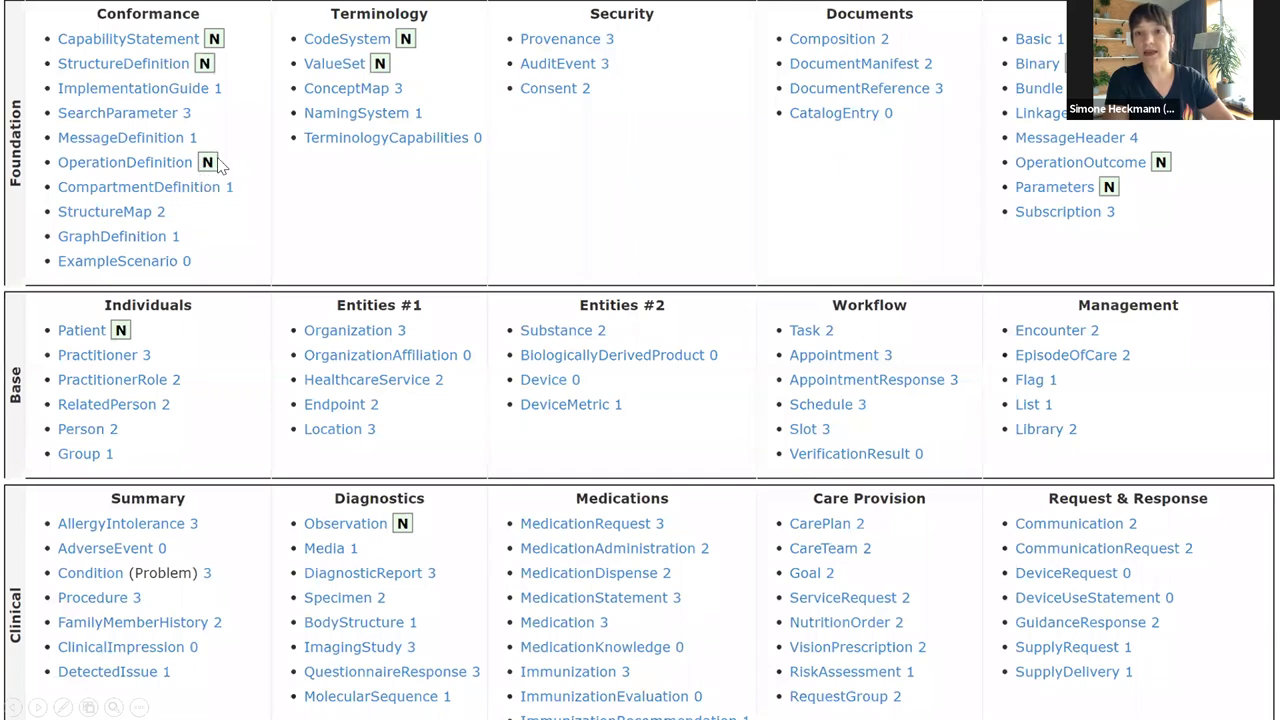
pyautogui.moveTo(235, 205)
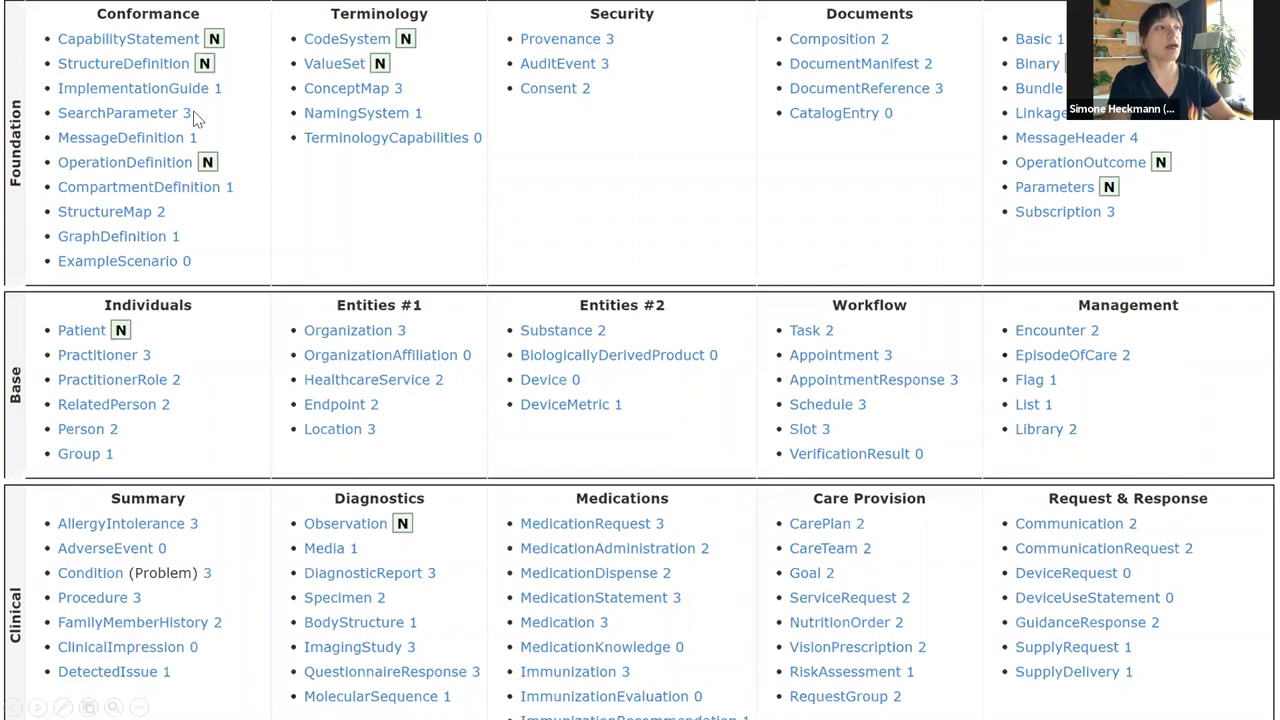
pyautogui.moveTo(170, 180)
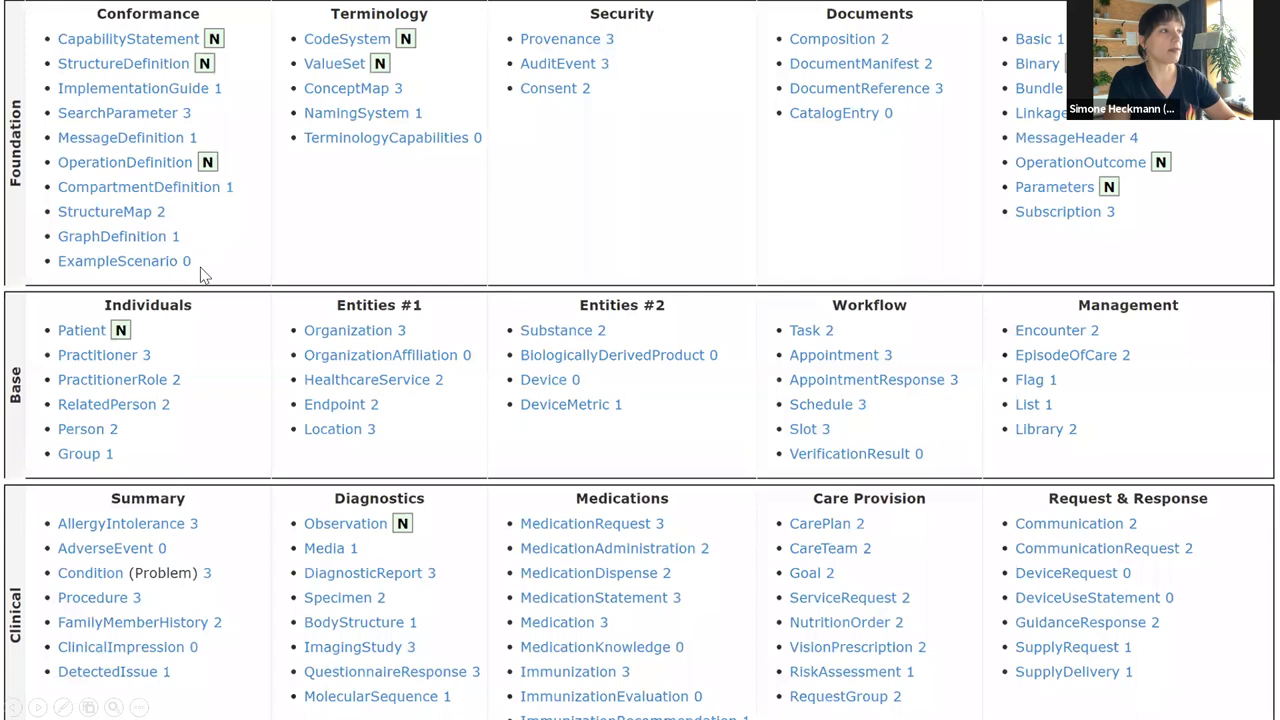
pyautogui.moveTo(188, 260)
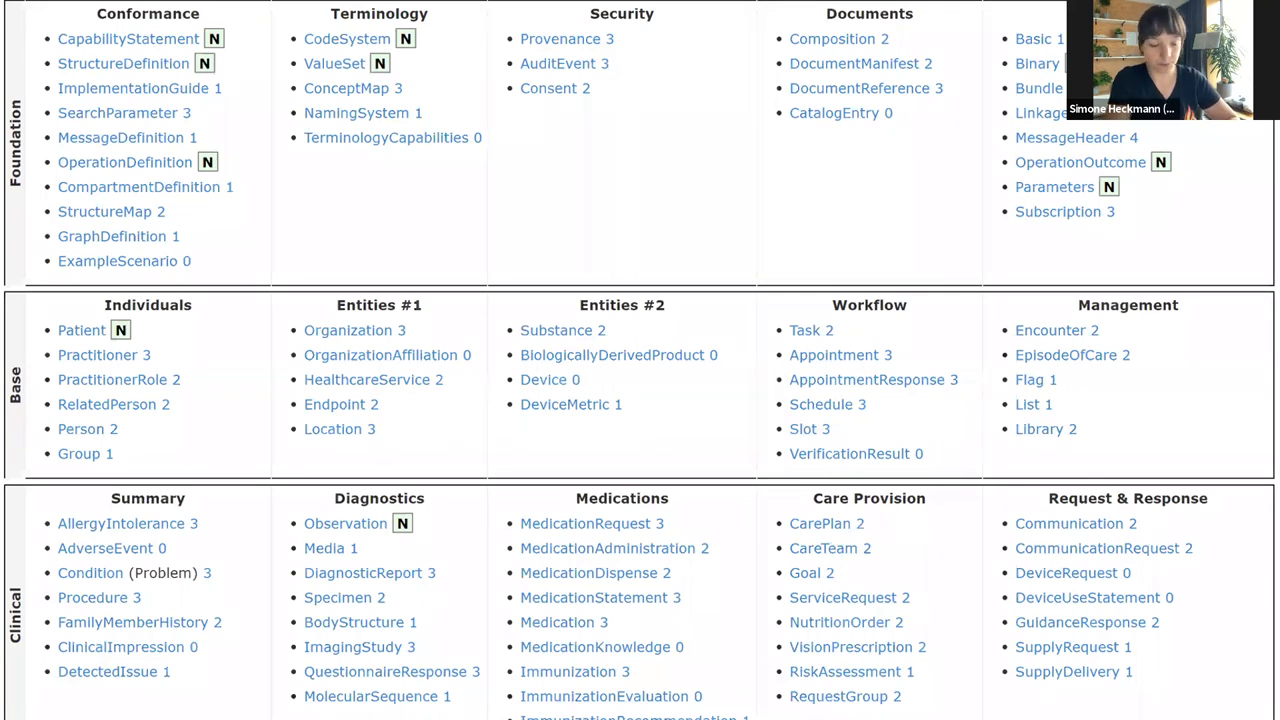
pyautogui.moveTo(890, 191)
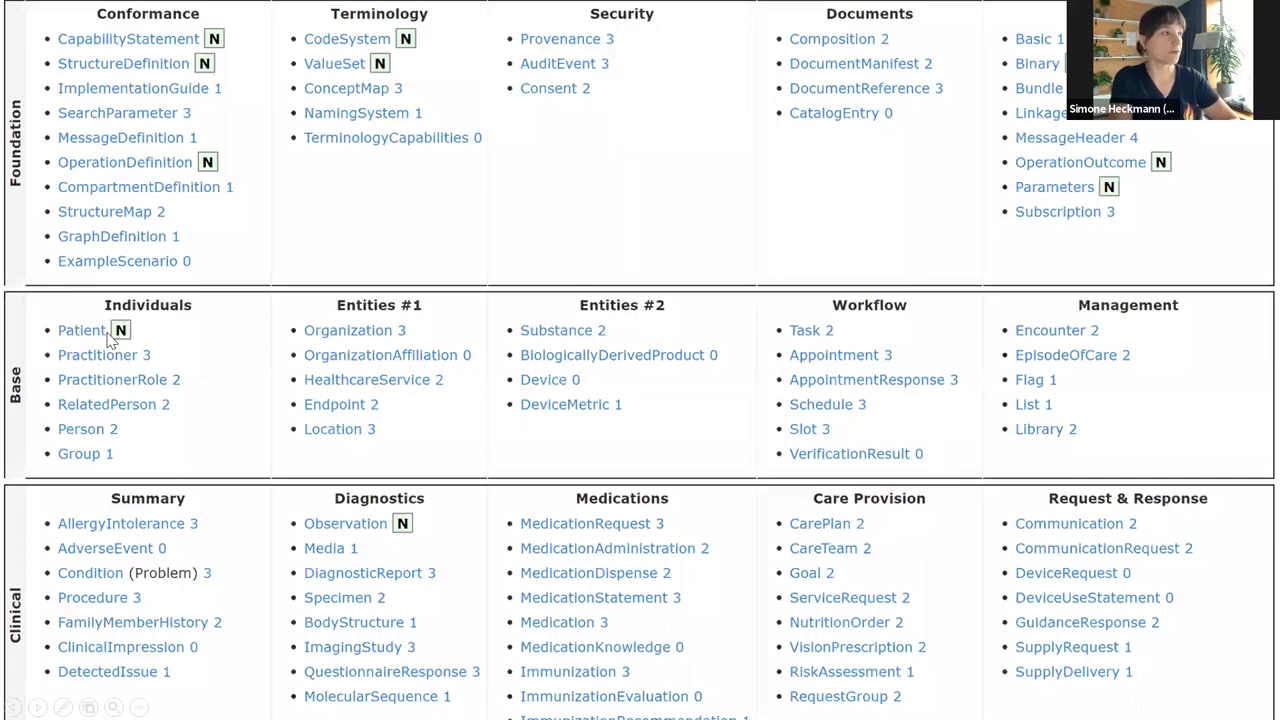
pyautogui.click(82, 330)
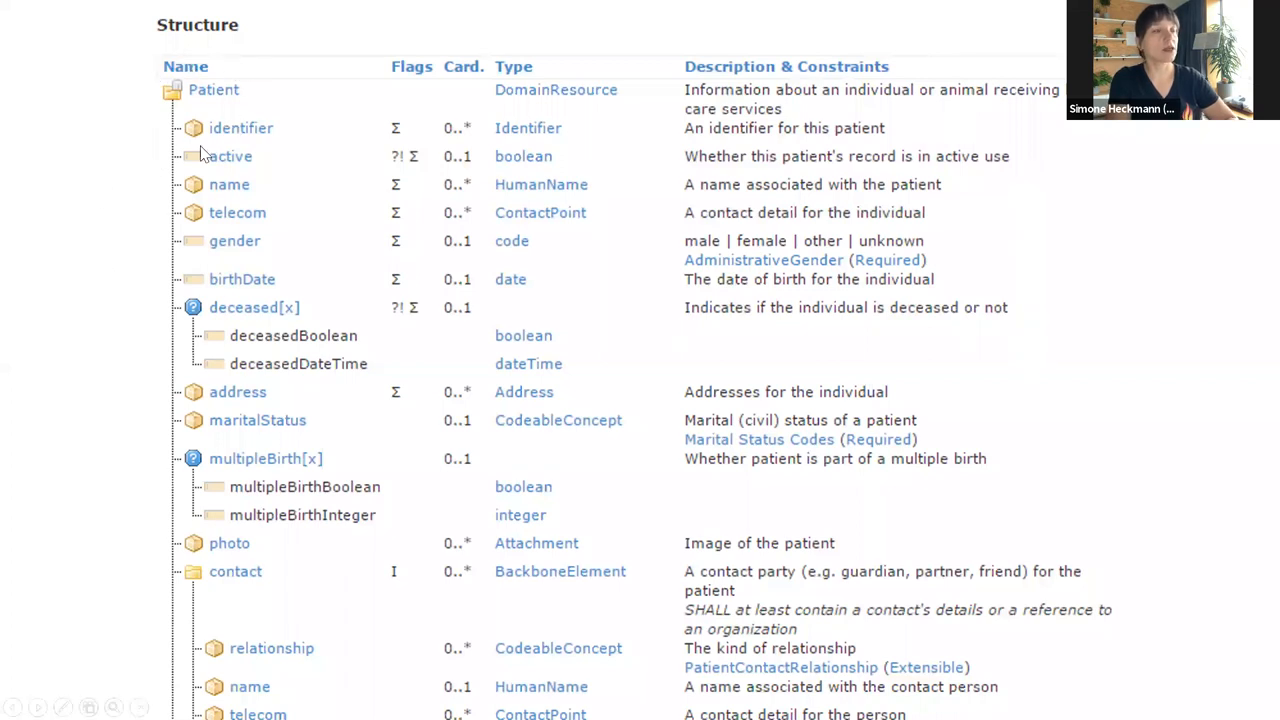
pyautogui.moveTo(220, 117)
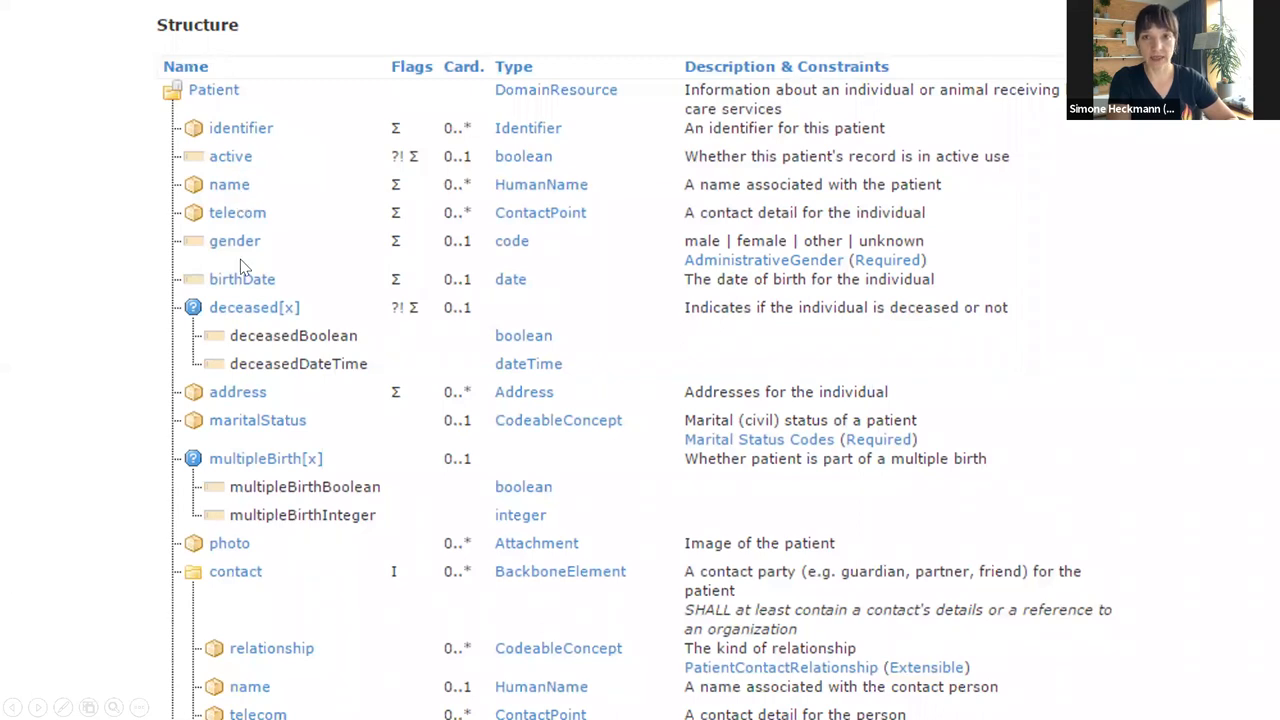
pyautogui.moveTo(247, 338)
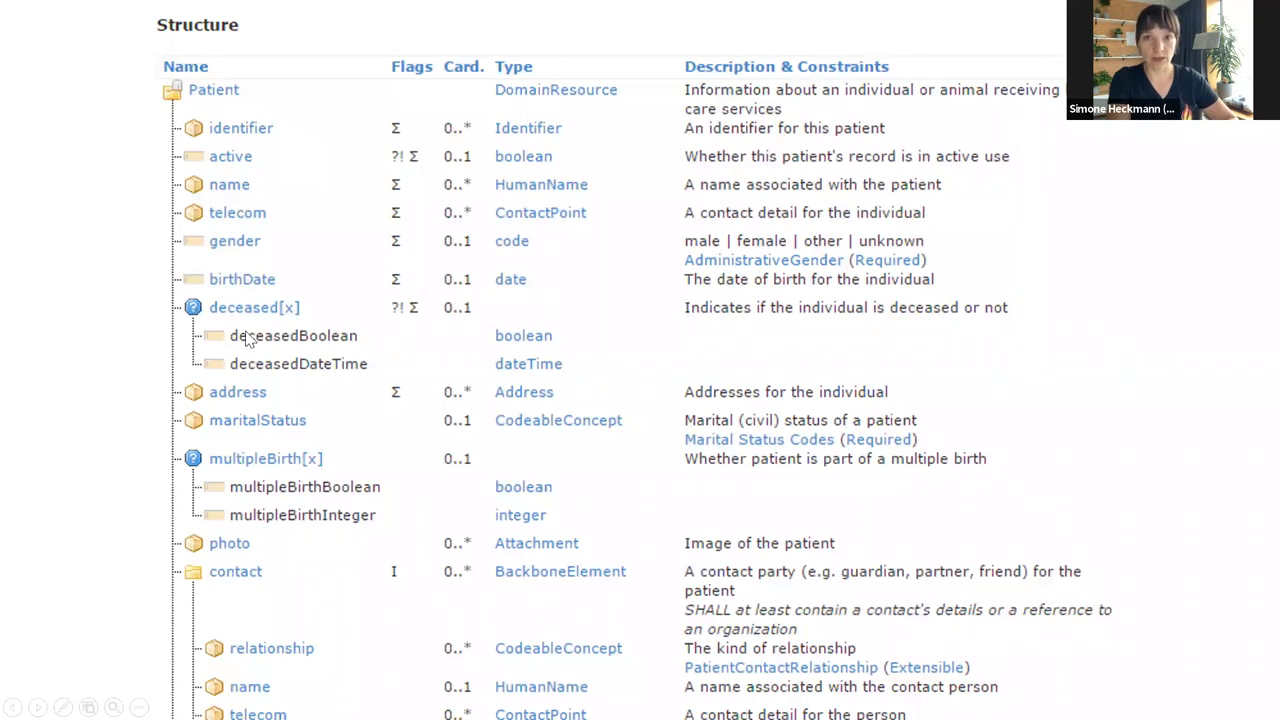
pyautogui.moveTo(248, 208)
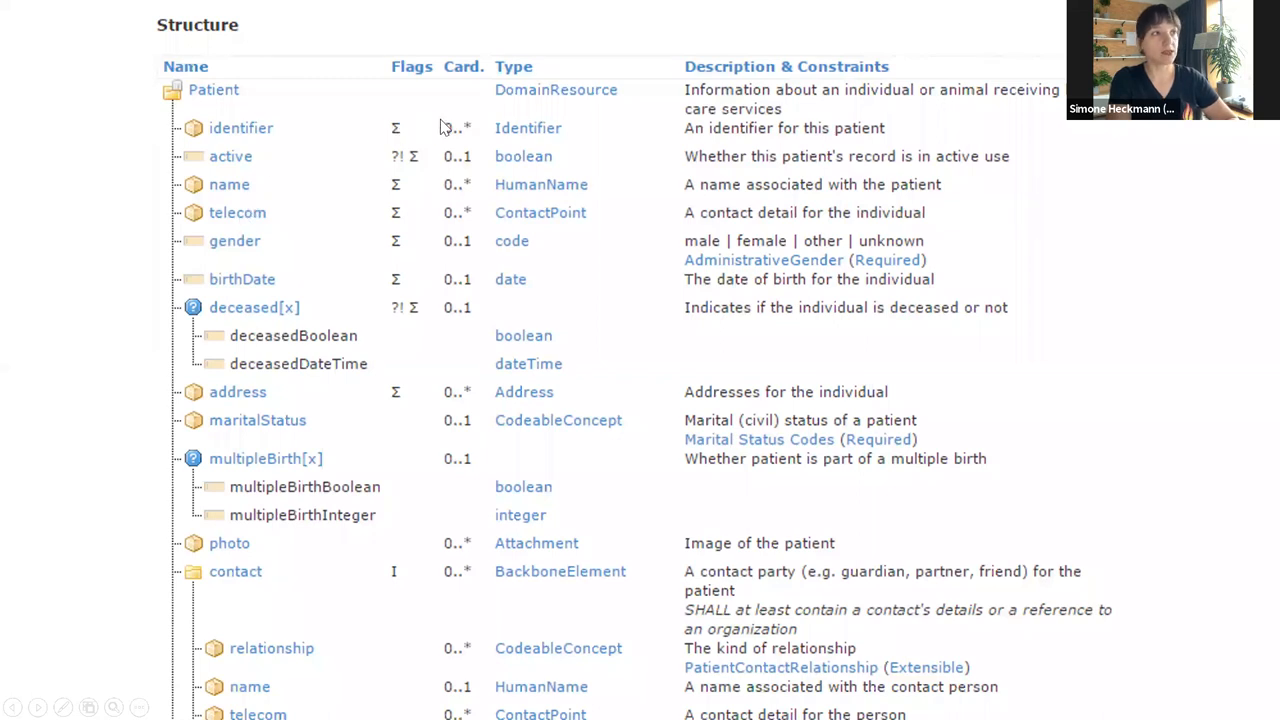
pyautogui.moveTo(455, 155)
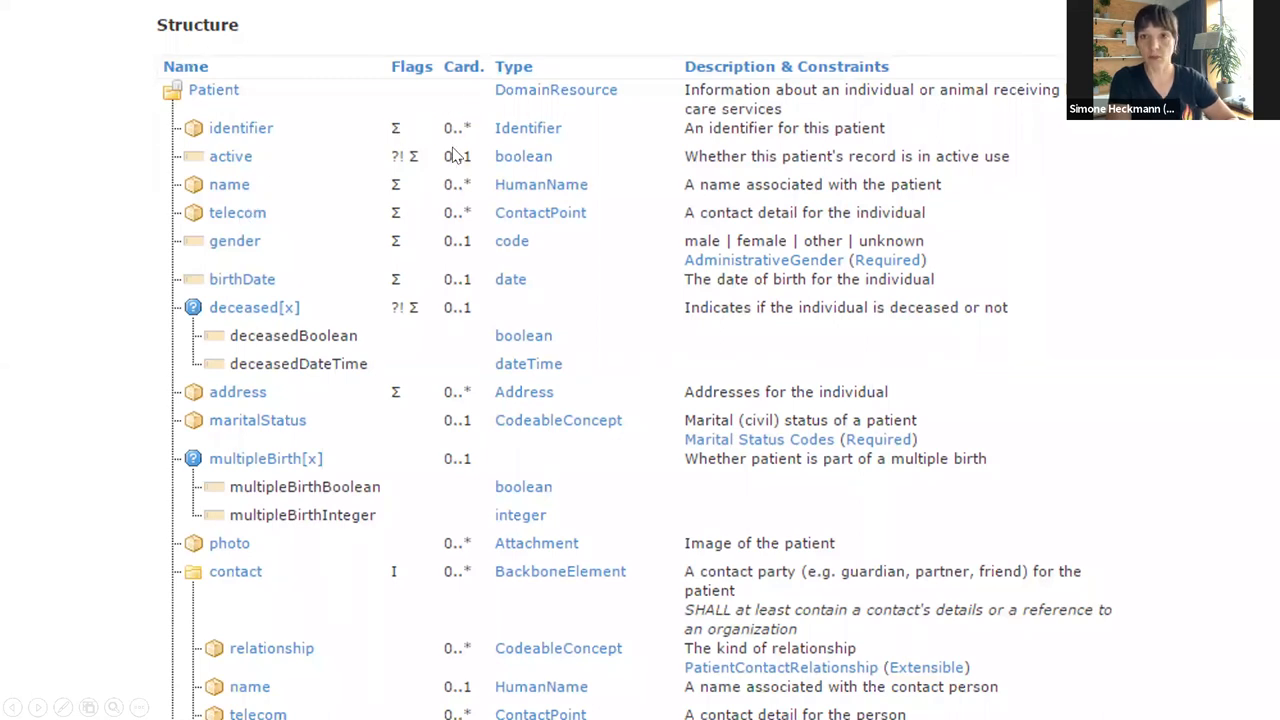
pyautogui.moveTo(450, 180)
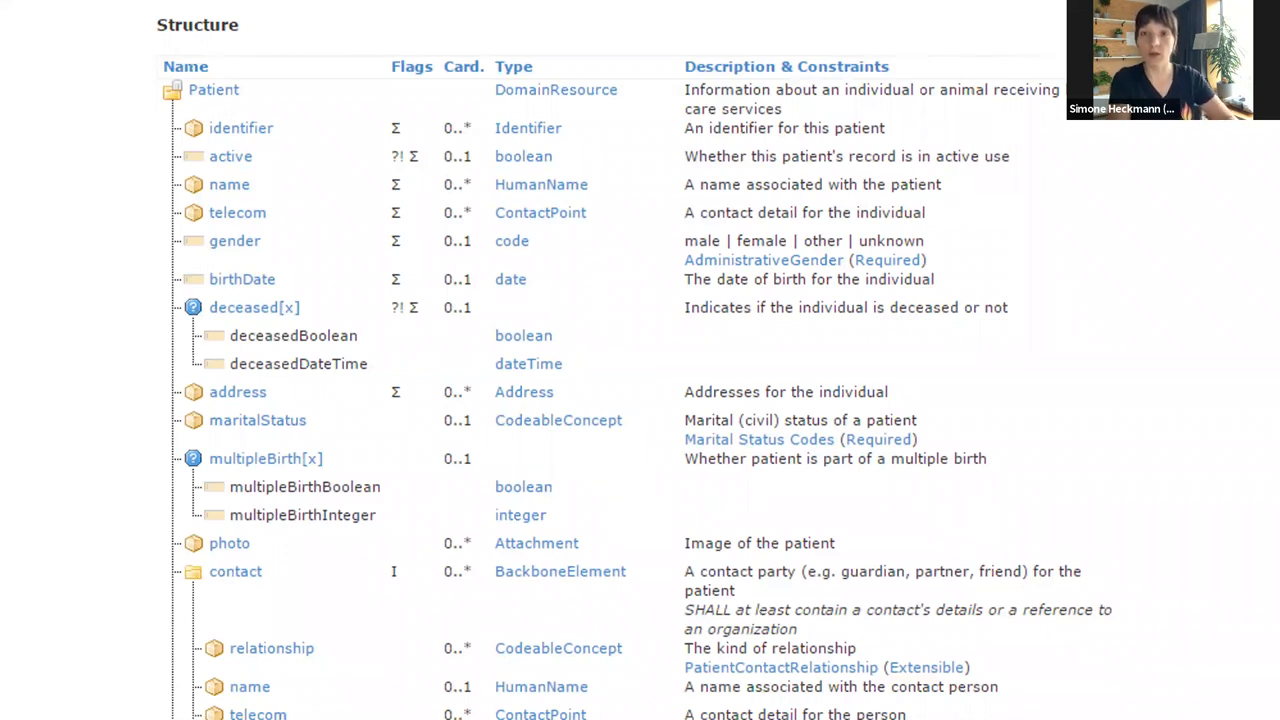
pyautogui.moveTo(517, 182)
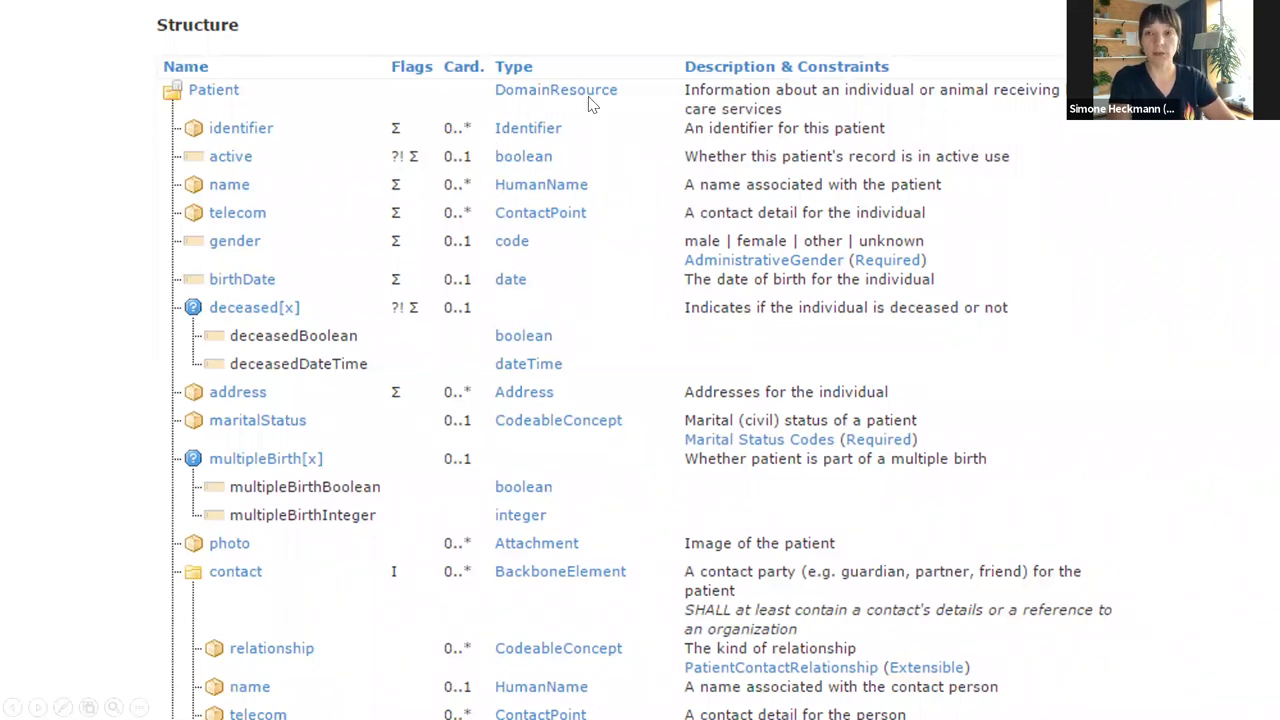
pyautogui.moveTo(548, 205)
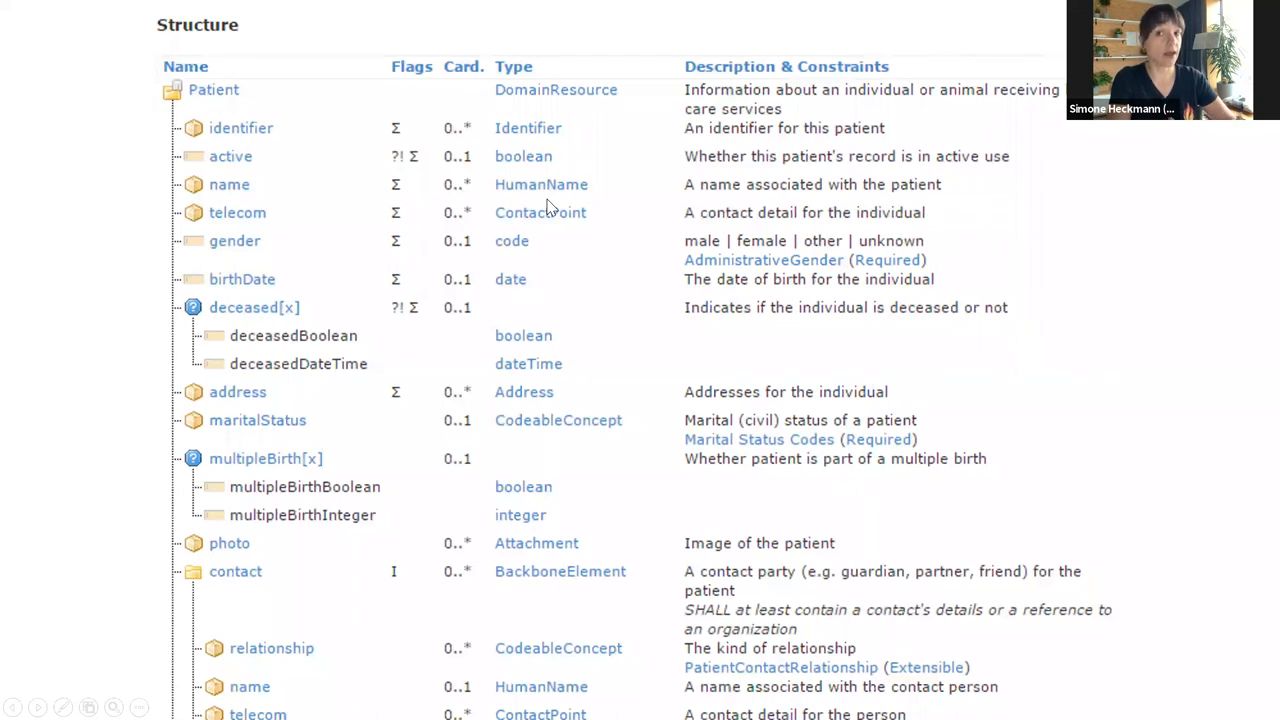
pyautogui.moveTo(518, 125)
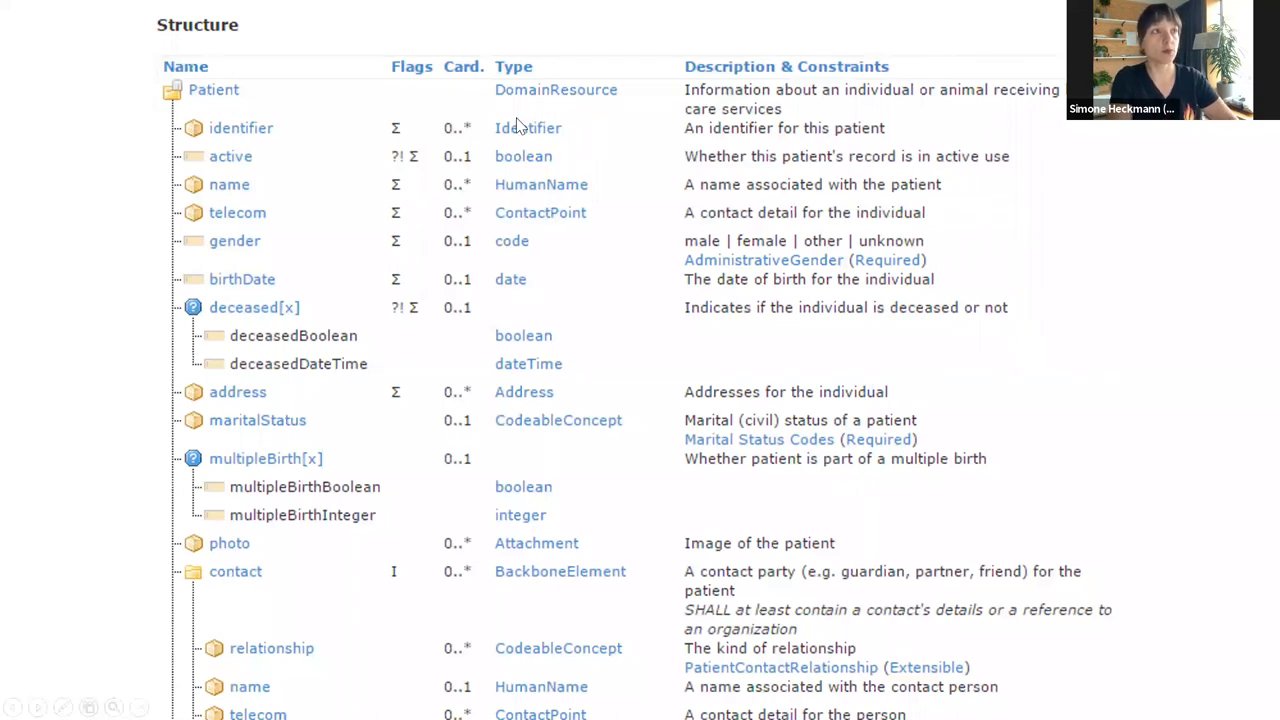
pyautogui.moveTo(535, 168)
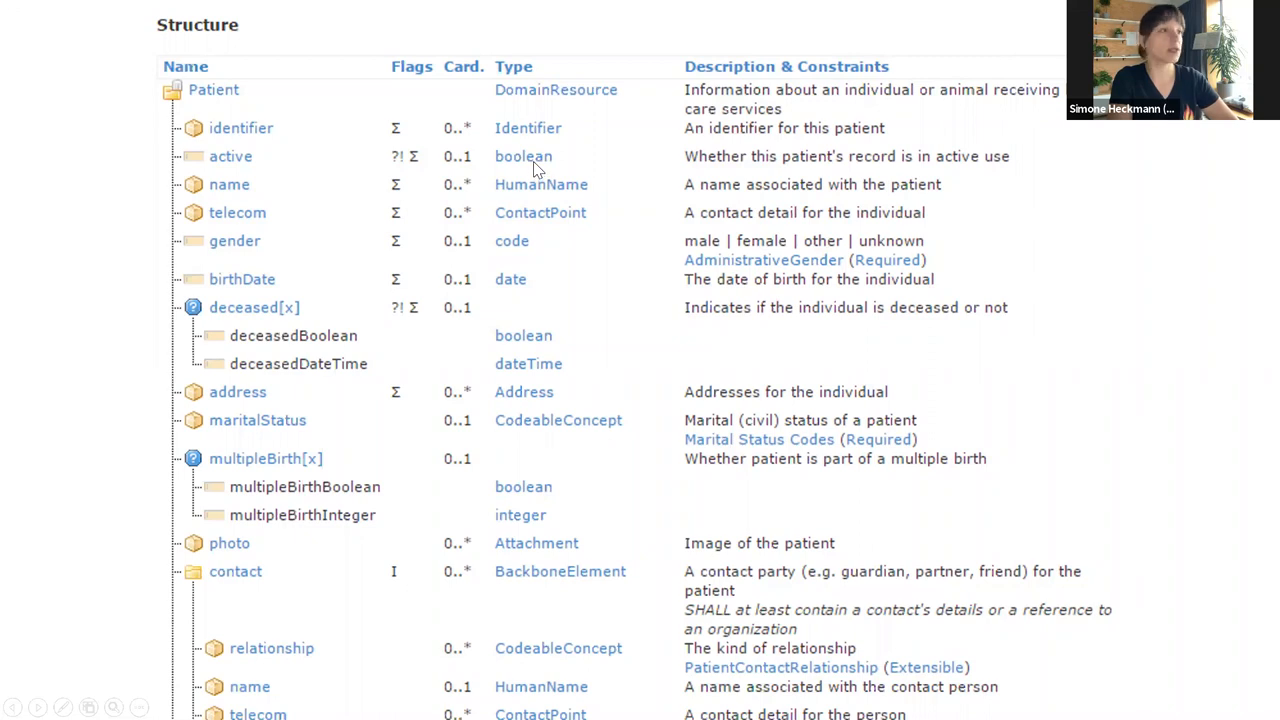
pyautogui.moveTo(538, 515)
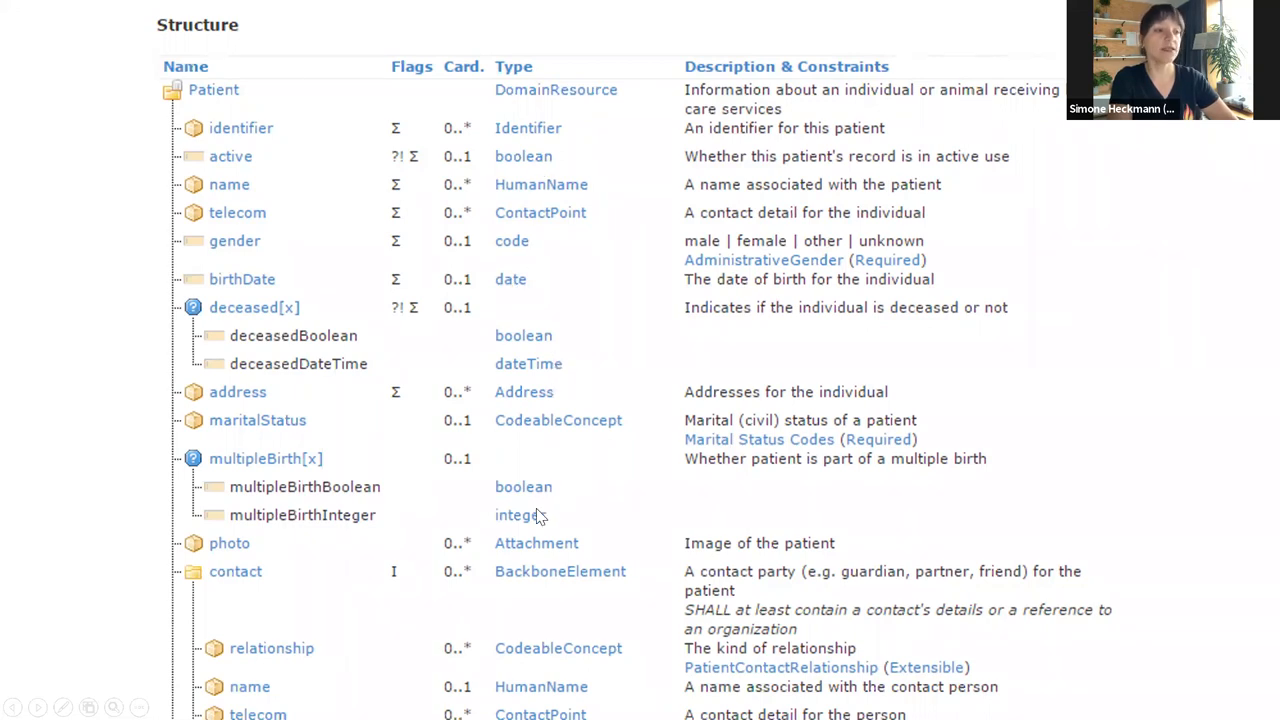
pyautogui.moveTo(505, 195)
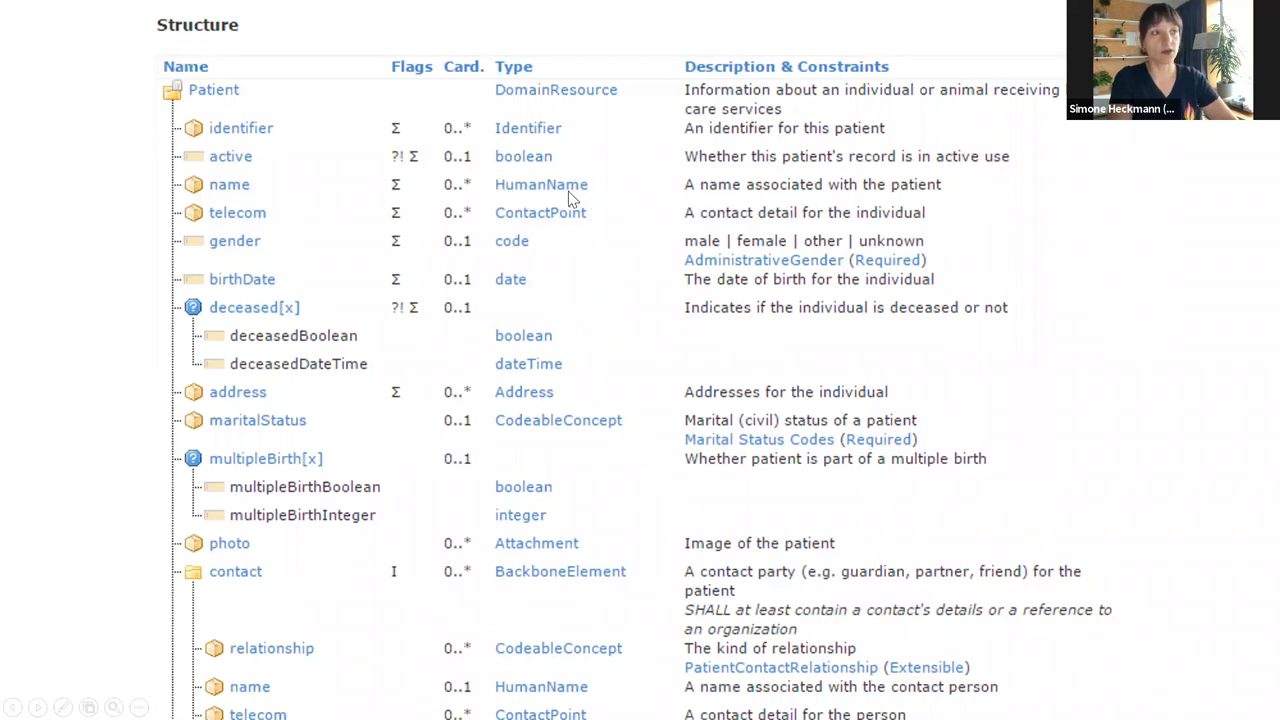
pyautogui.moveTo(500, 408)
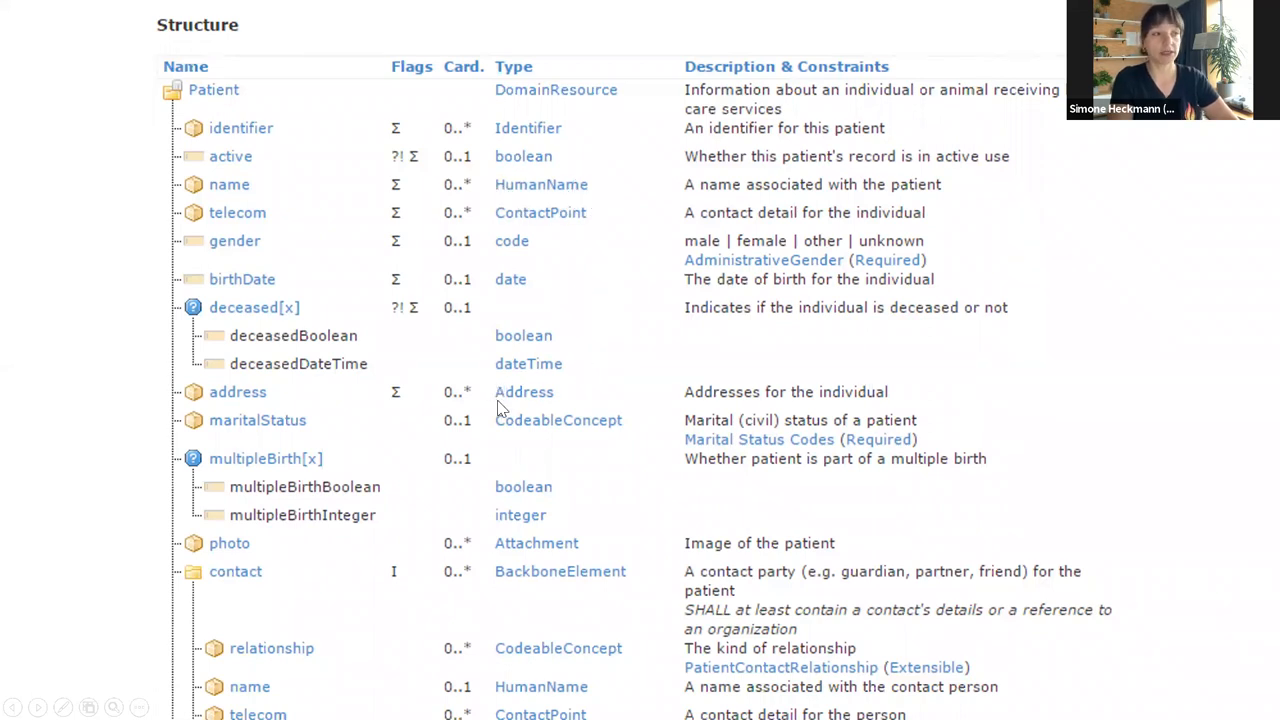
pyautogui.moveTo(545, 203)
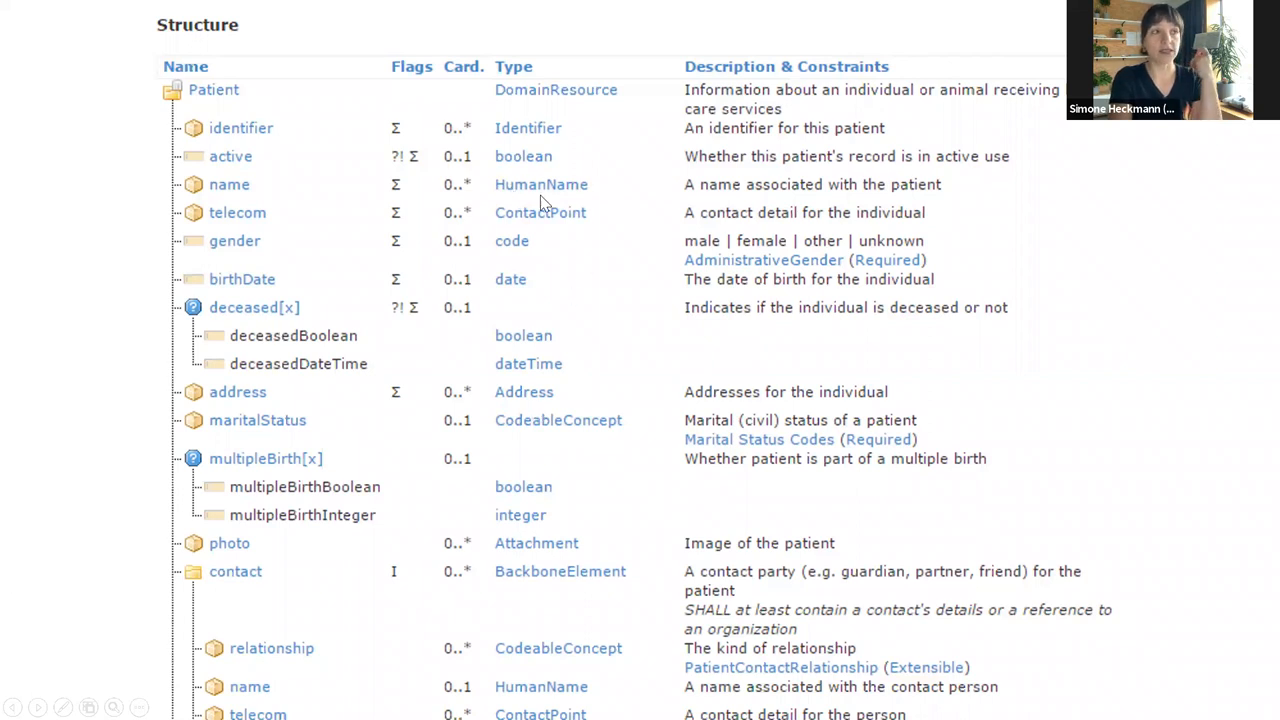
pyautogui.moveTo(563, 189)
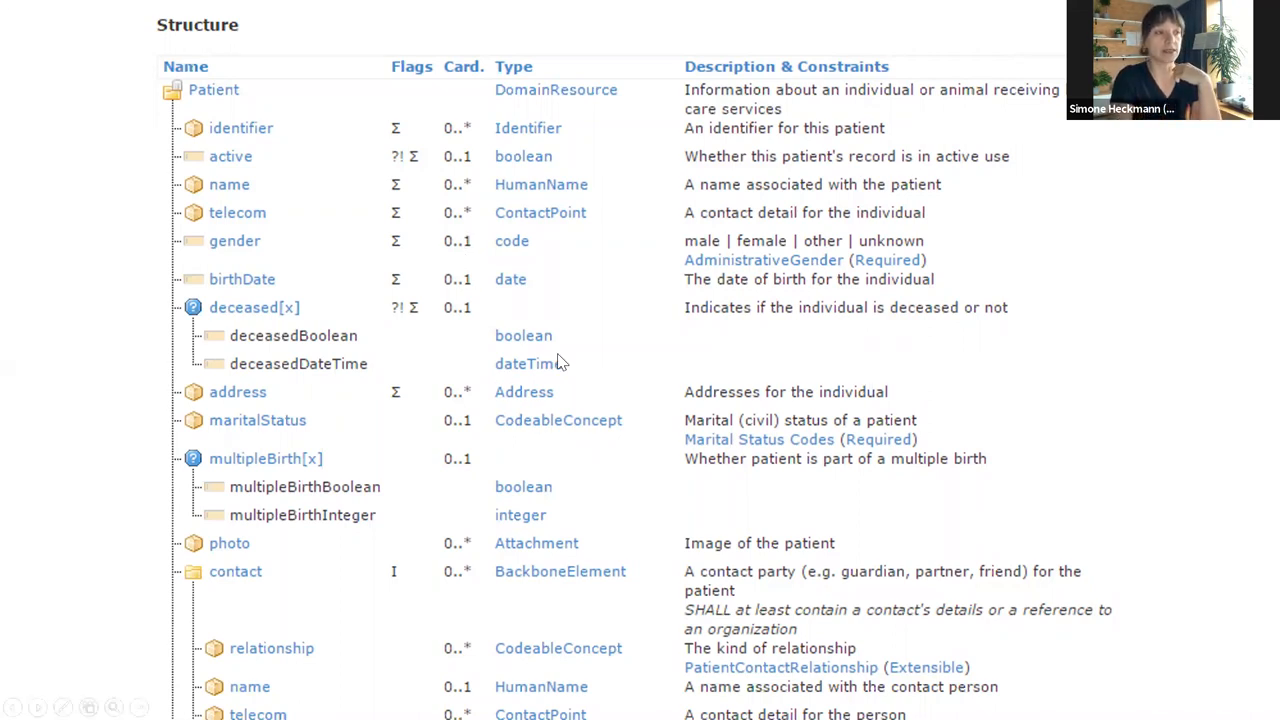
pyautogui.moveTo(548, 422)
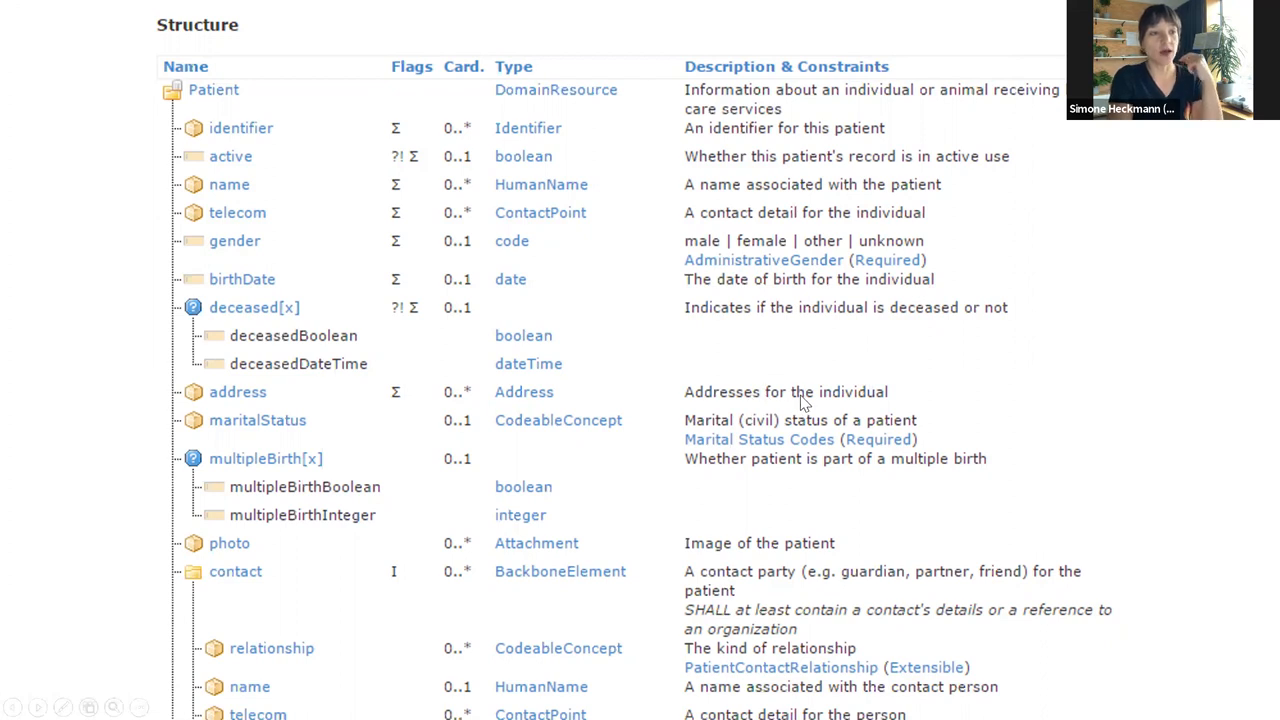
pyautogui.moveTo(818, 388)
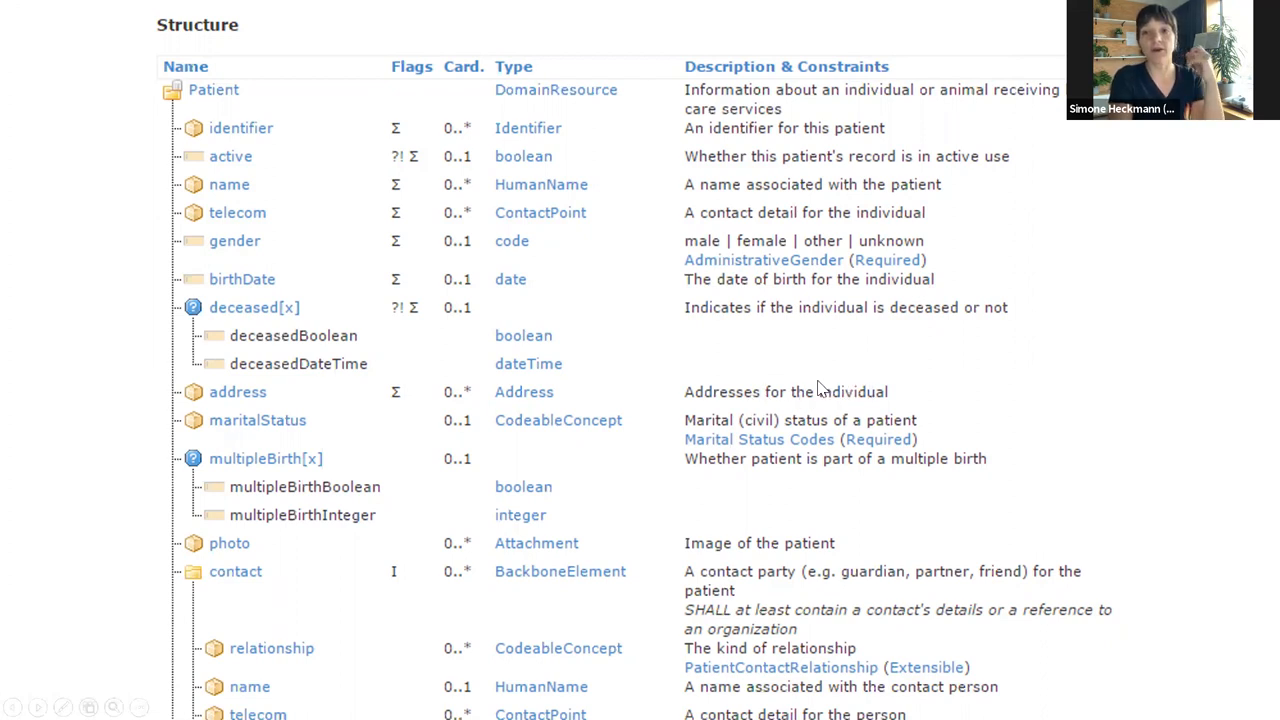
pyautogui.moveTo(890, 407)
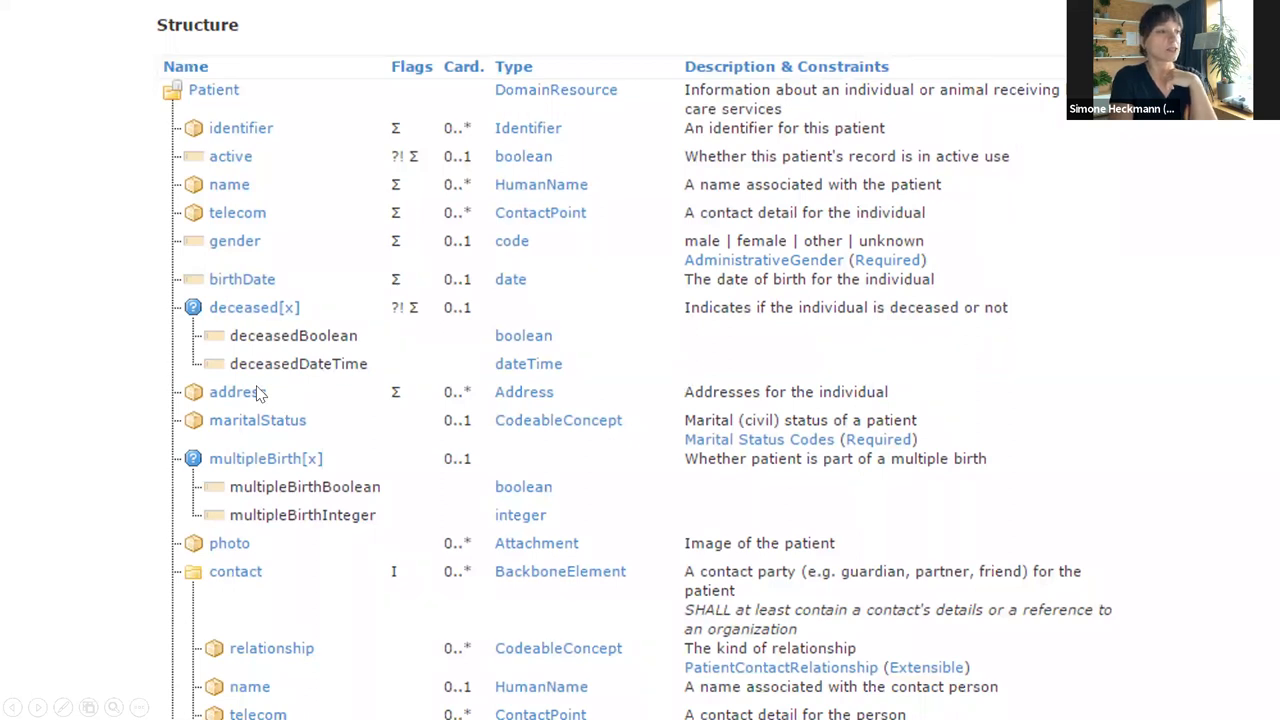
pyautogui.moveTo(209, 411)
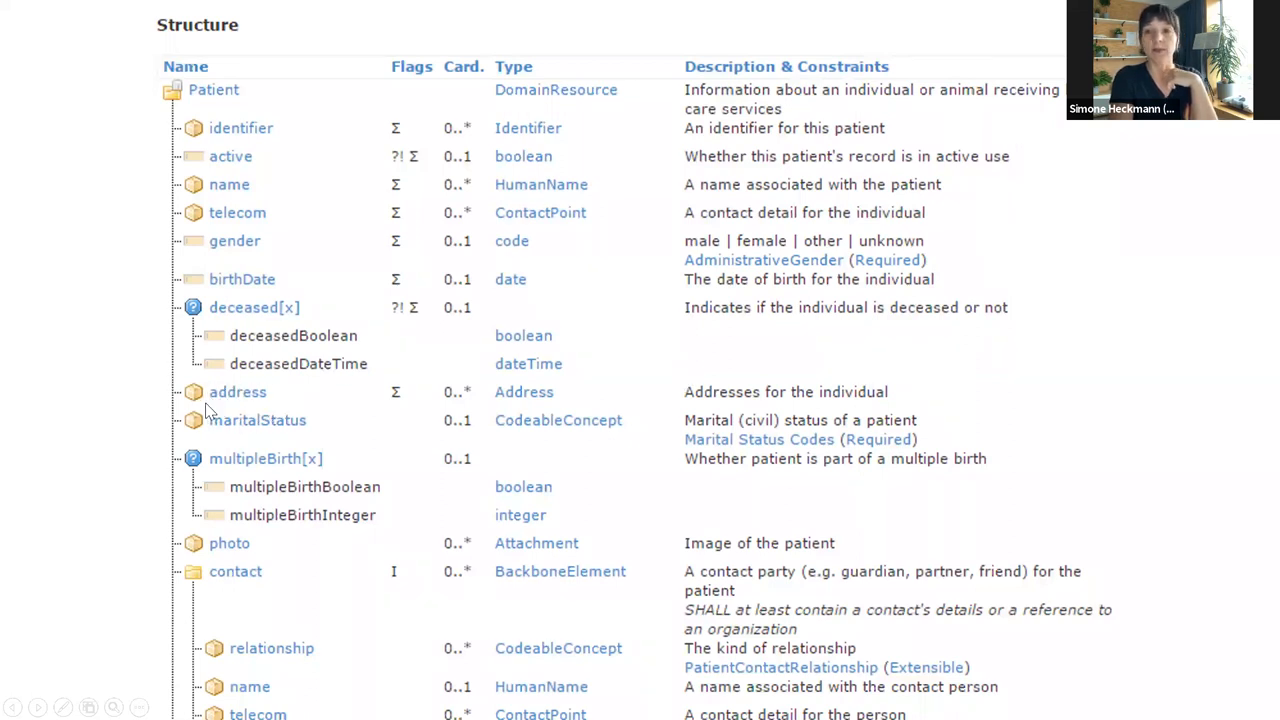
pyautogui.moveTo(315, 408)
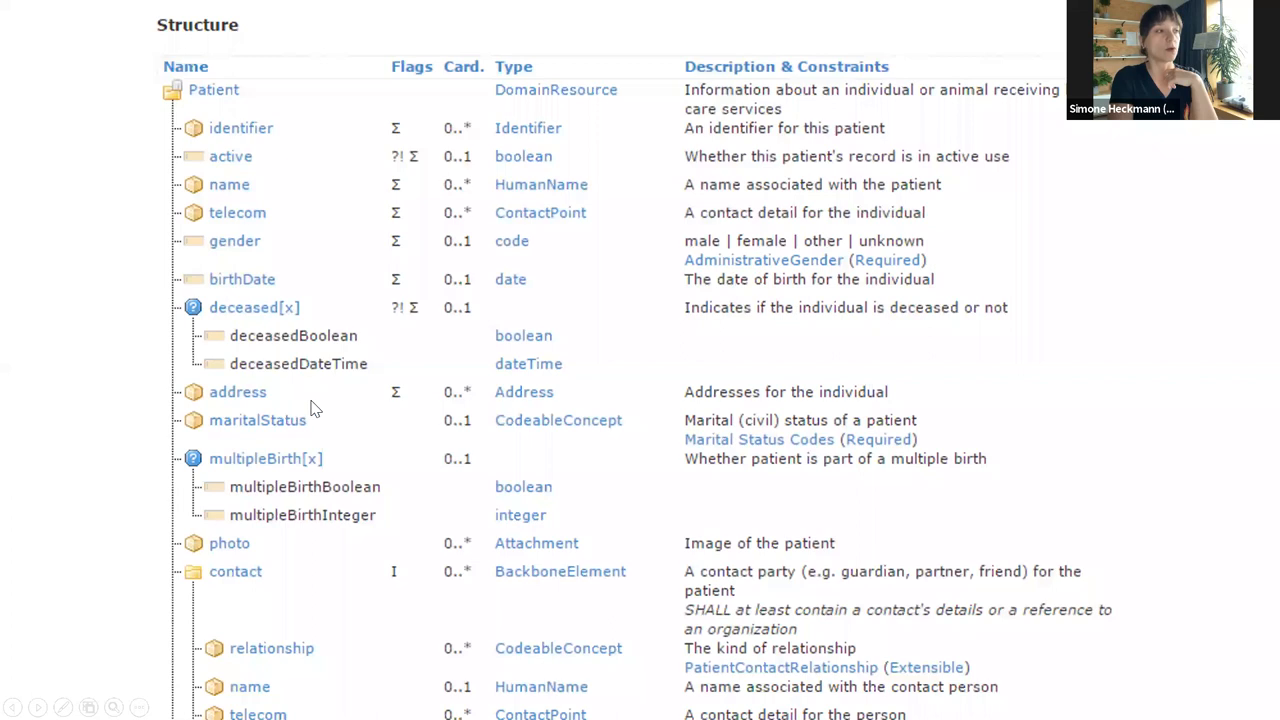
pyautogui.moveTo(390, 425)
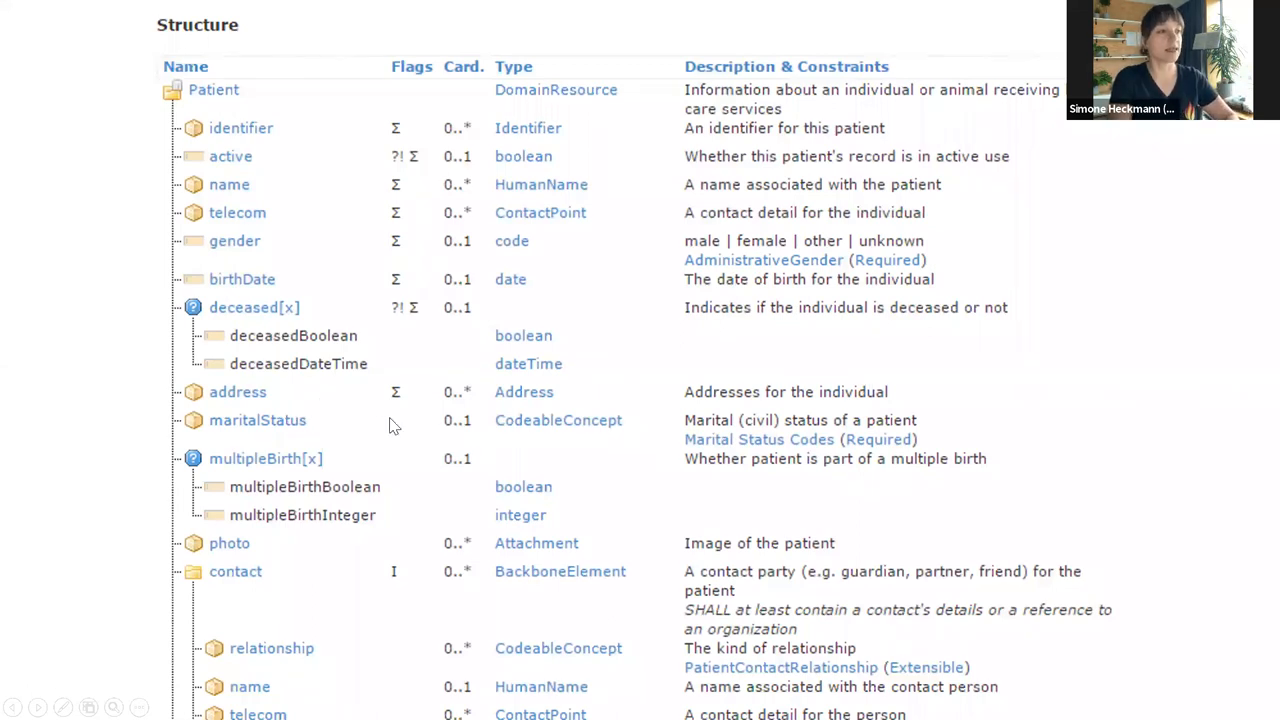
pyautogui.moveTo(575, 408)
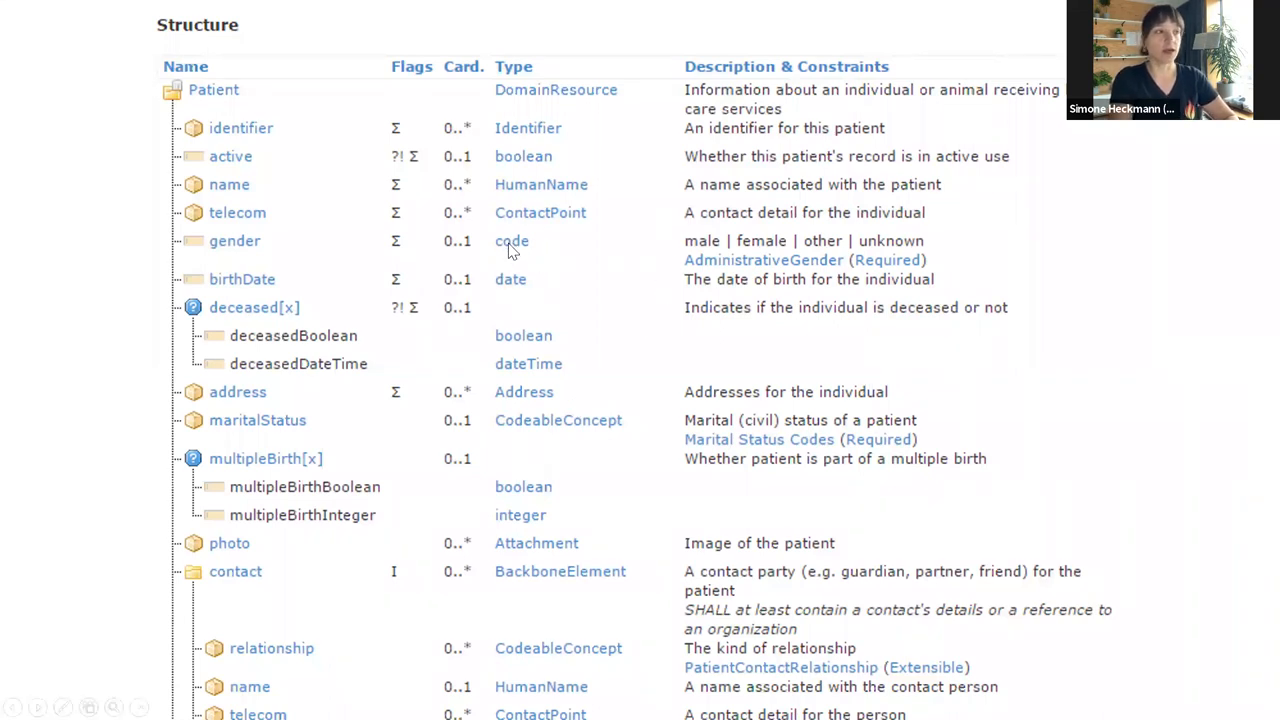
pyautogui.moveTo(503, 527)
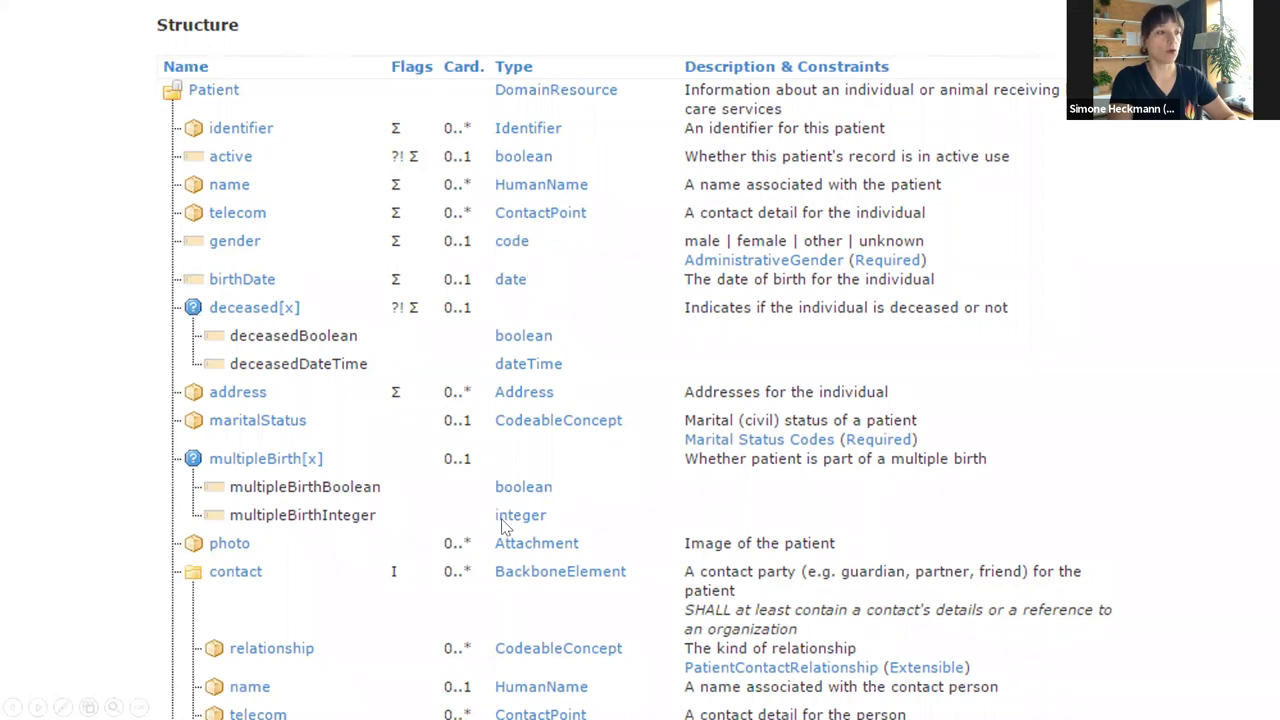
pyautogui.moveTo(600, 465)
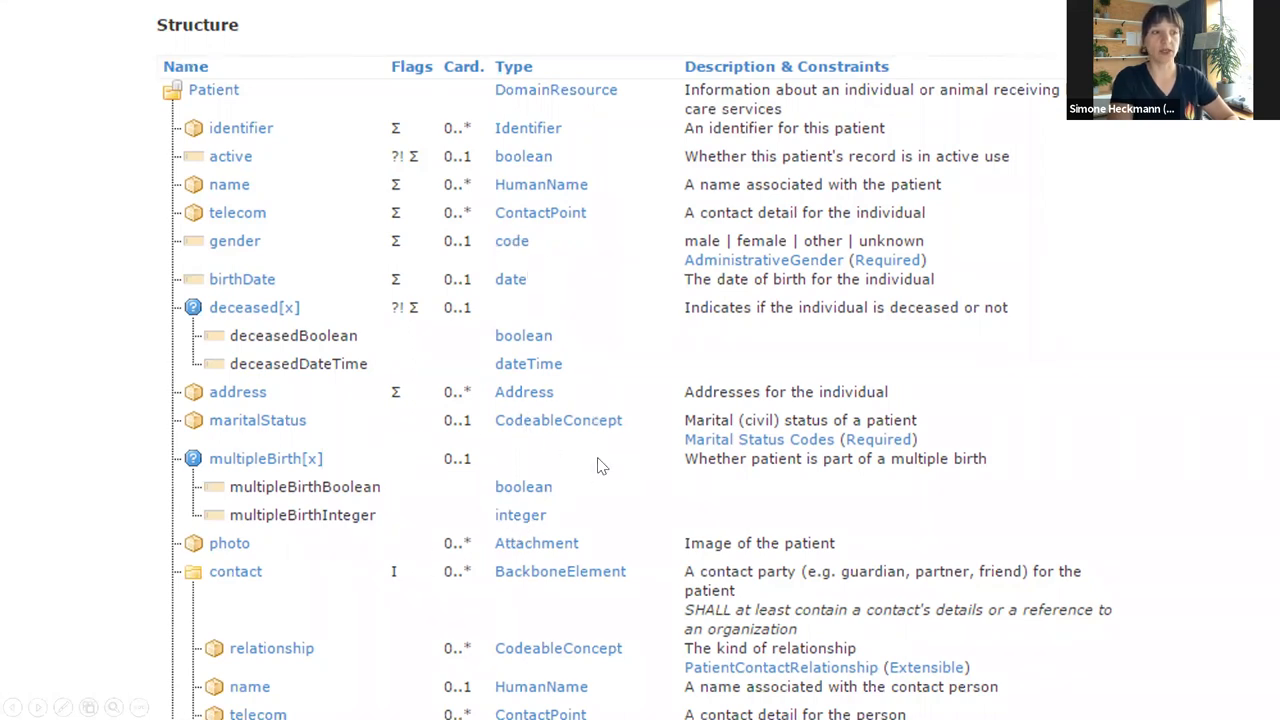
pyautogui.moveTo(768, 476)
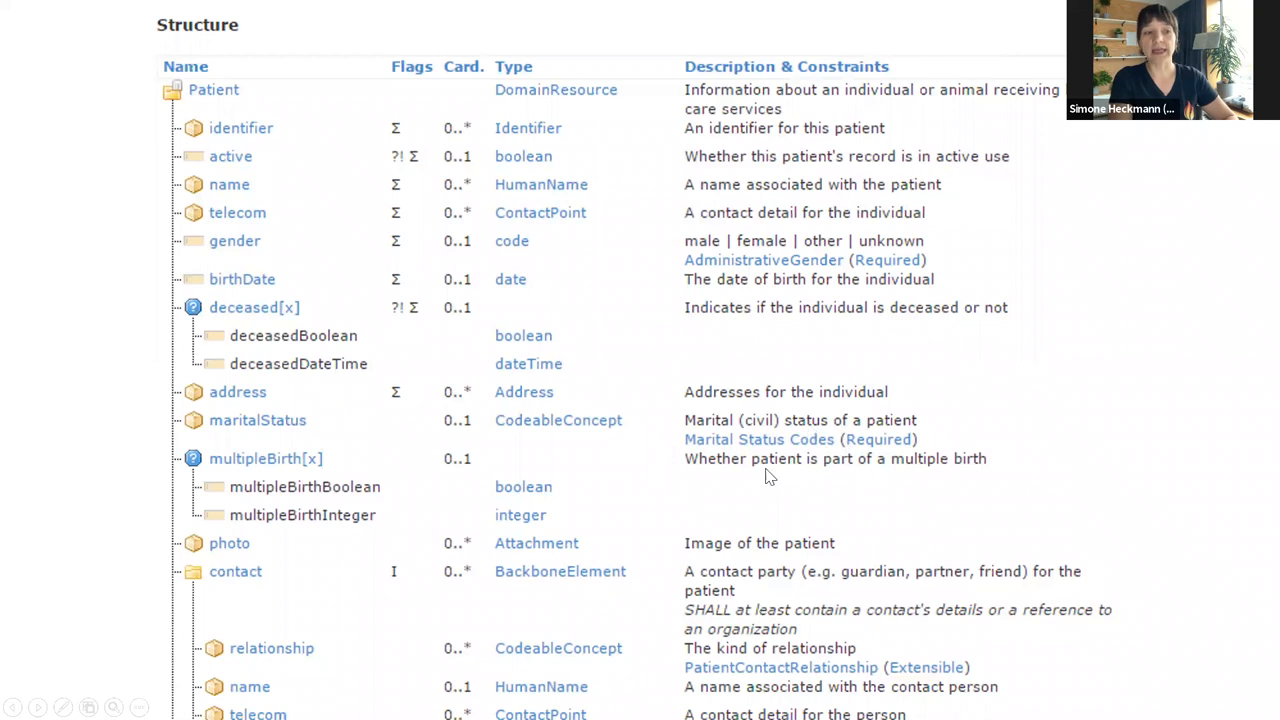
pyautogui.moveTo(826, 463)
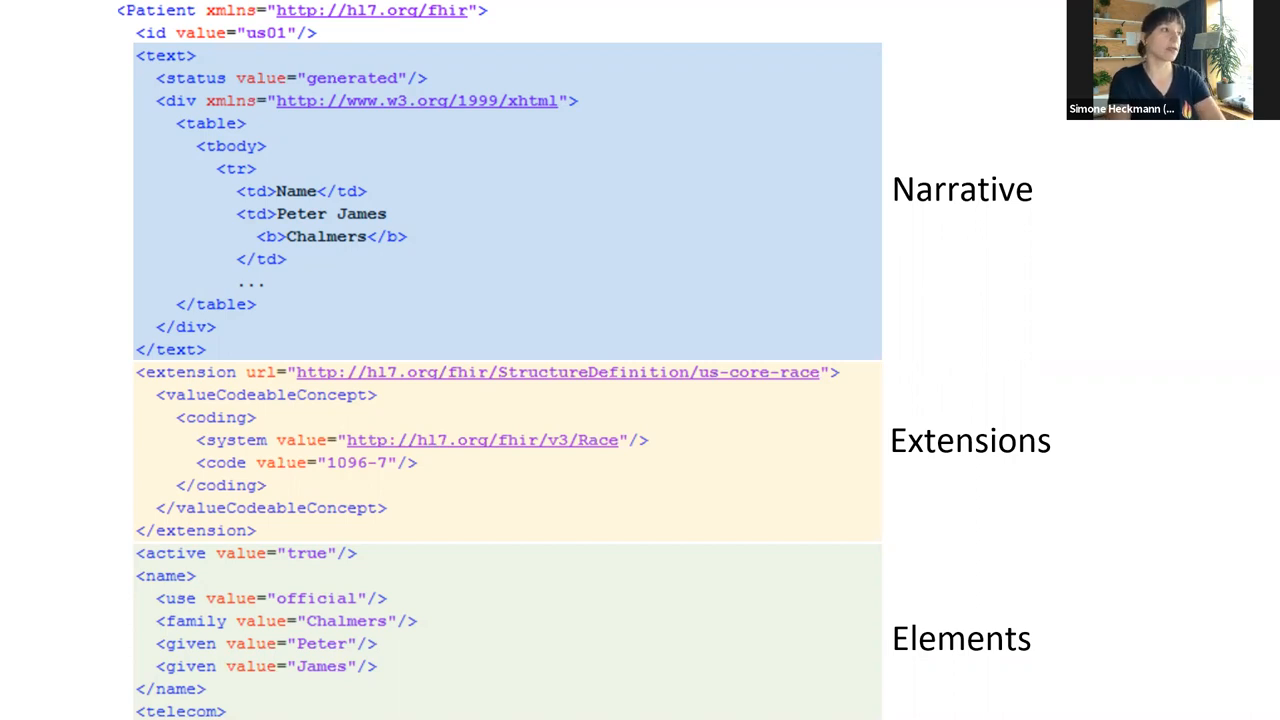
pyautogui.moveTo(406, 173)
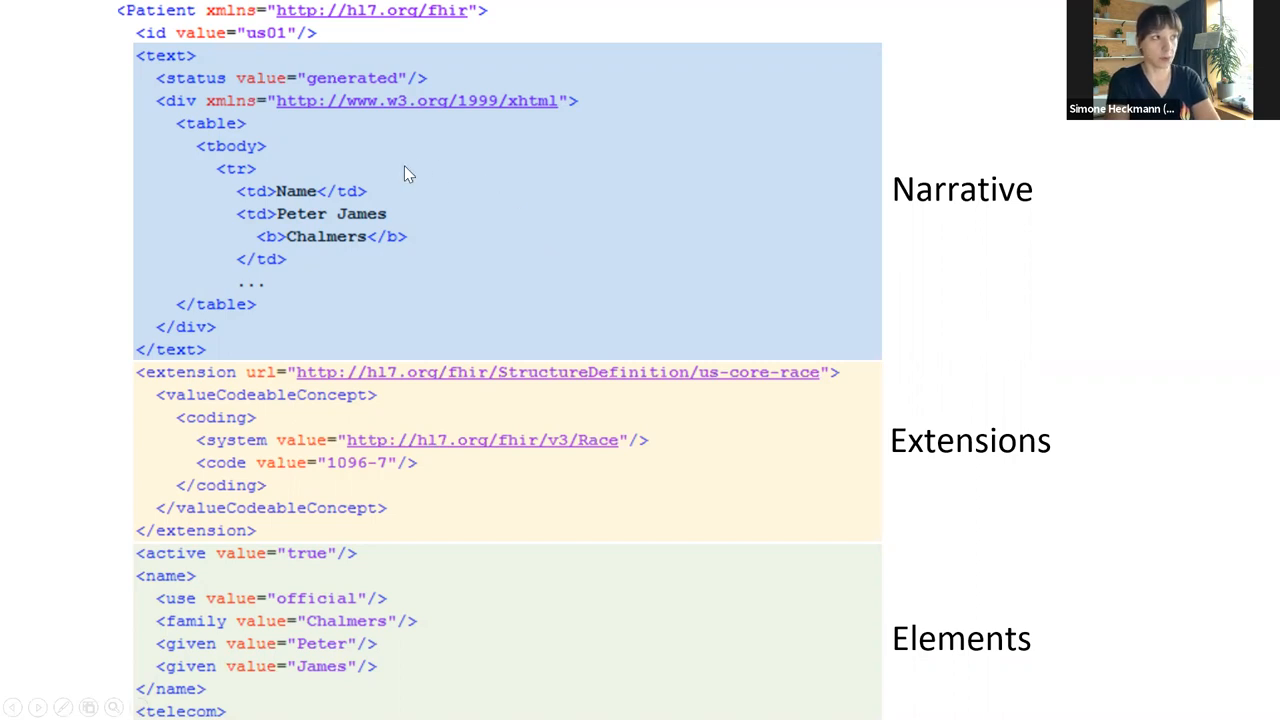
pyautogui.moveTo(435, 180)
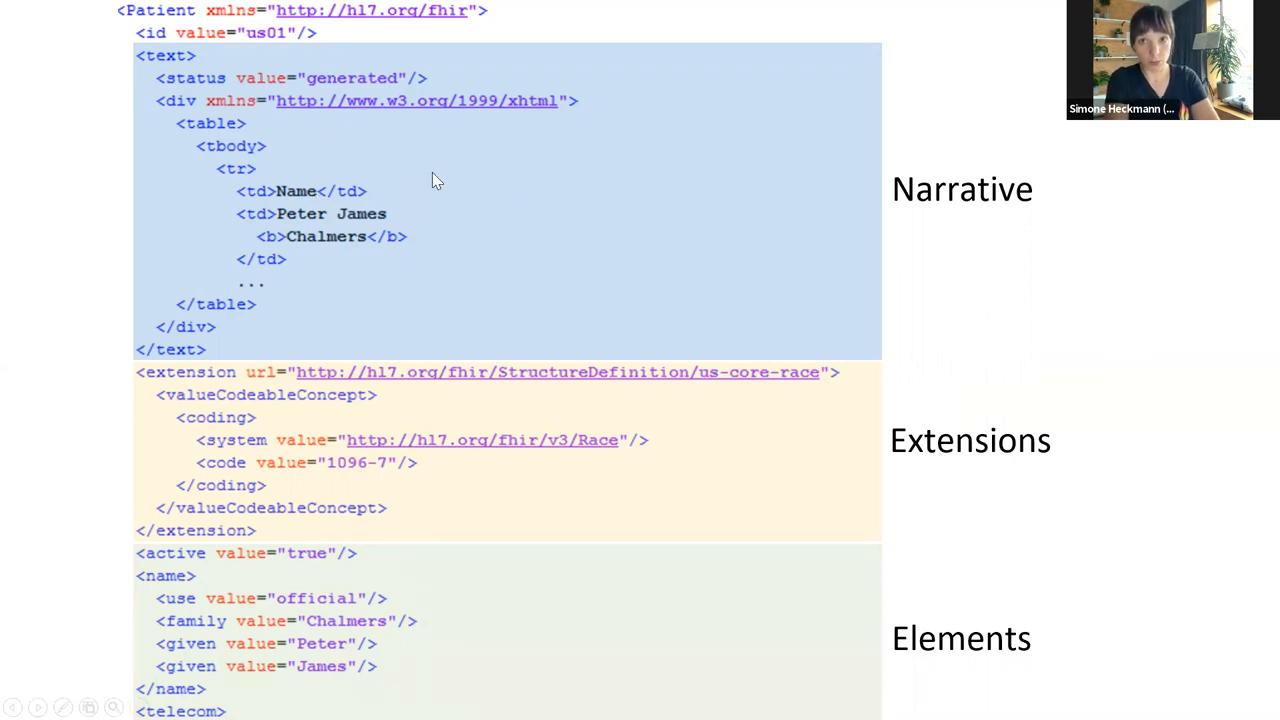
pyautogui.moveTo(485, 268)
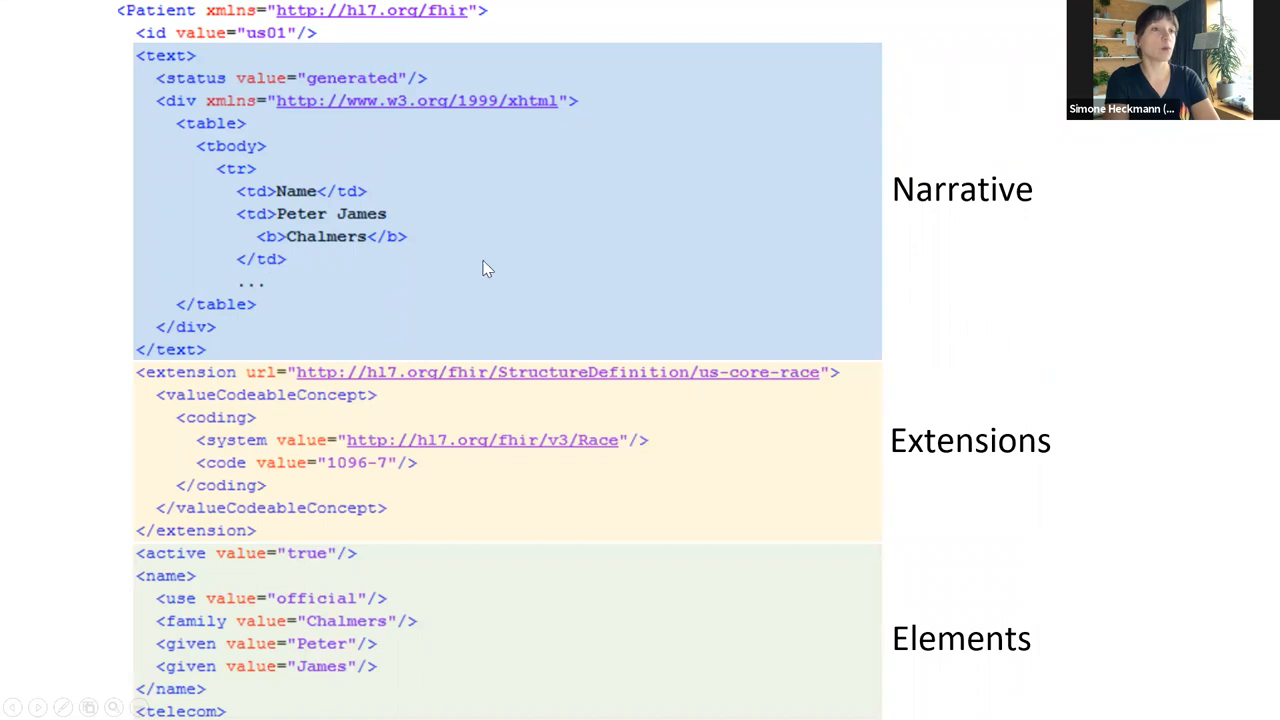
pyautogui.moveTo(989, 247)
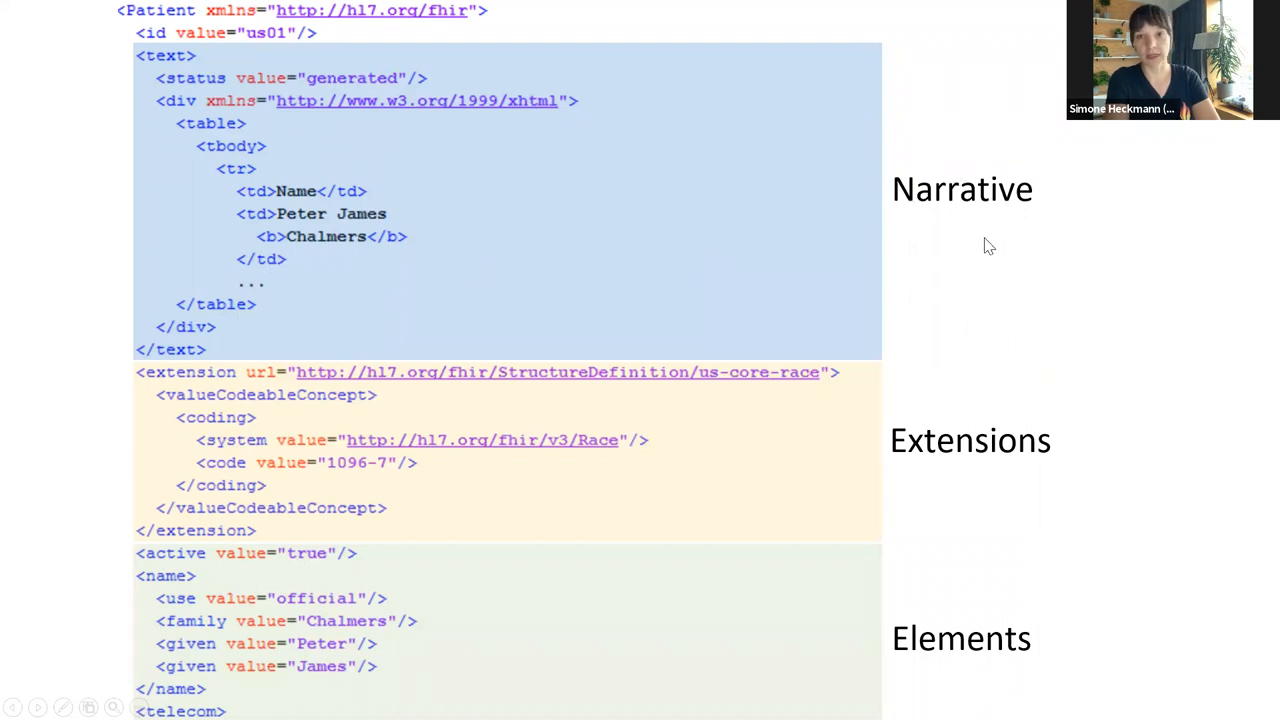
pyautogui.moveTo(252, 77)
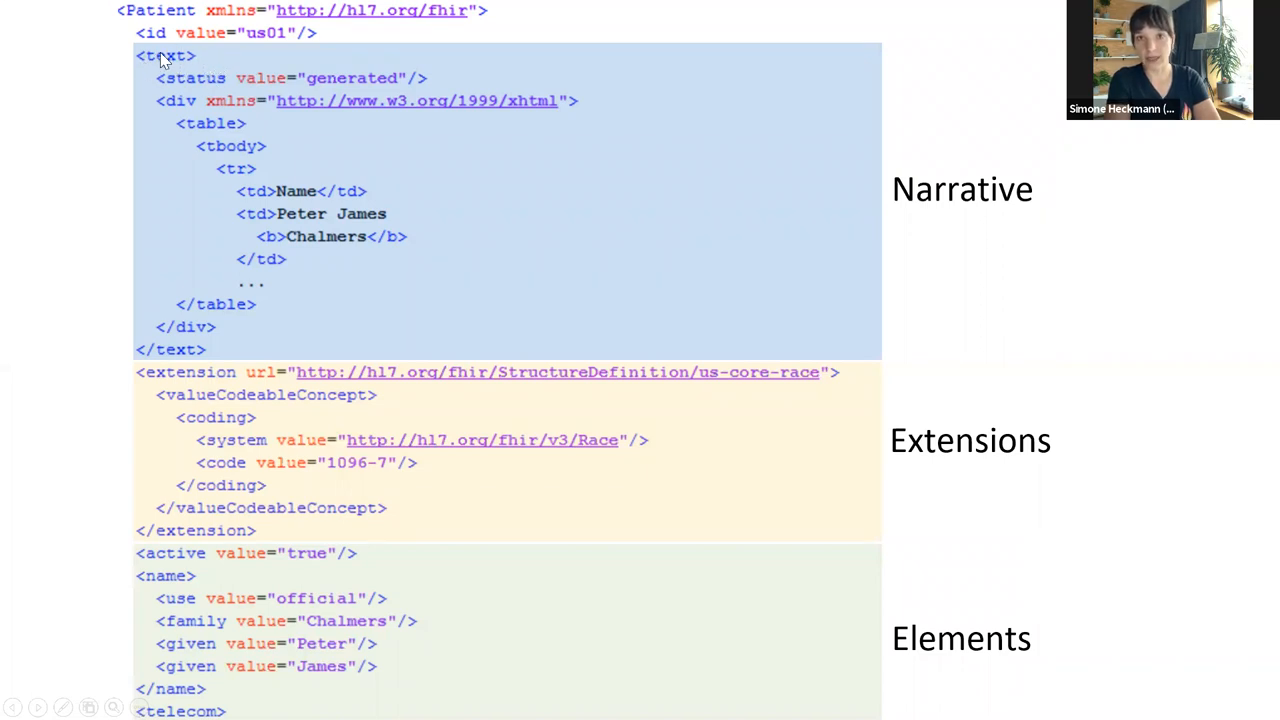
pyautogui.moveTo(225, 305)
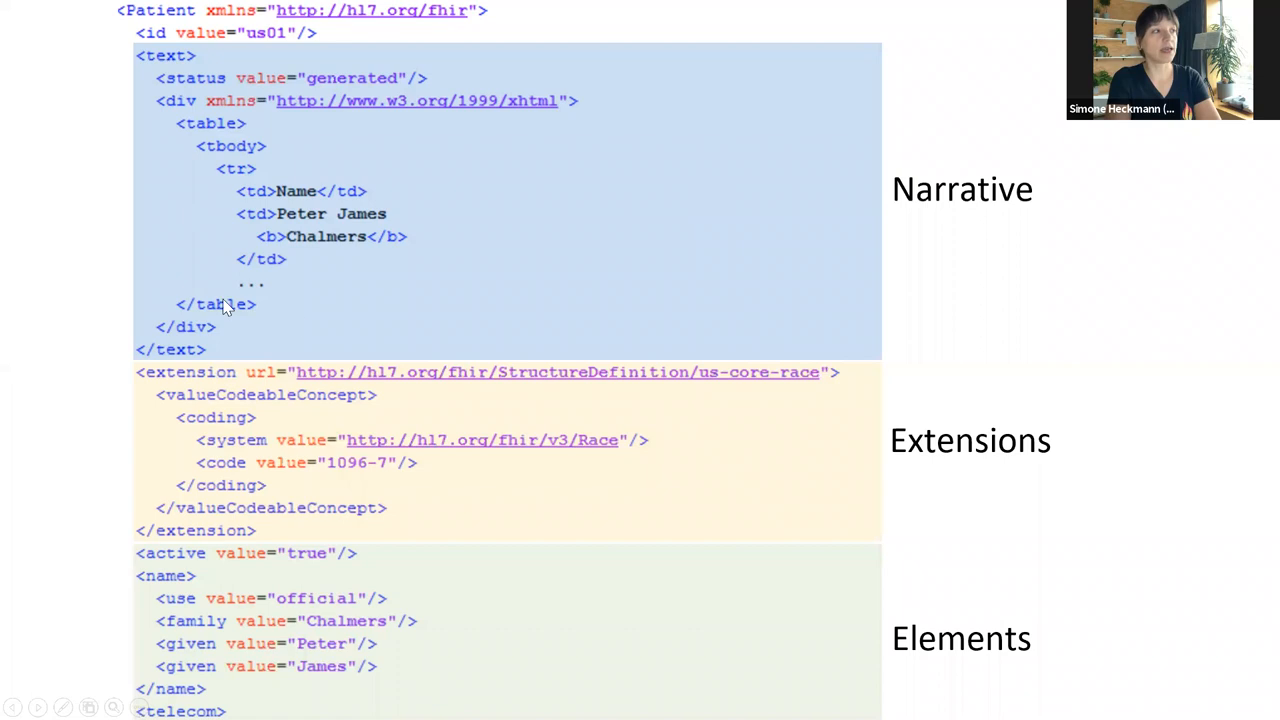
pyautogui.moveTo(356, 256)
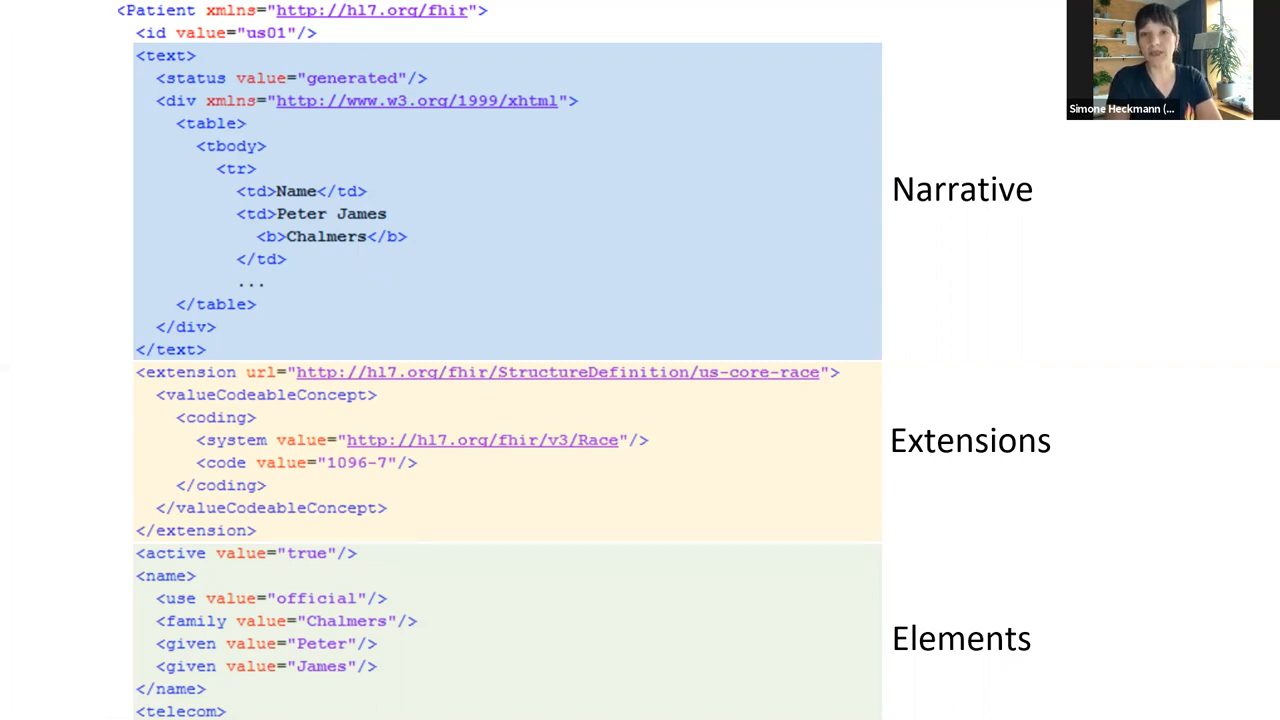
pyautogui.moveTo(417, 427)
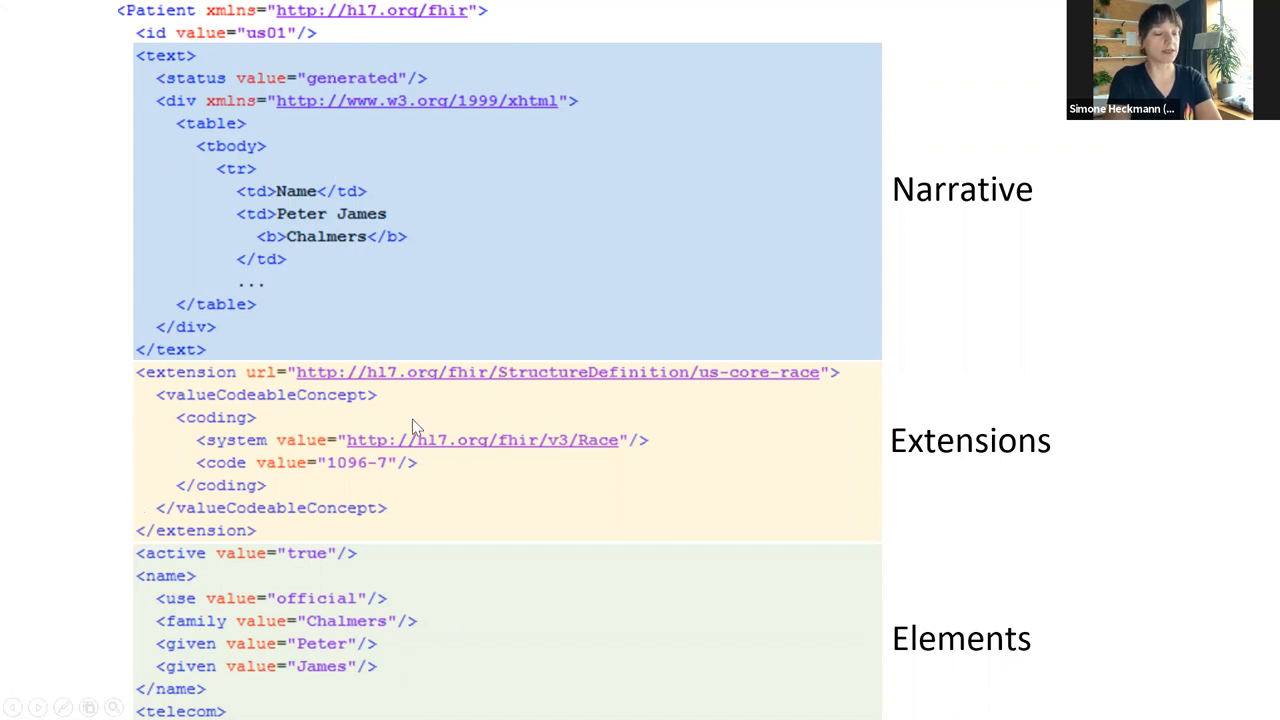
pyautogui.moveTo(394, 617)
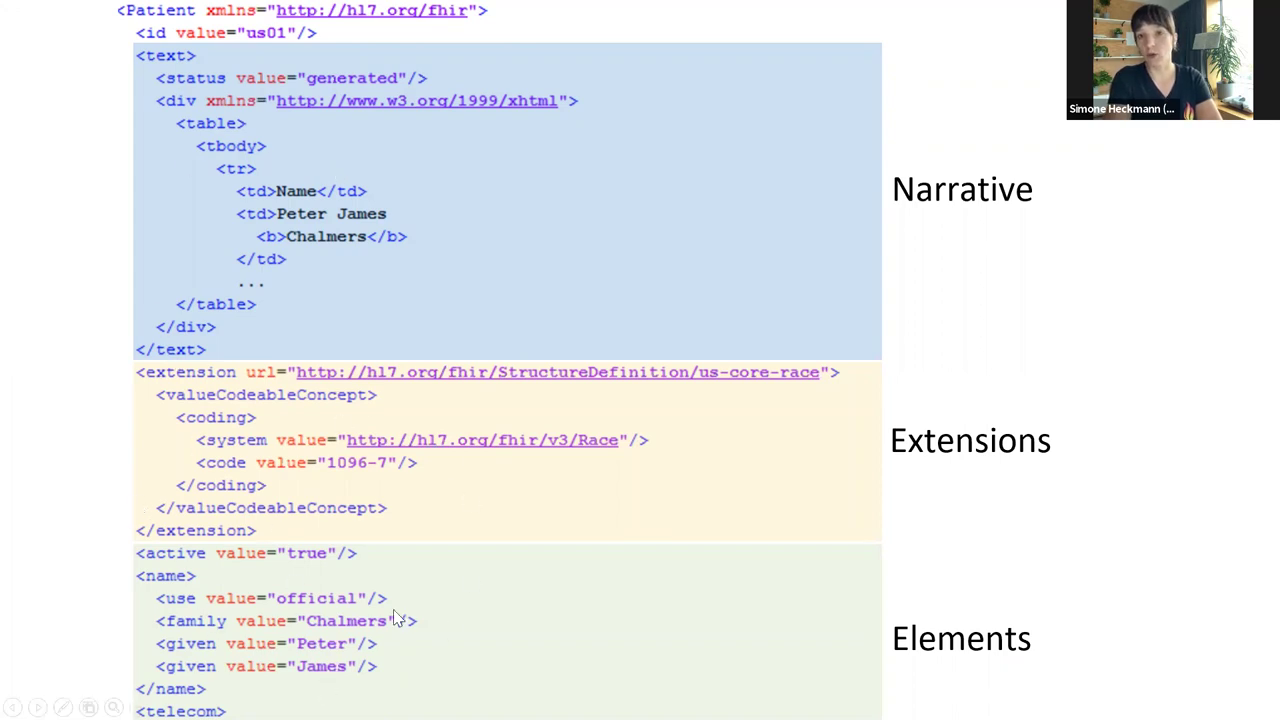
pyautogui.moveTo(432, 524)
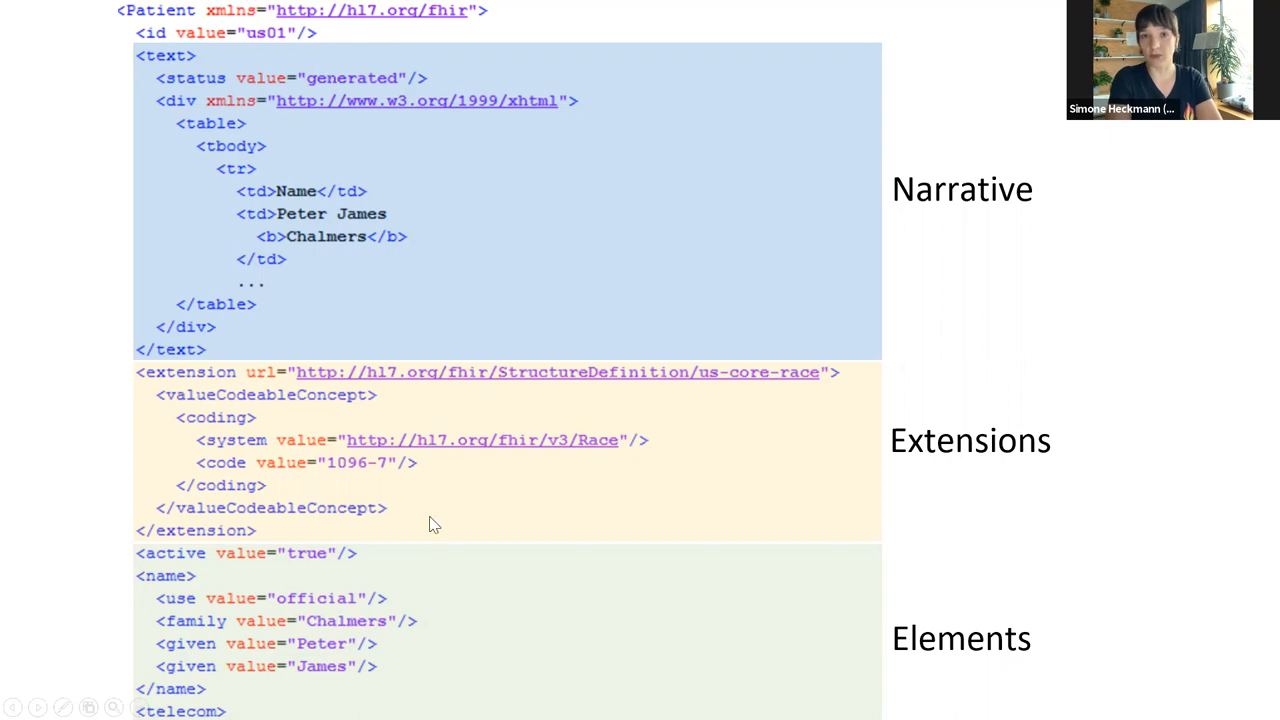
pyautogui.moveTo(387, 322)
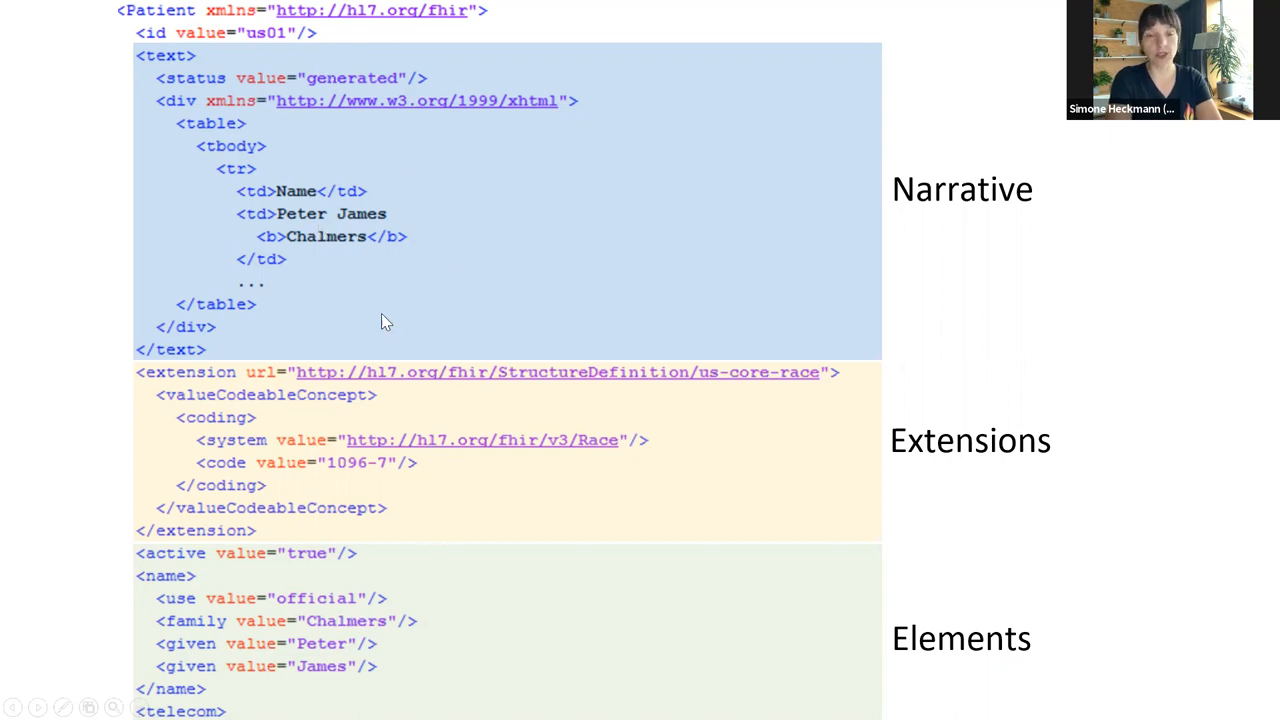
pyautogui.moveTo(382, 258)
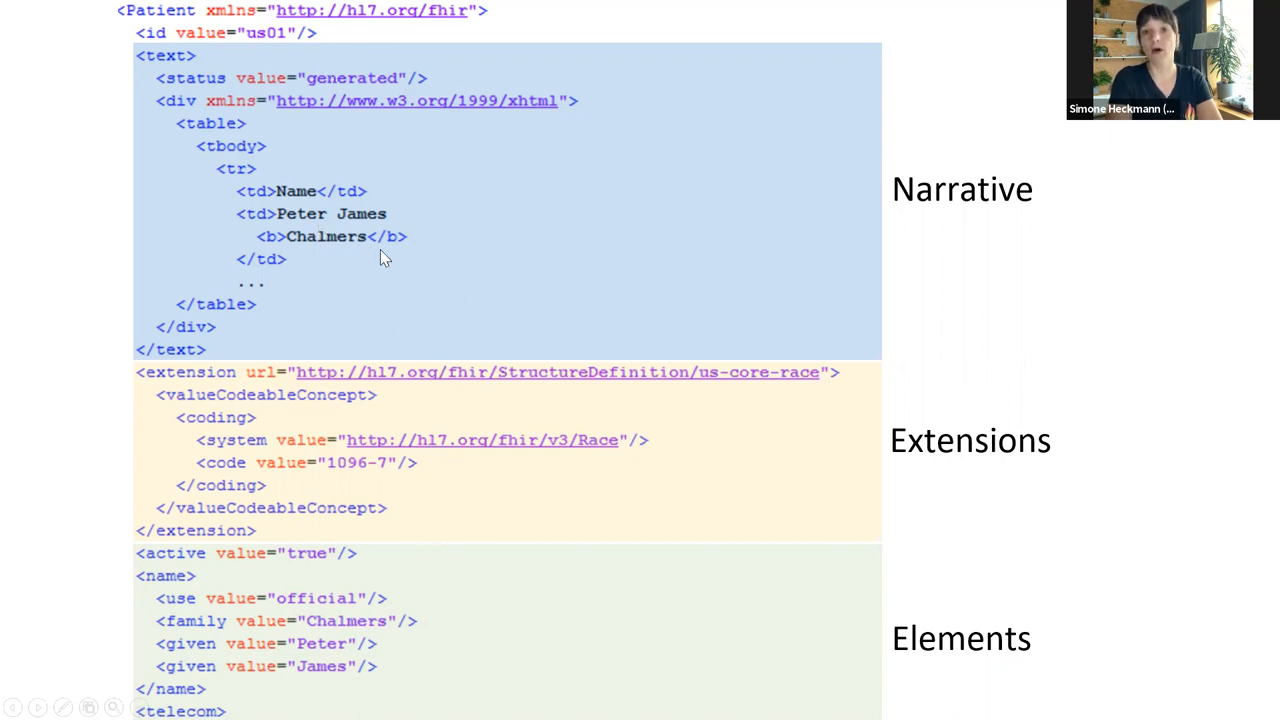
pyautogui.moveTo(362, 236)
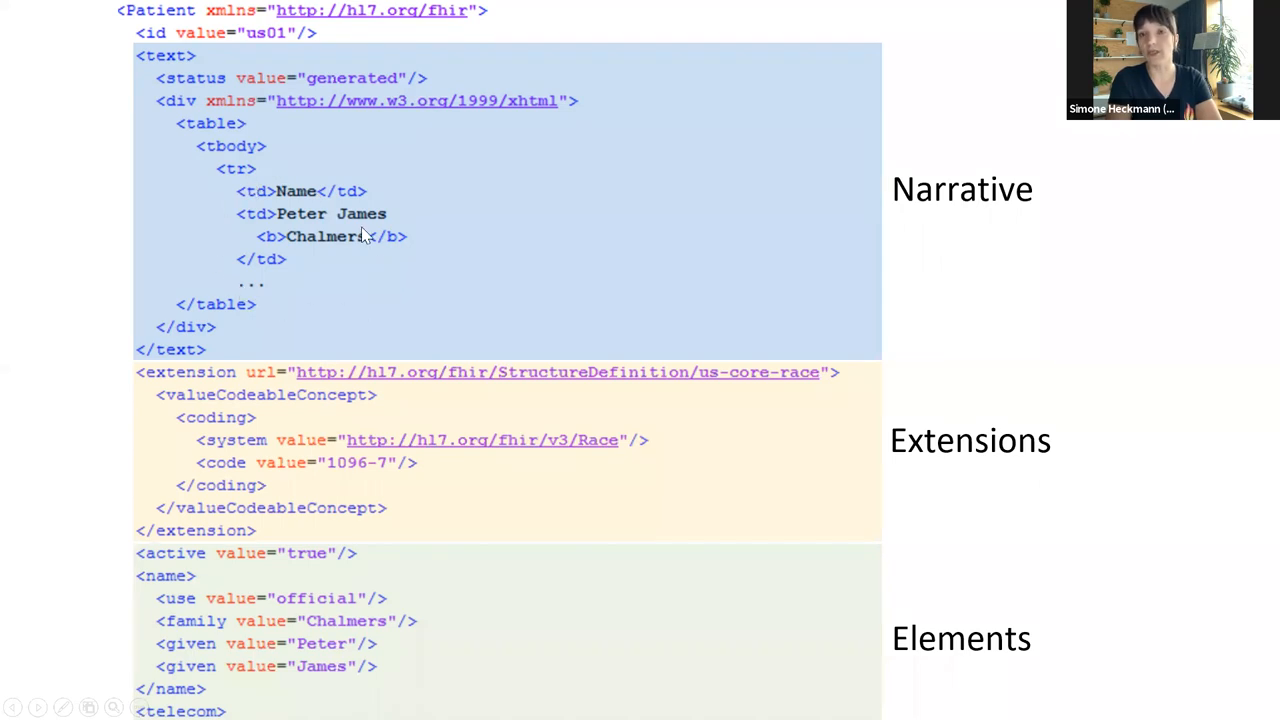
pyautogui.moveTo(305, 150)
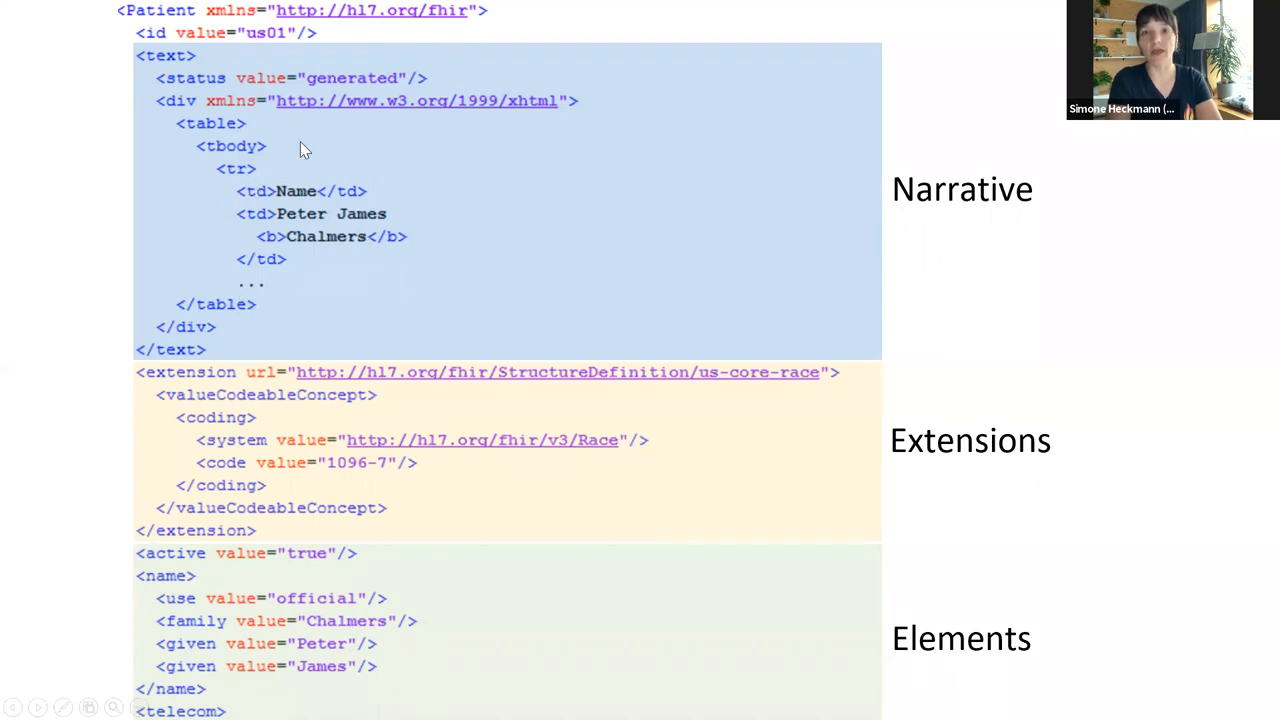
pyautogui.moveTo(320, 105)
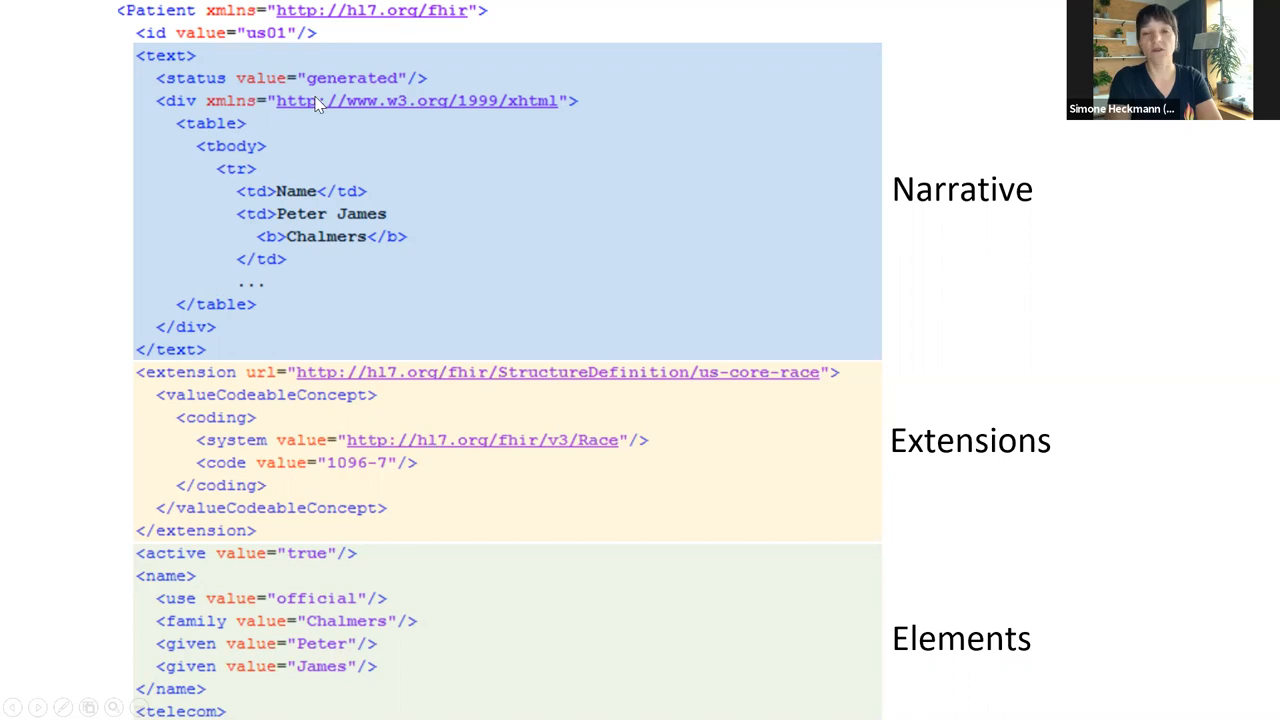
pyautogui.moveTo(332, 324)
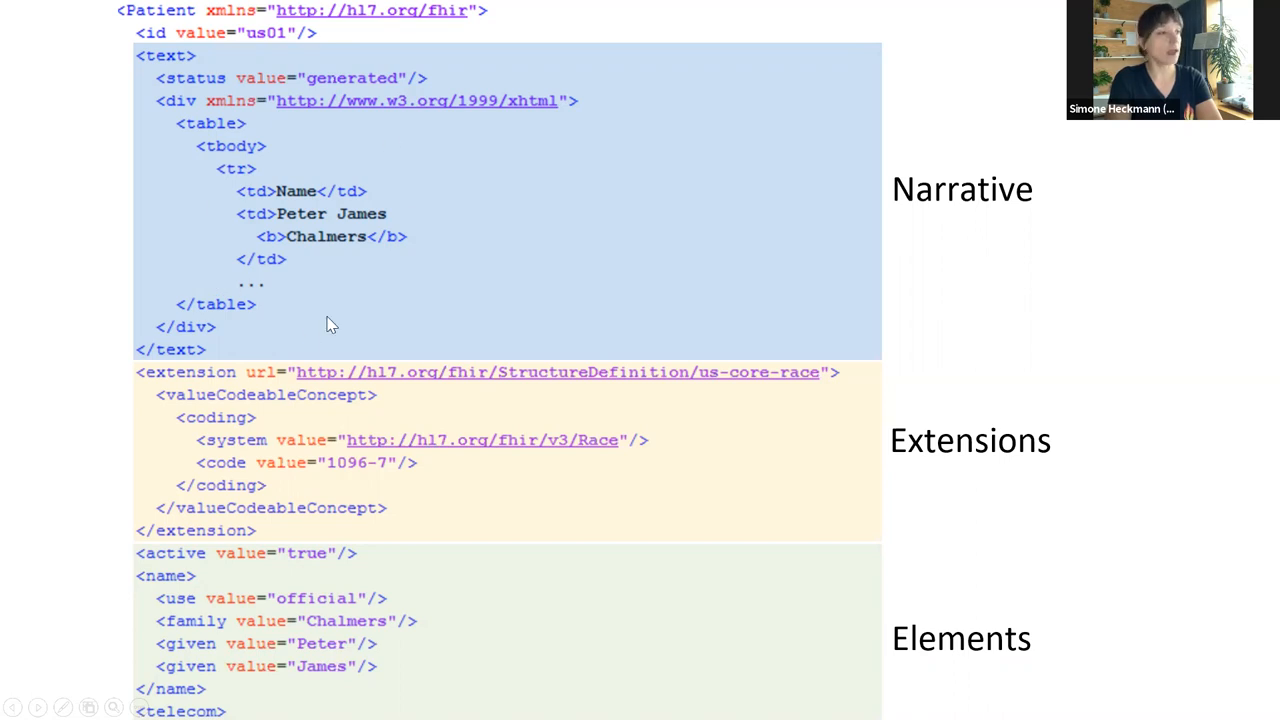
pyautogui.moveTo(252, 568)
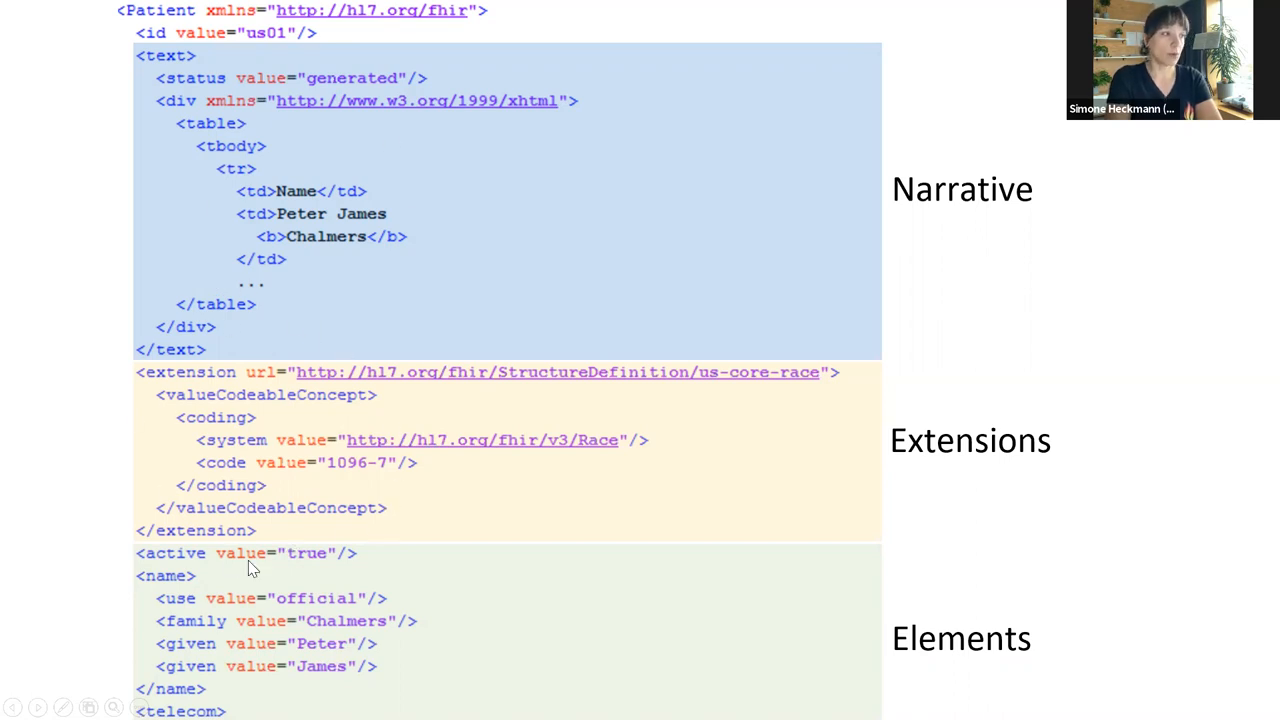
pyautogui.moveTo(340, 540)
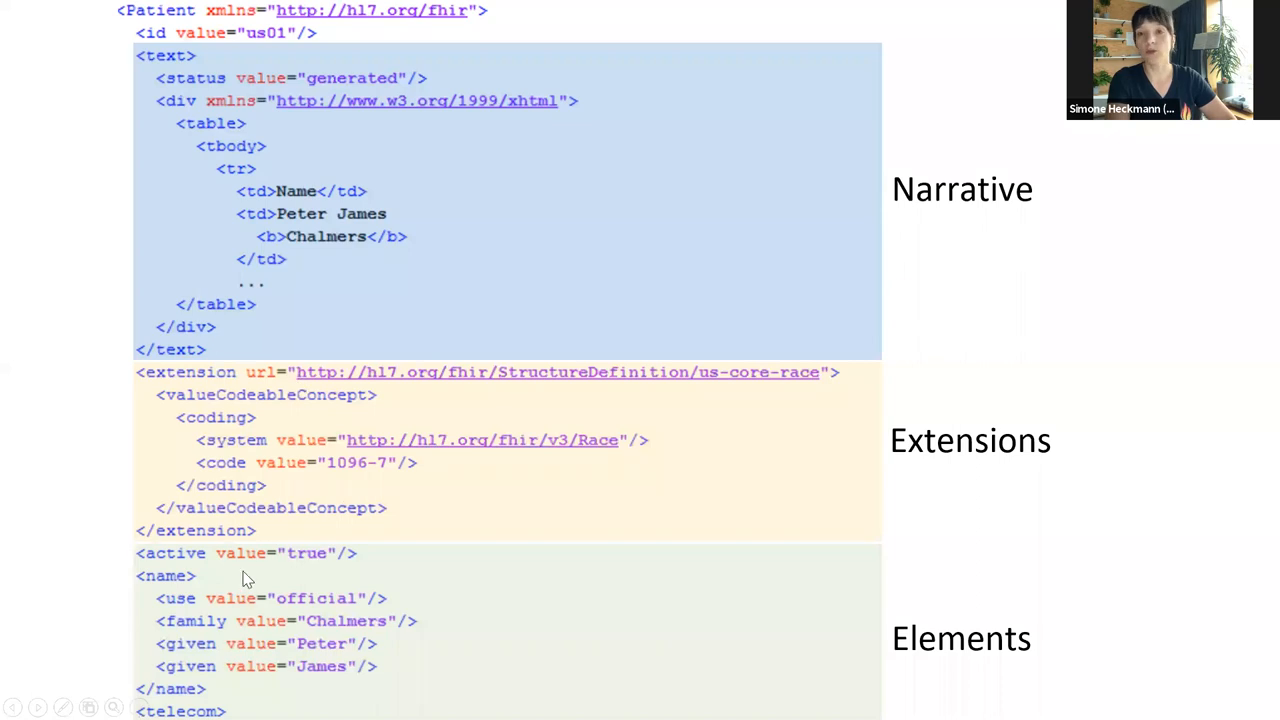
pyautogui.moveTo(286, 554)
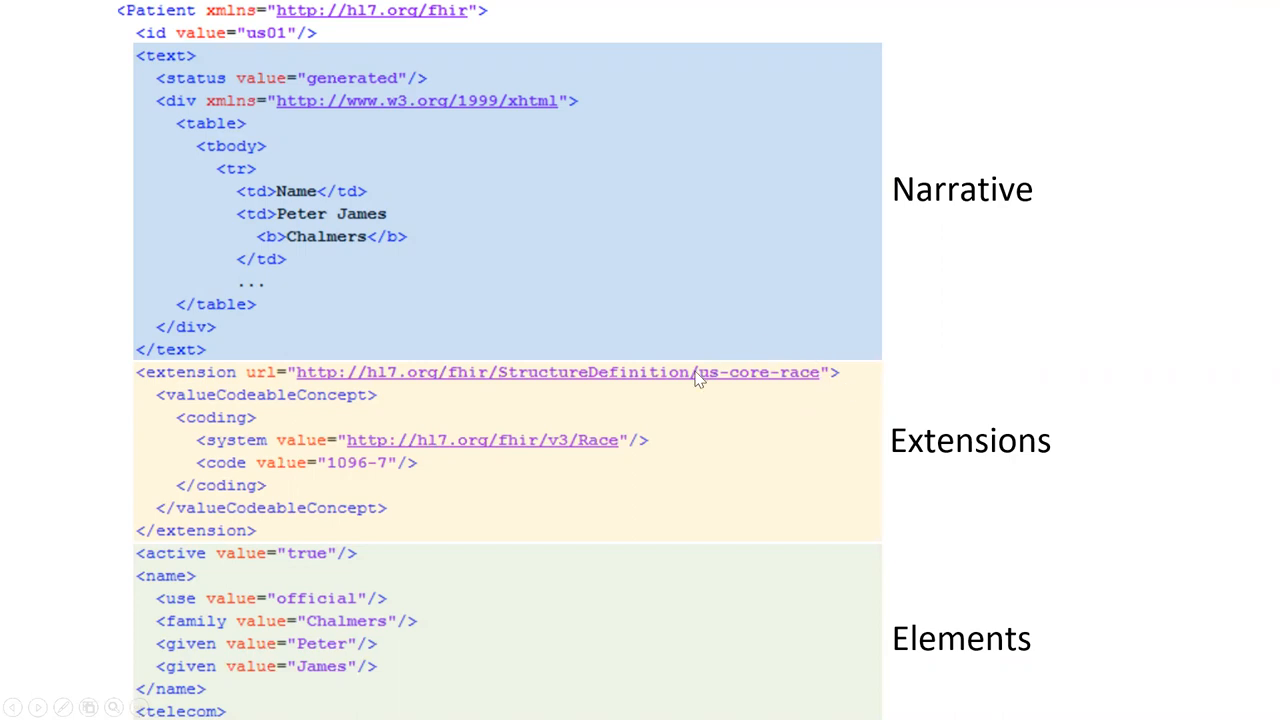
pyautogui.moveTo(832, 430)
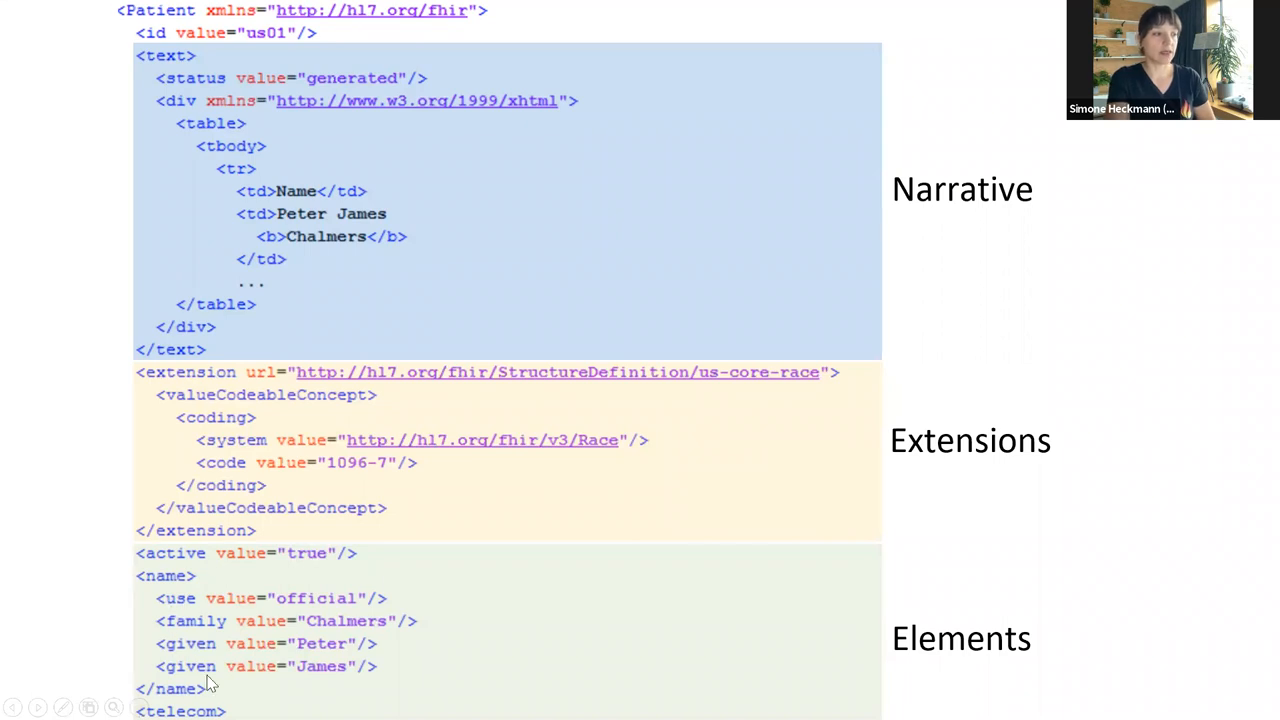
pyautogui.moveTo(415, 601)
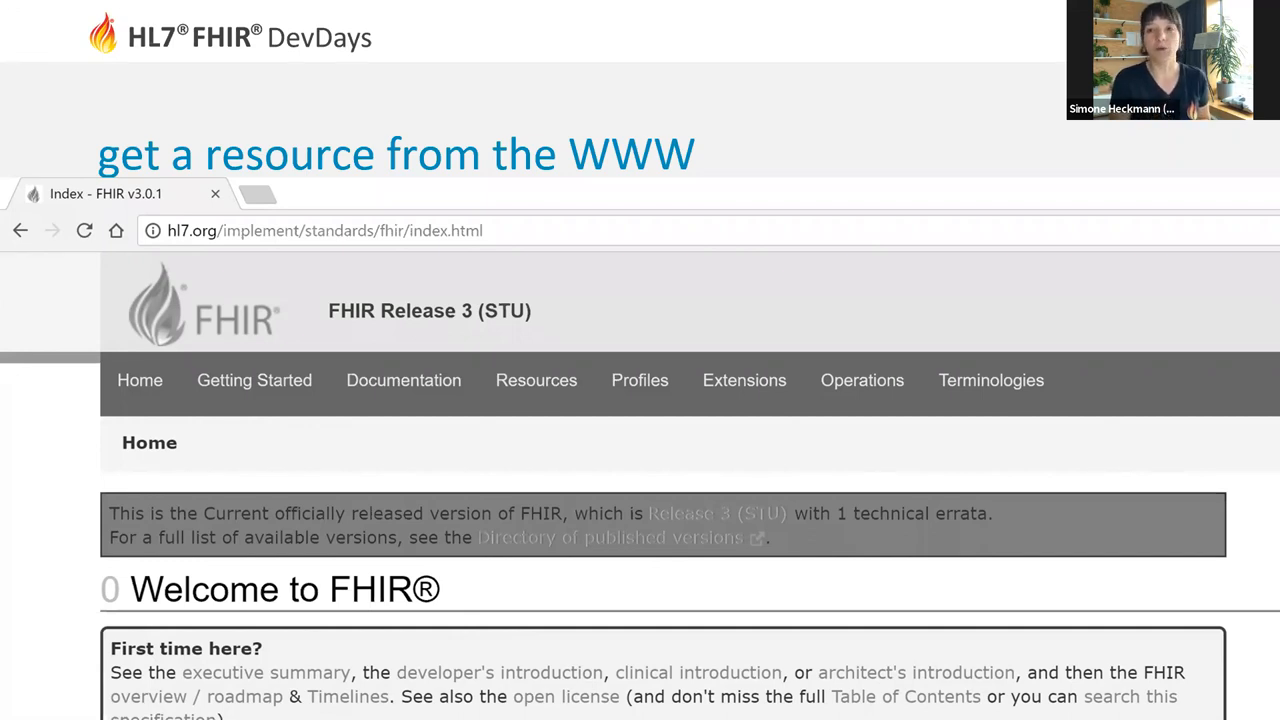
pyautogui.moveTo(847, 186)
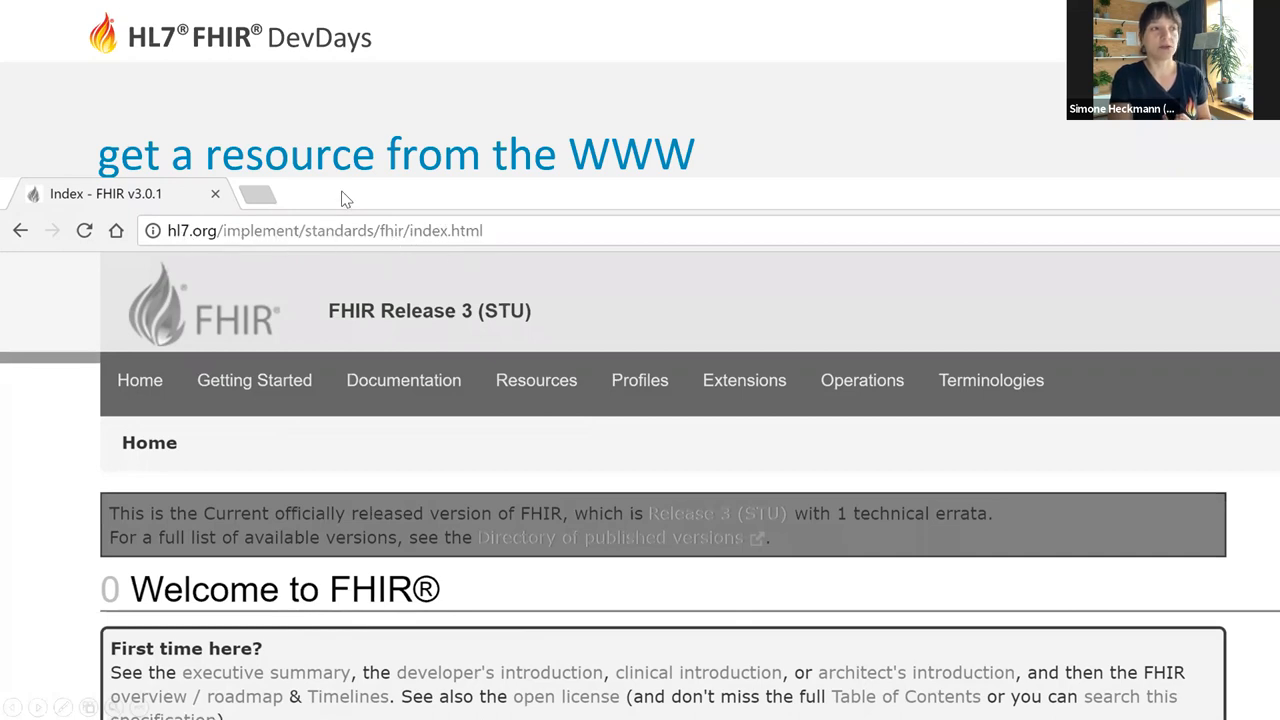
pyautogui.moveTo(500, 232)
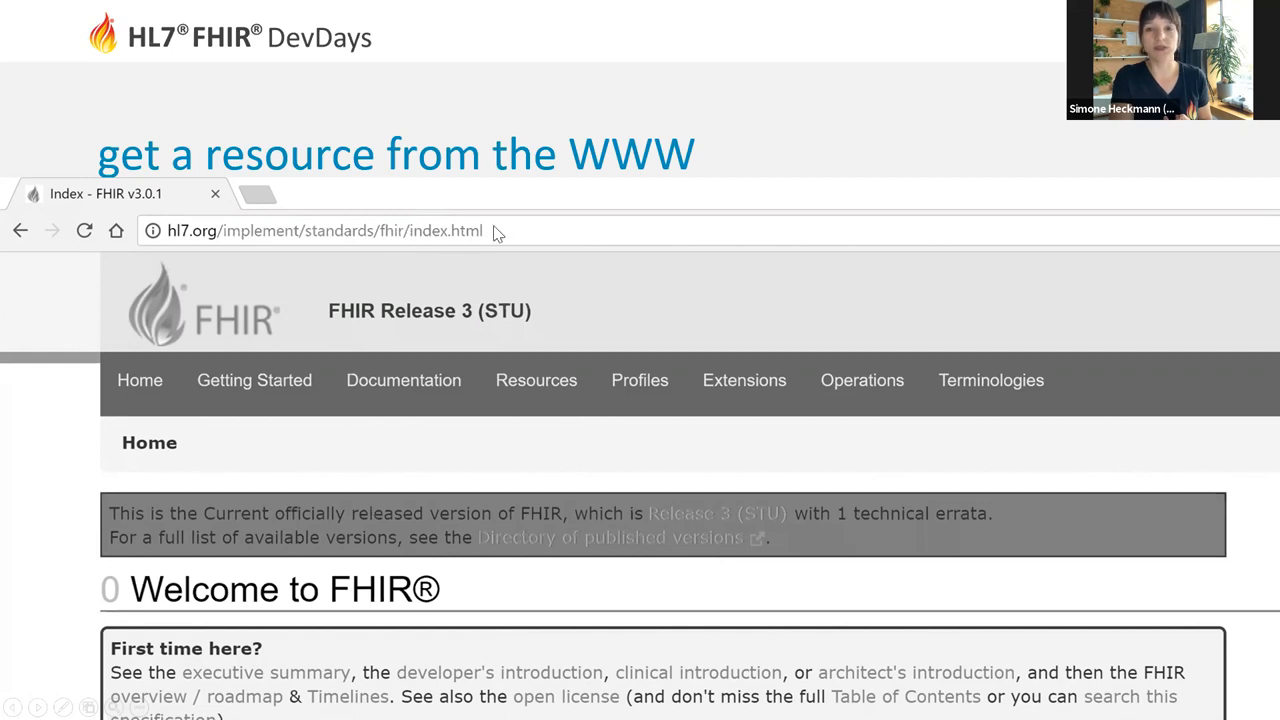
pyautogui.moveTo(445, 225)
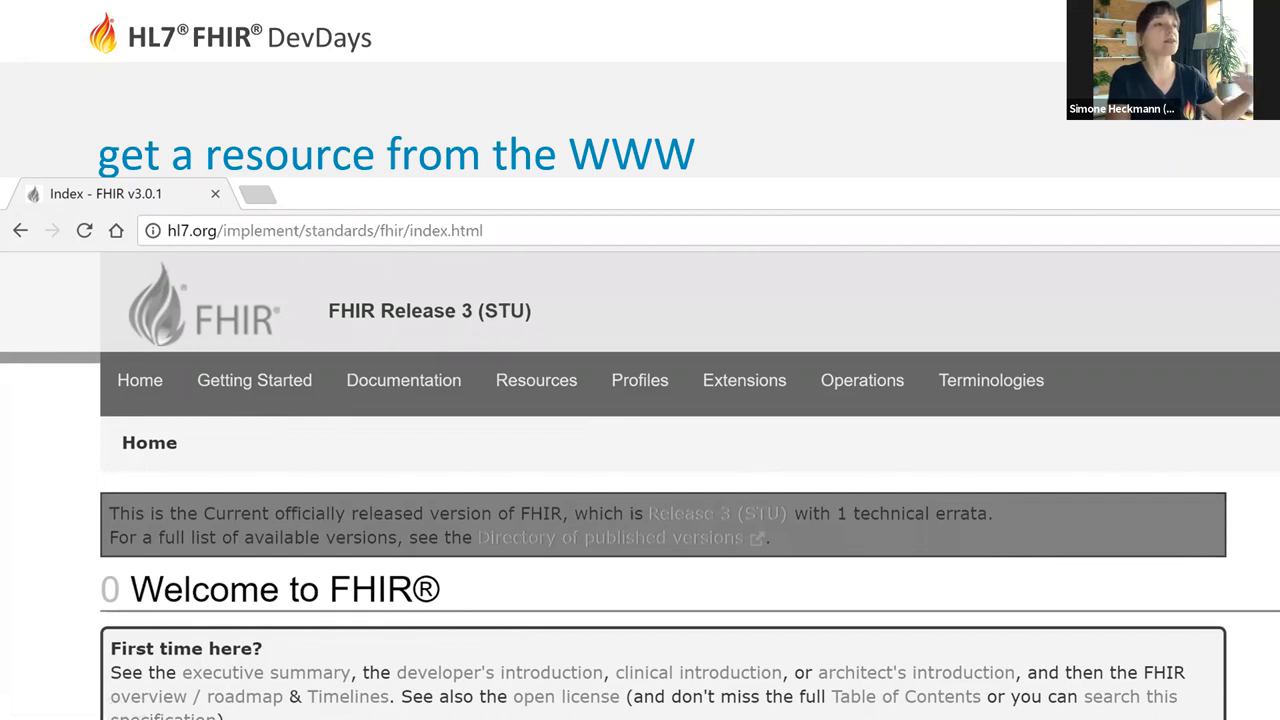
pyautogui.moveTo(432, 240)
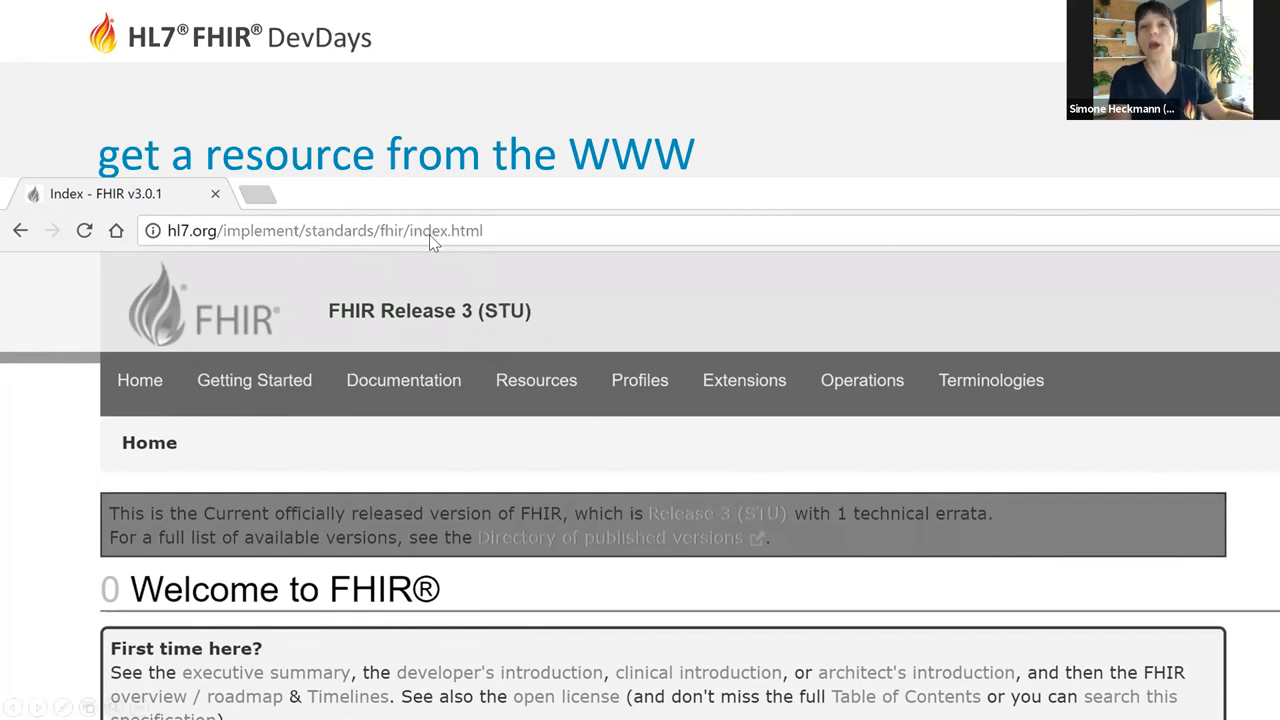
pyautogui.moveTo(481, 234)
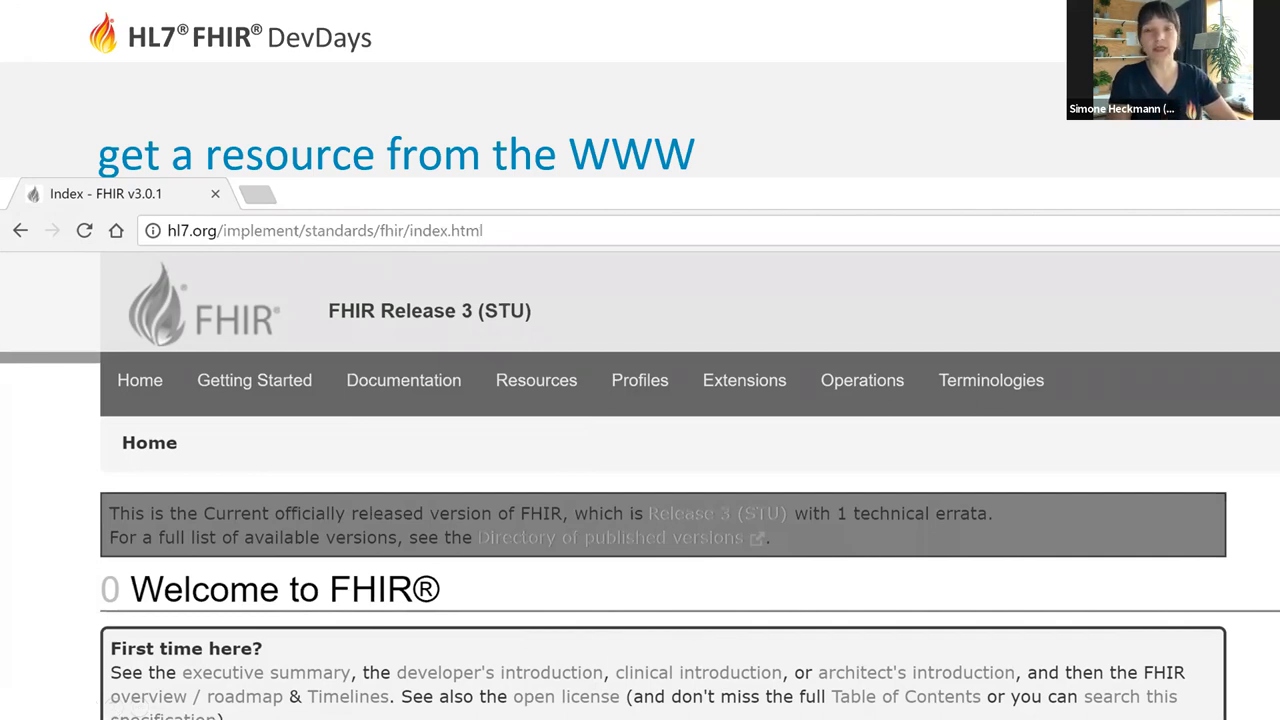
pyautogui.moveTo(213, 264)
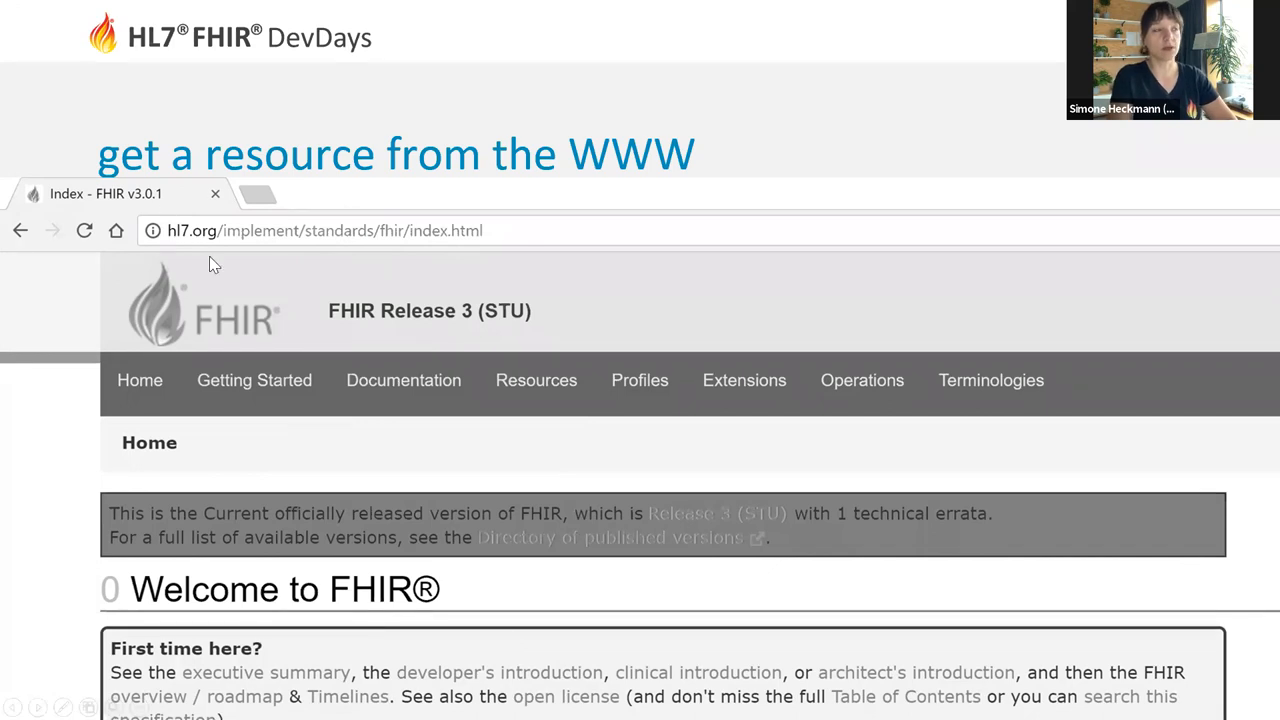
pyautogui.moveTo(485, 255)
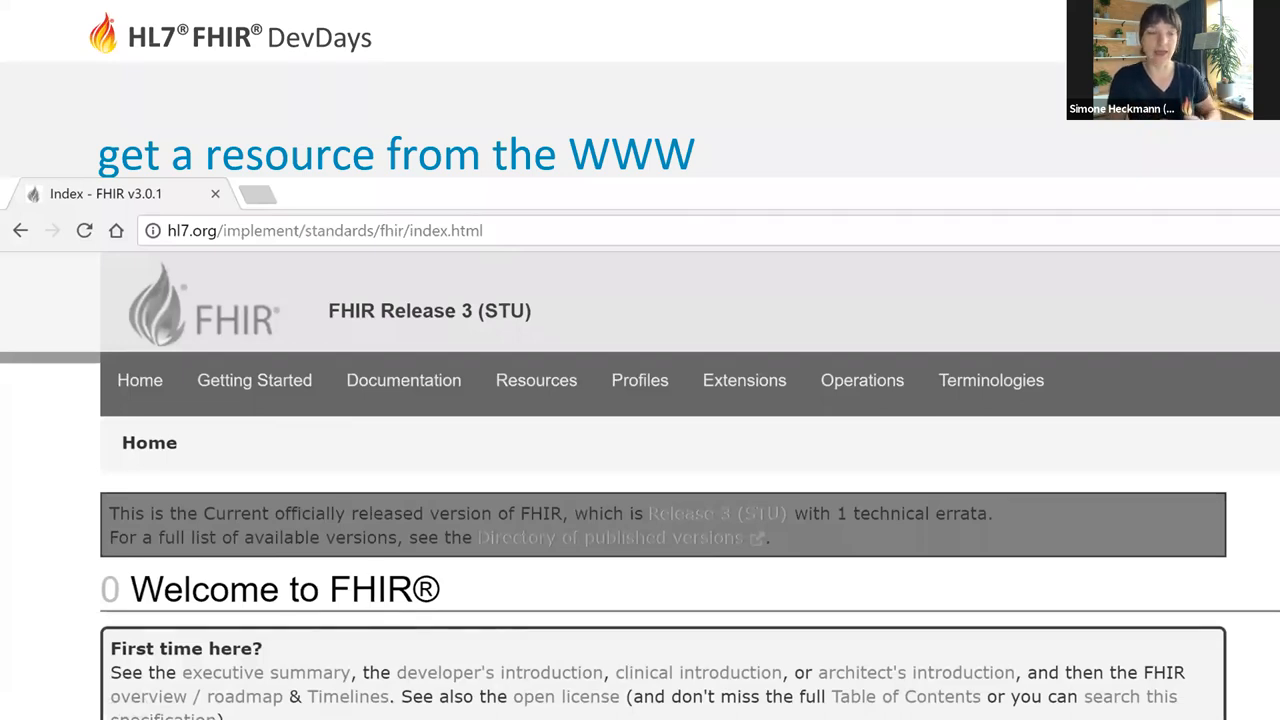
pyautogui.moveTo(763, 616)
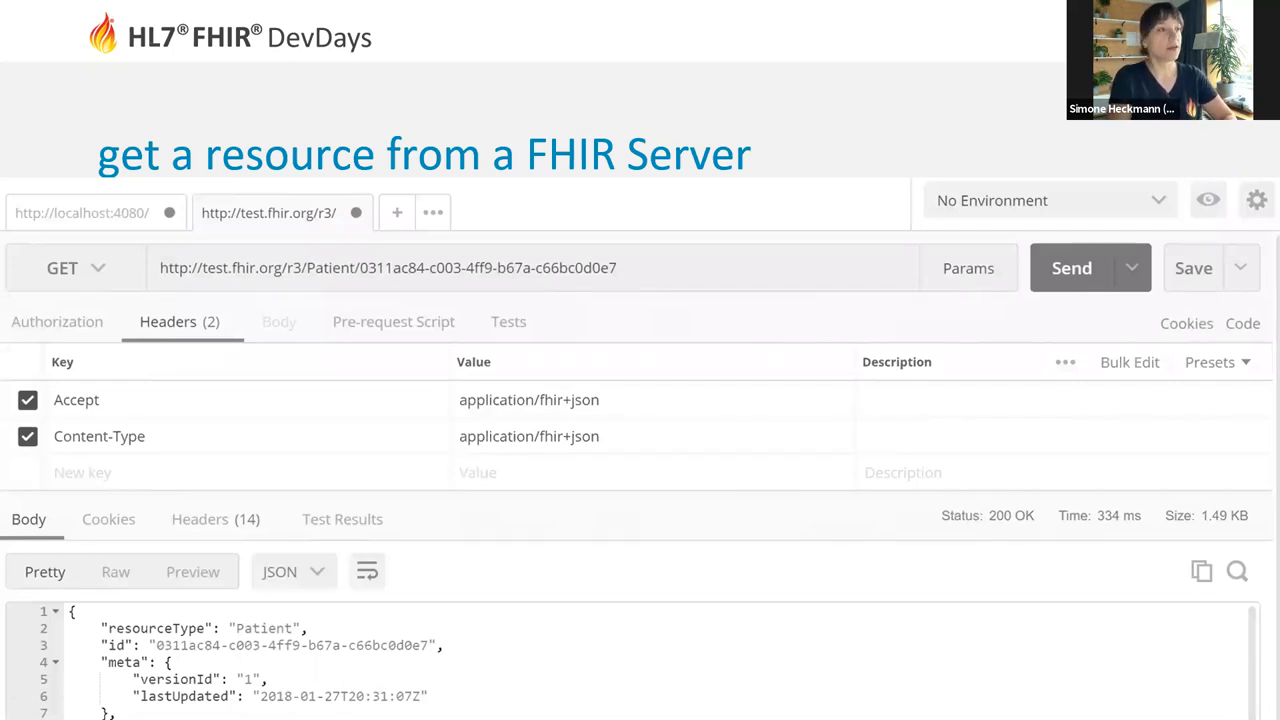
pyautogui.moveTo(562, 291)
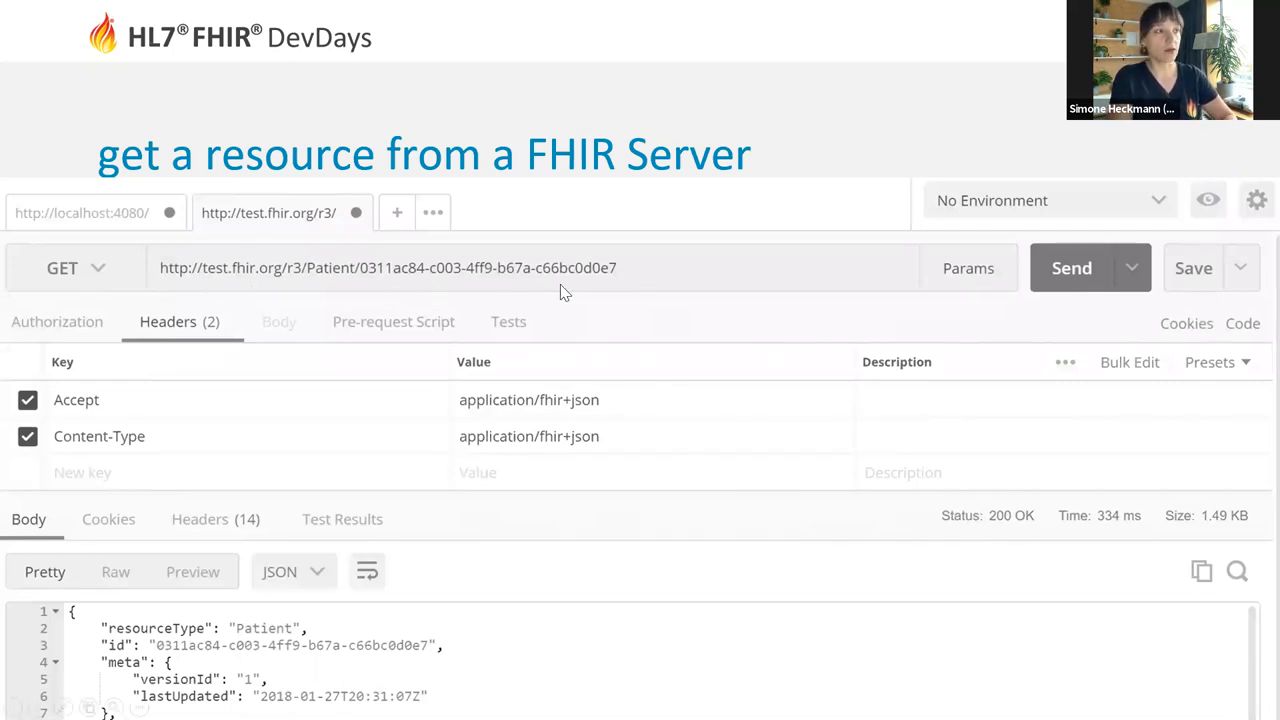
pyautogui.moveTo(655, 265)
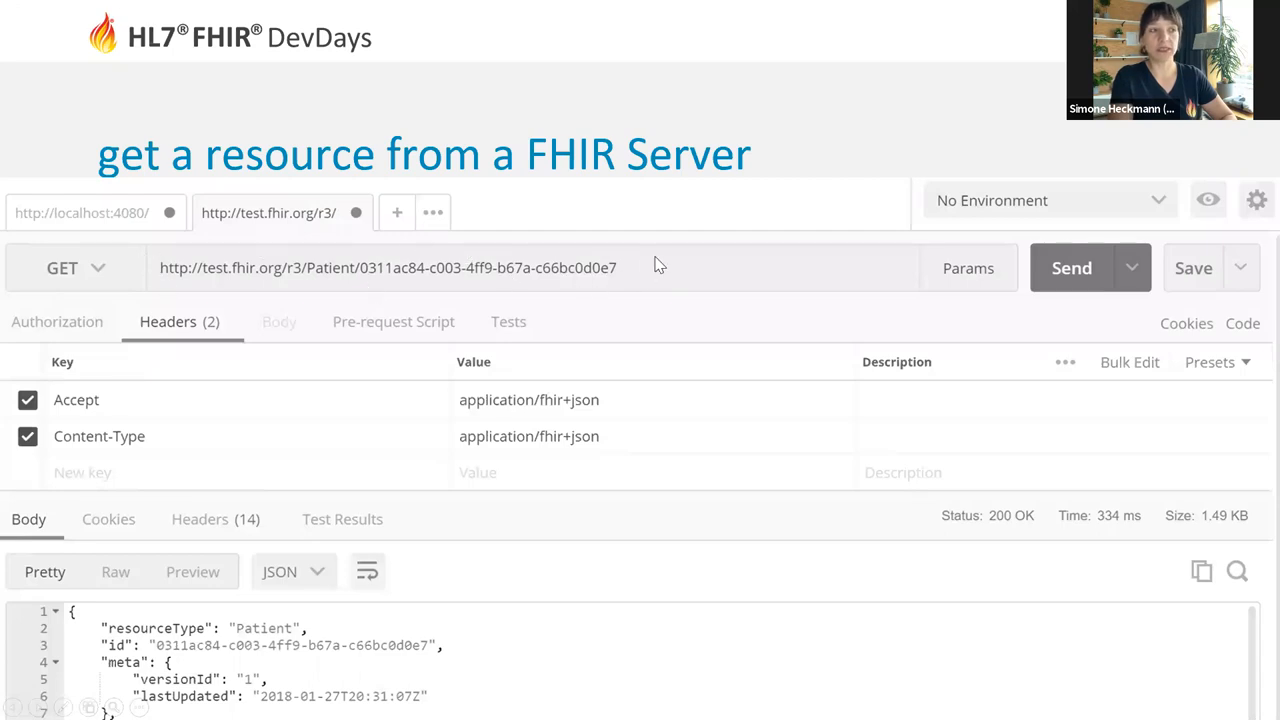
pyautogui.moveTo(257, 293)
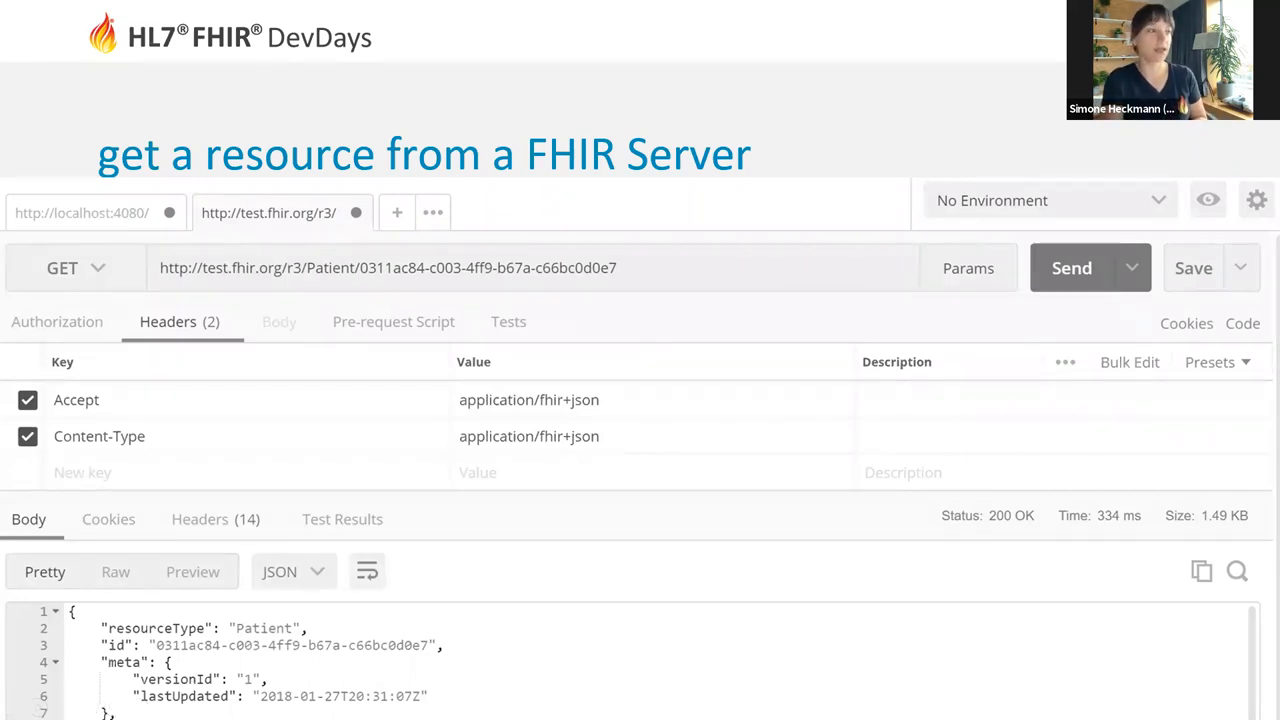
pyautogui.moveTo(183, 409)
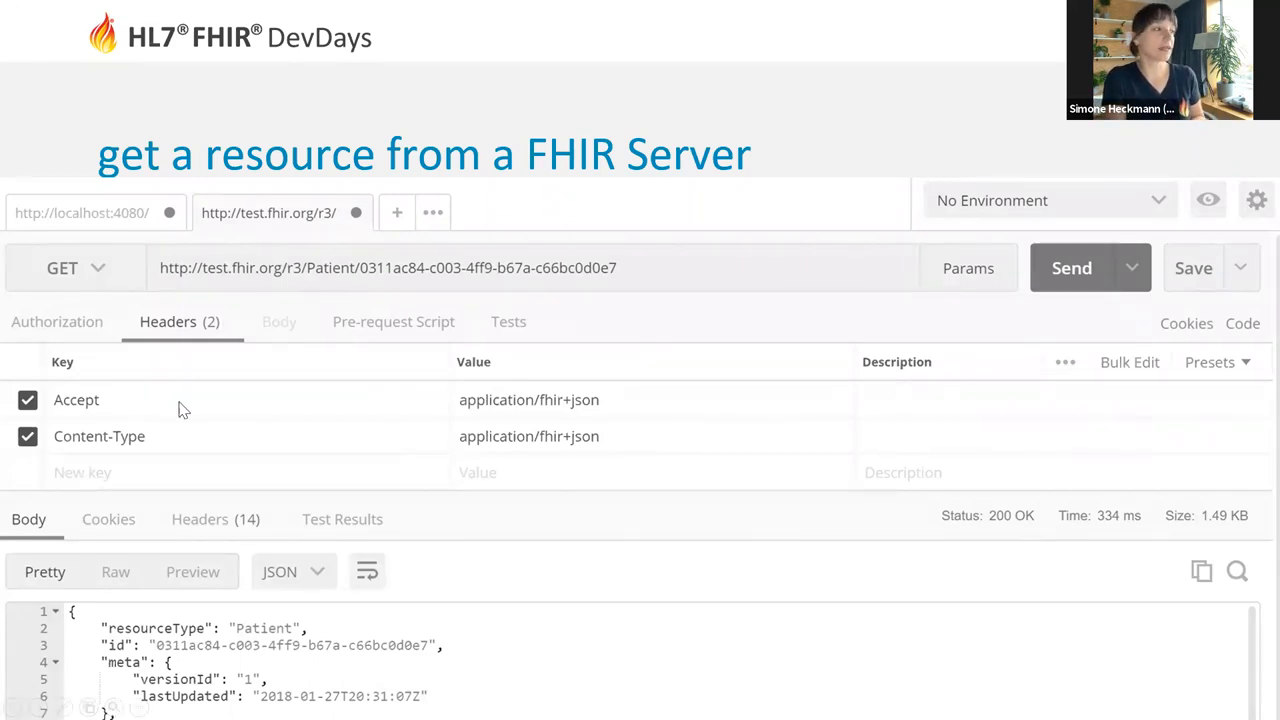
pyautogui.moveTo(575, 376)
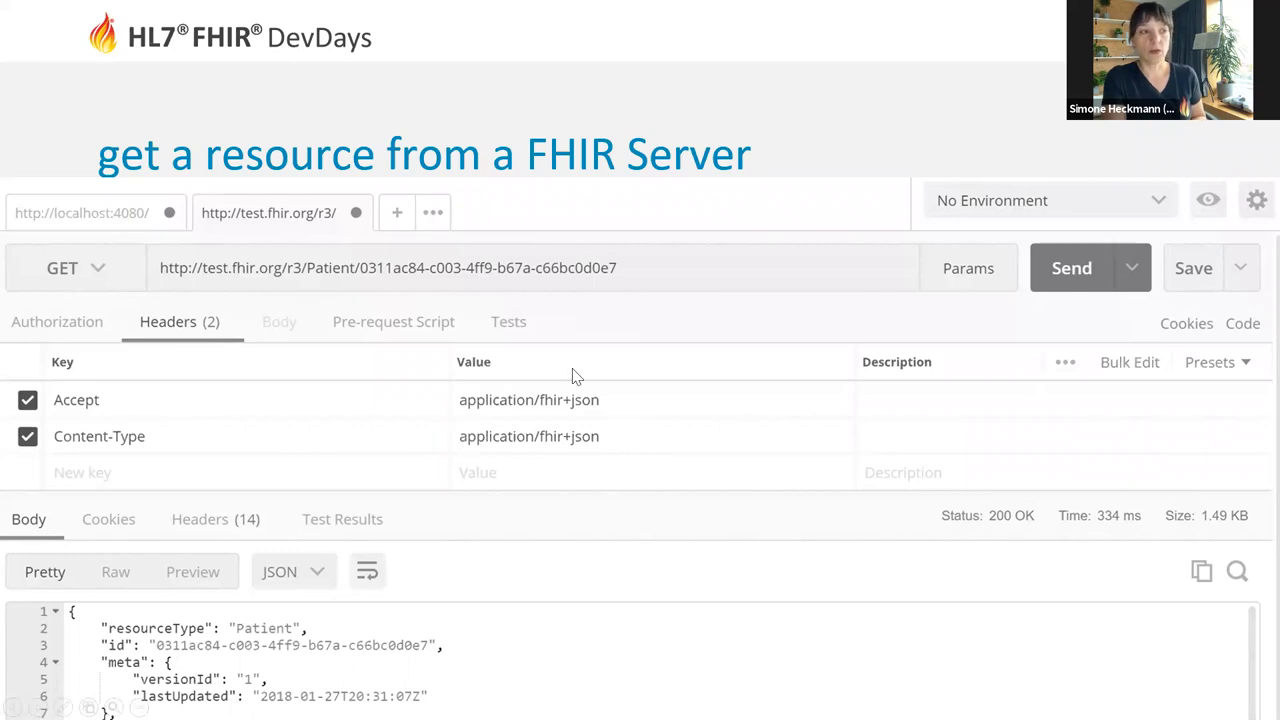
pyautogui.moveTo(570, 473)
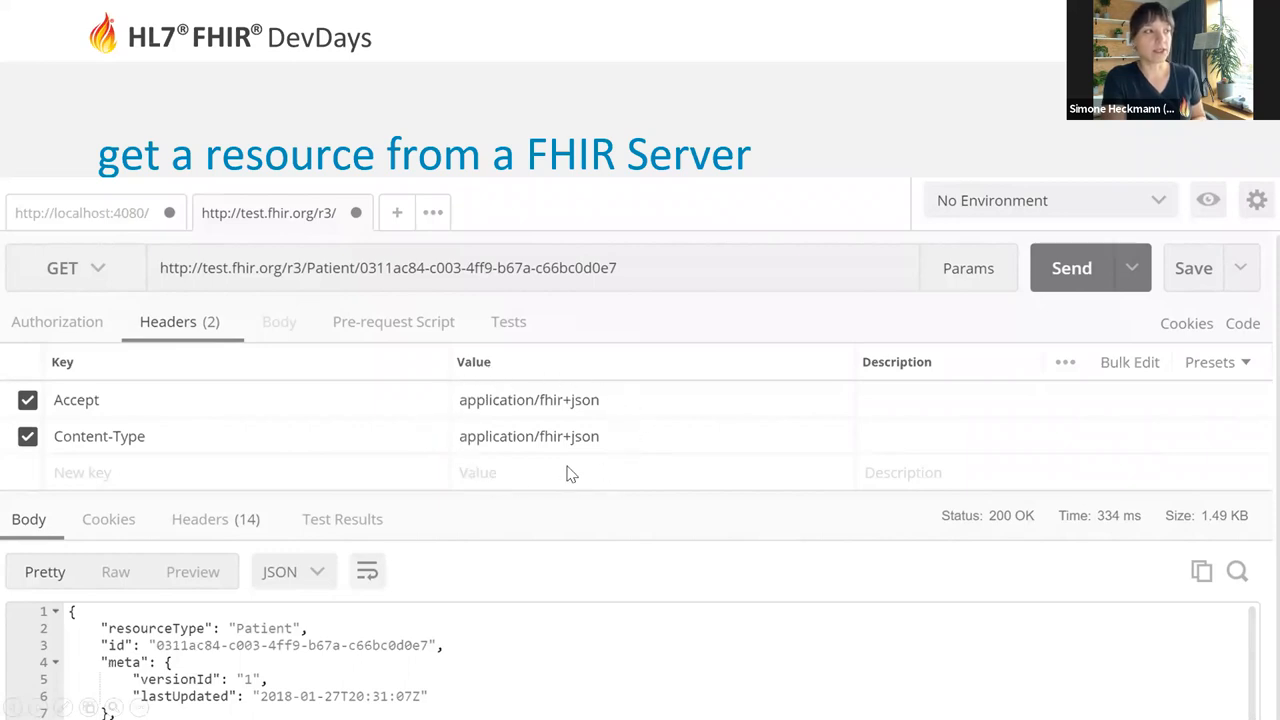
pyautogui.moveTo(535, 370)
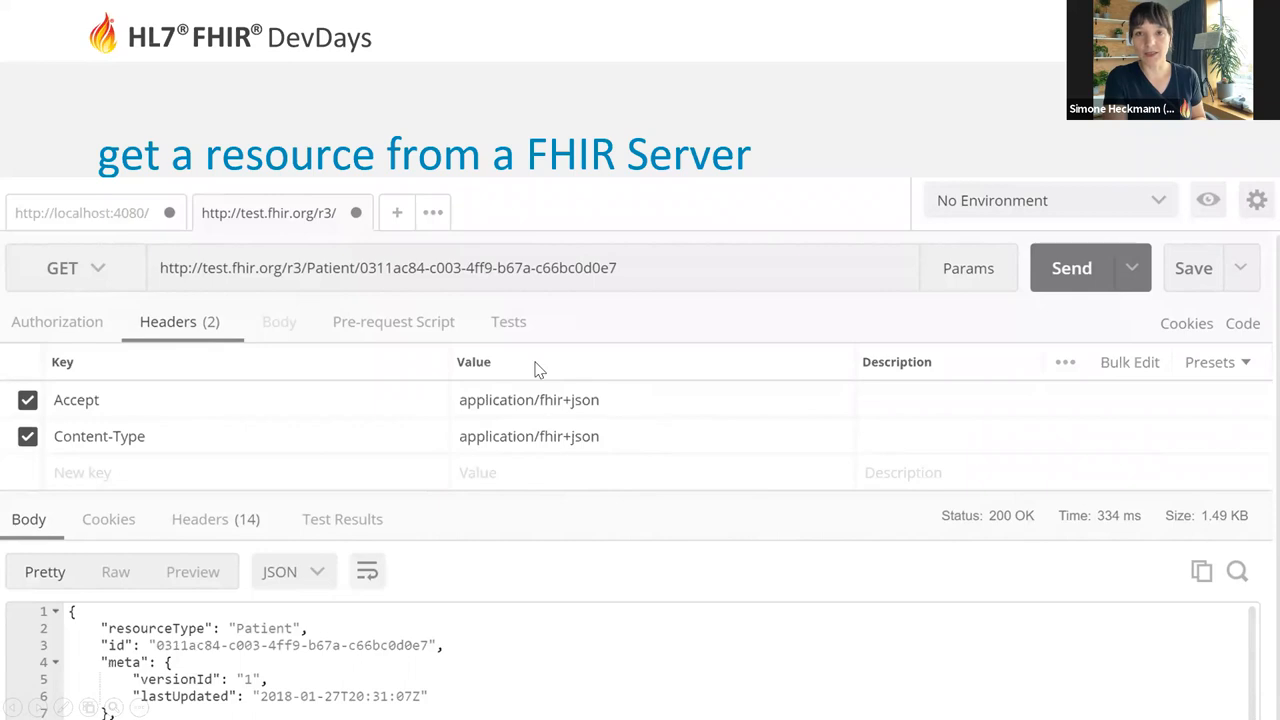
pyautogui.moveTo(548, 378)
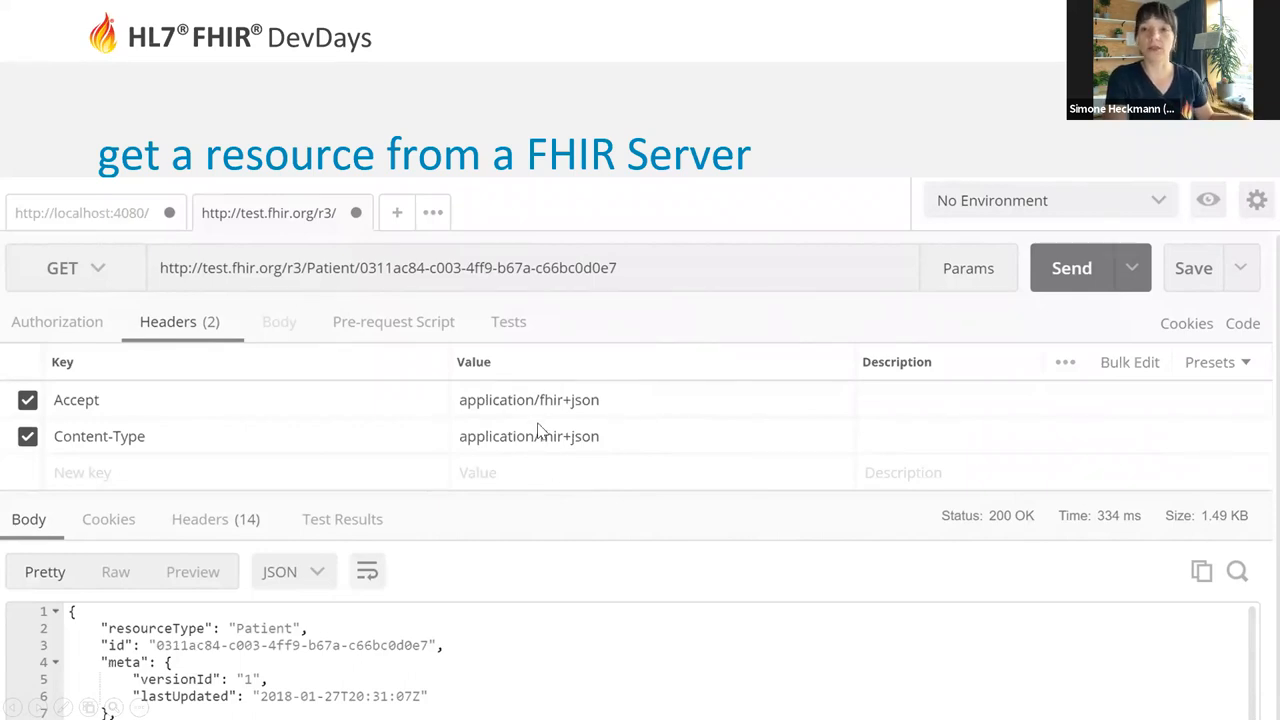
pyautogui.moveTo(585, 430)
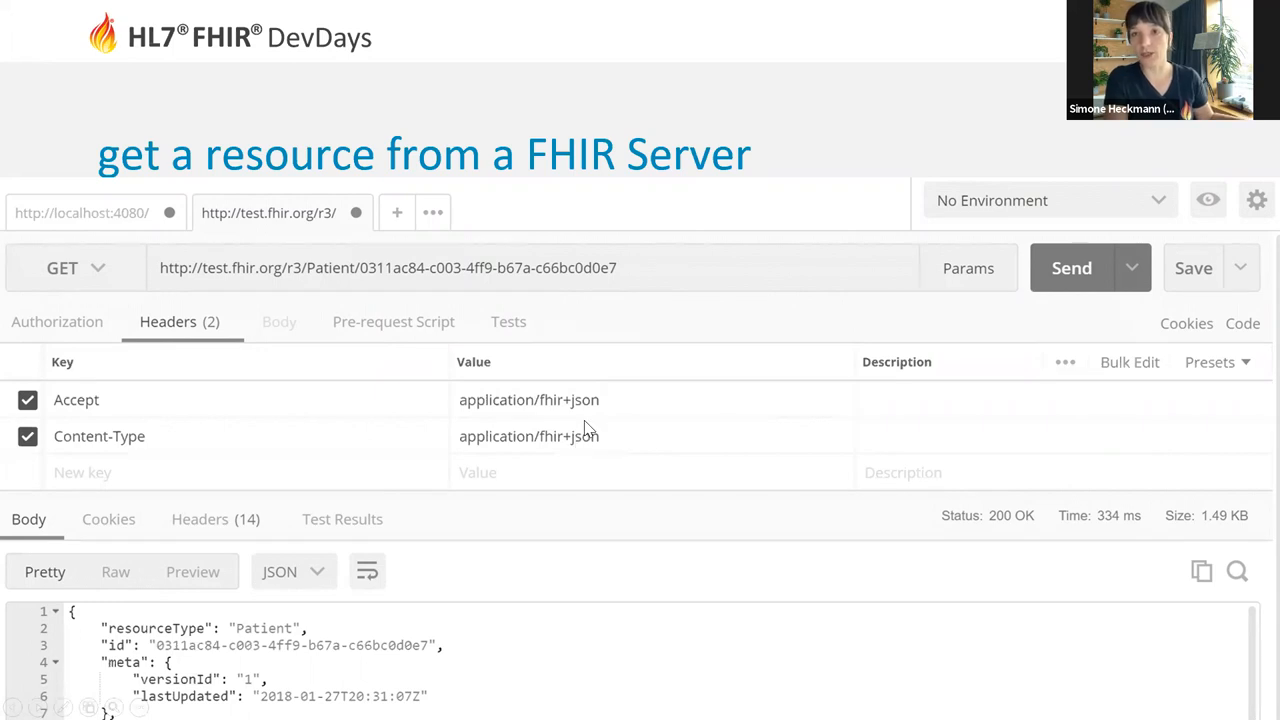
pyautogui.moveTo(283, 668)
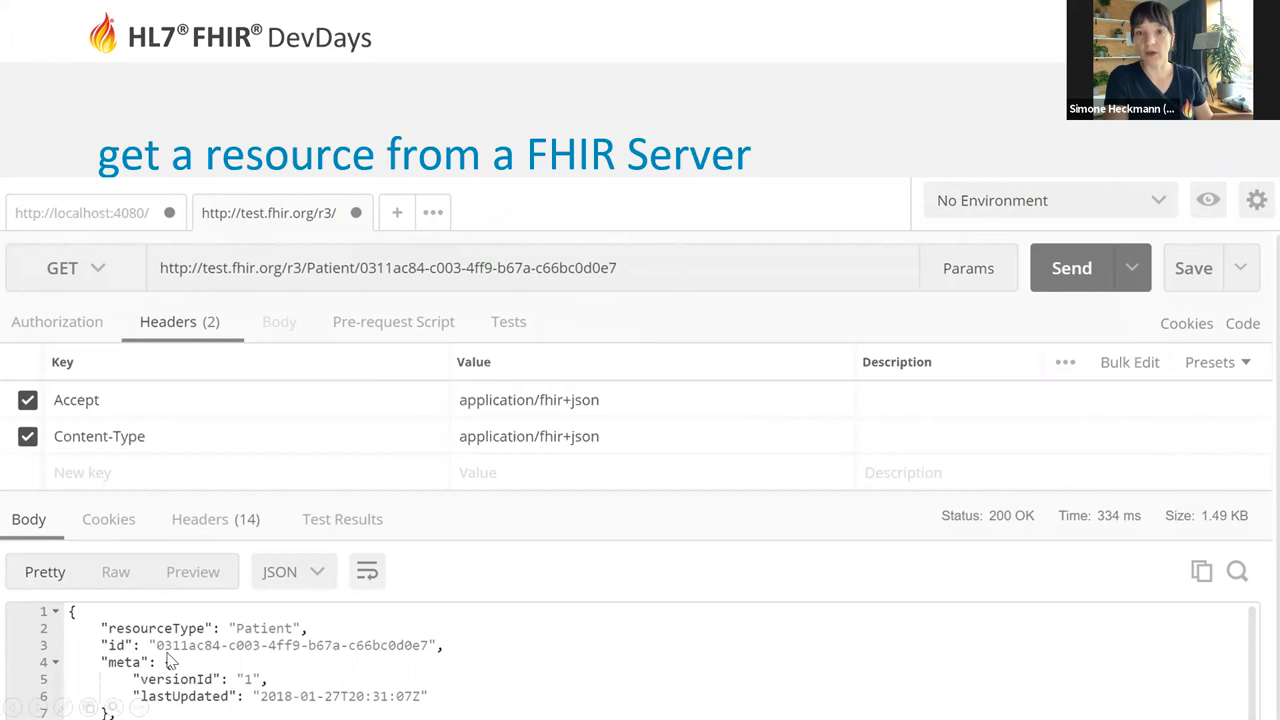
pyautogui.moveTo(458, 578)
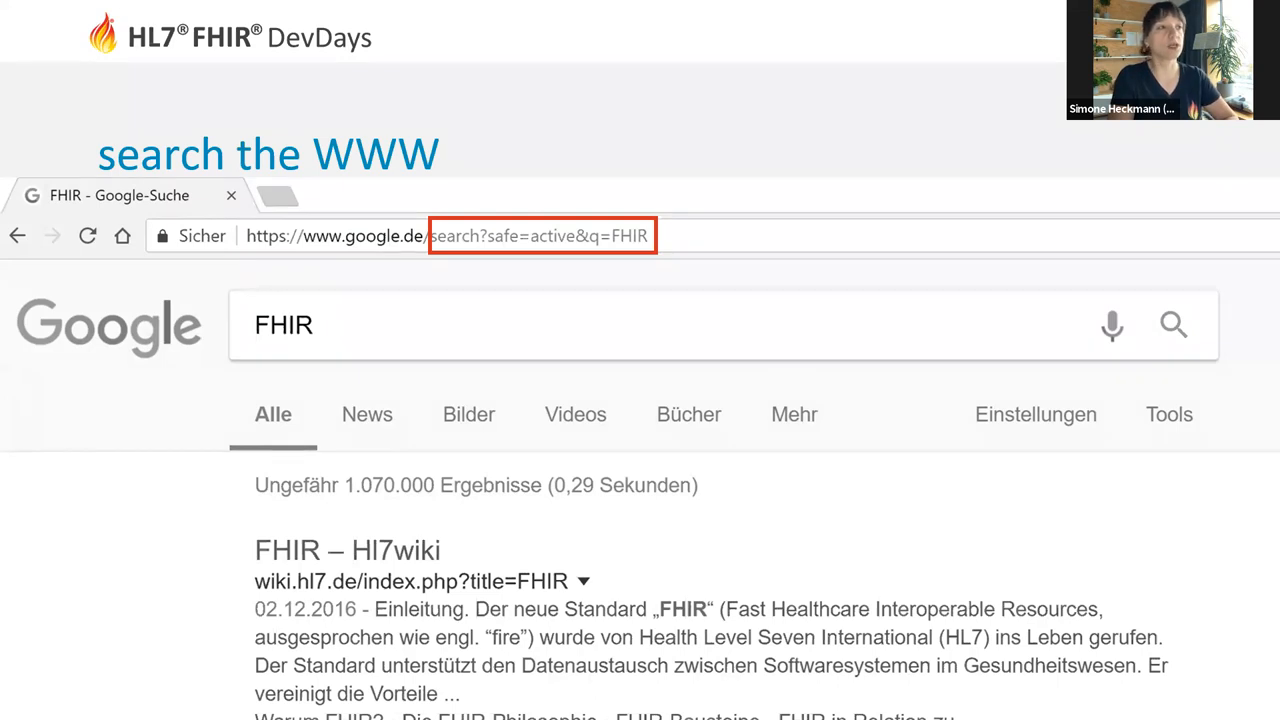
pyautogui.moveTo(139, 615)
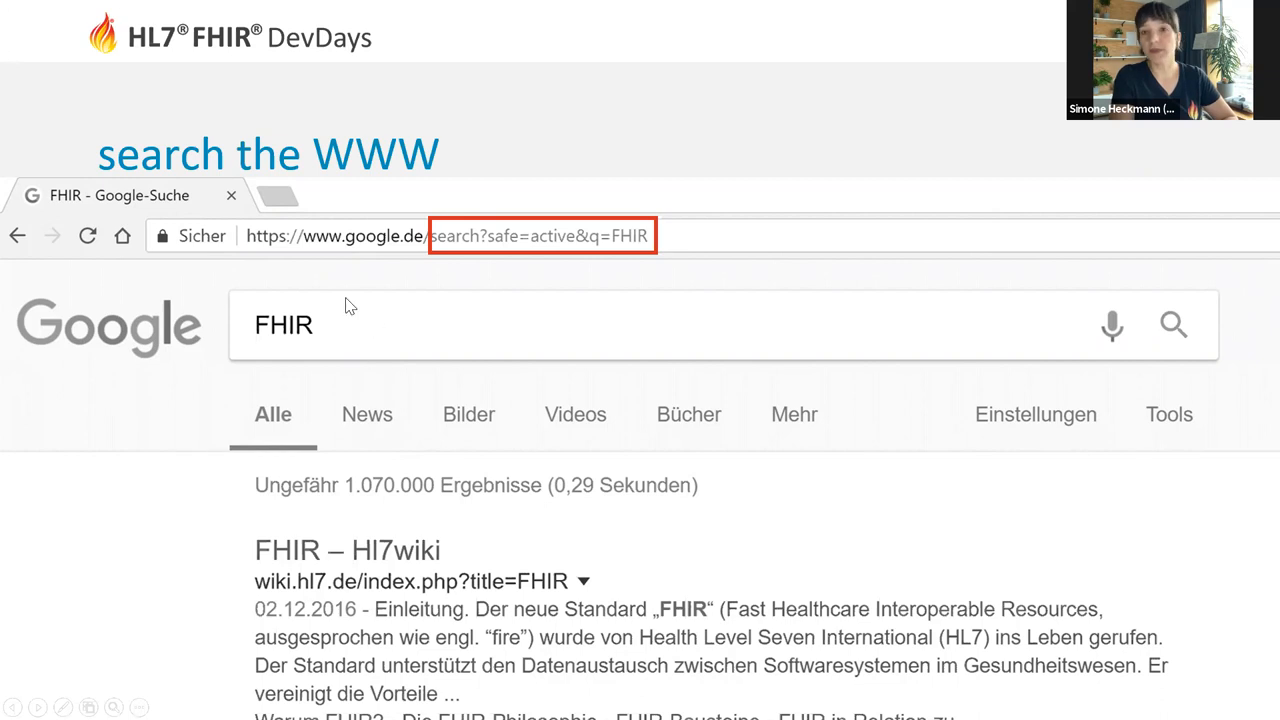
pyautogui.moveTo(547, 283)
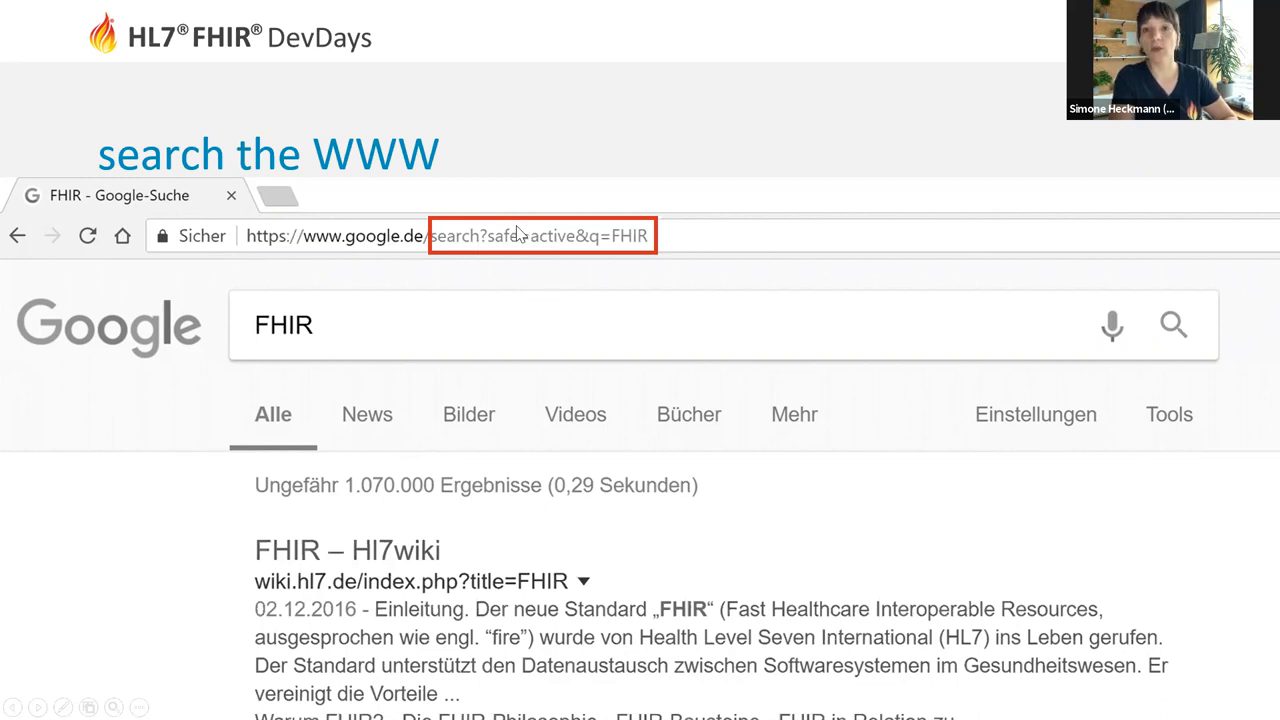
pyautogui.moveTo(575, 213)
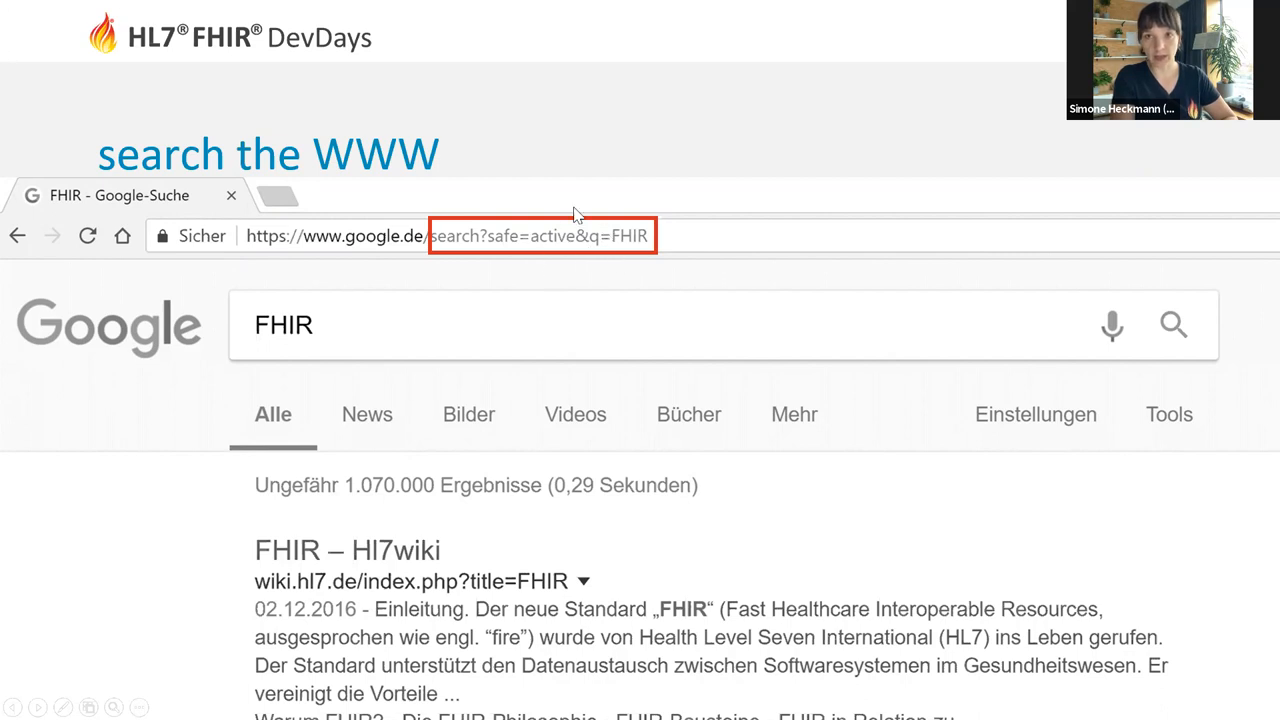
pyautogui.moveTo(570, 227)
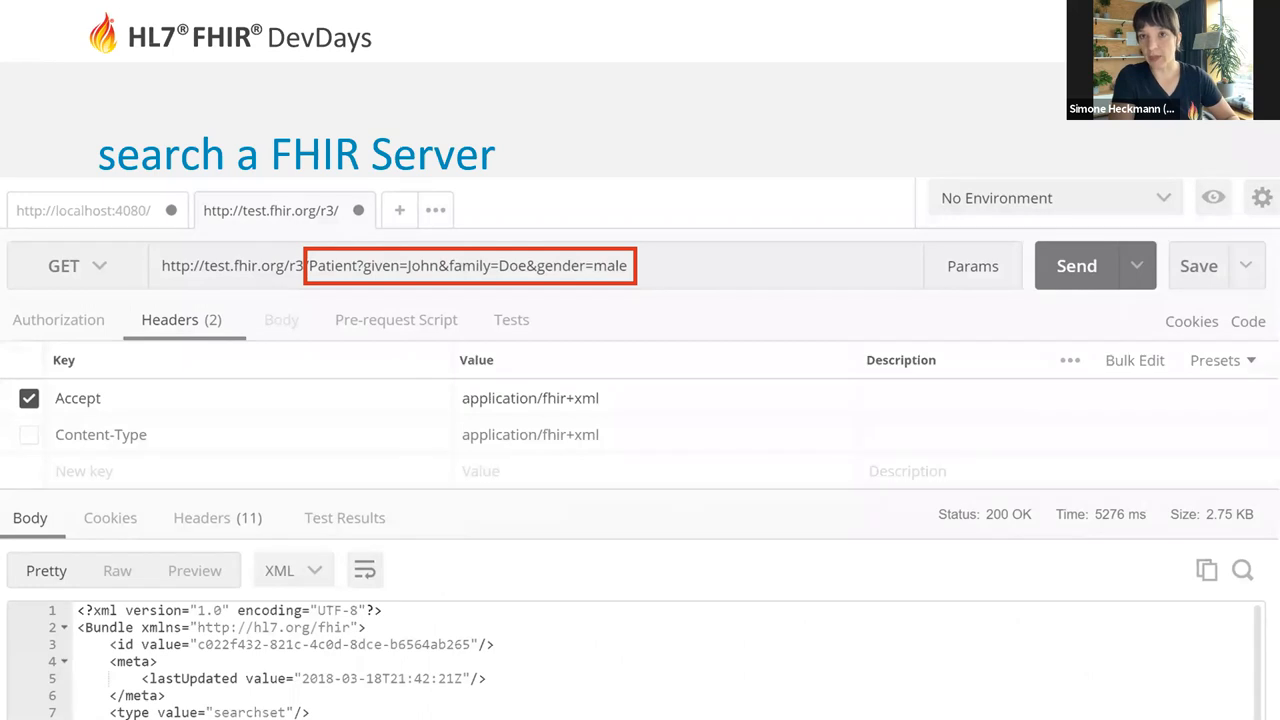
pyautogui.moveTo(371, 358)
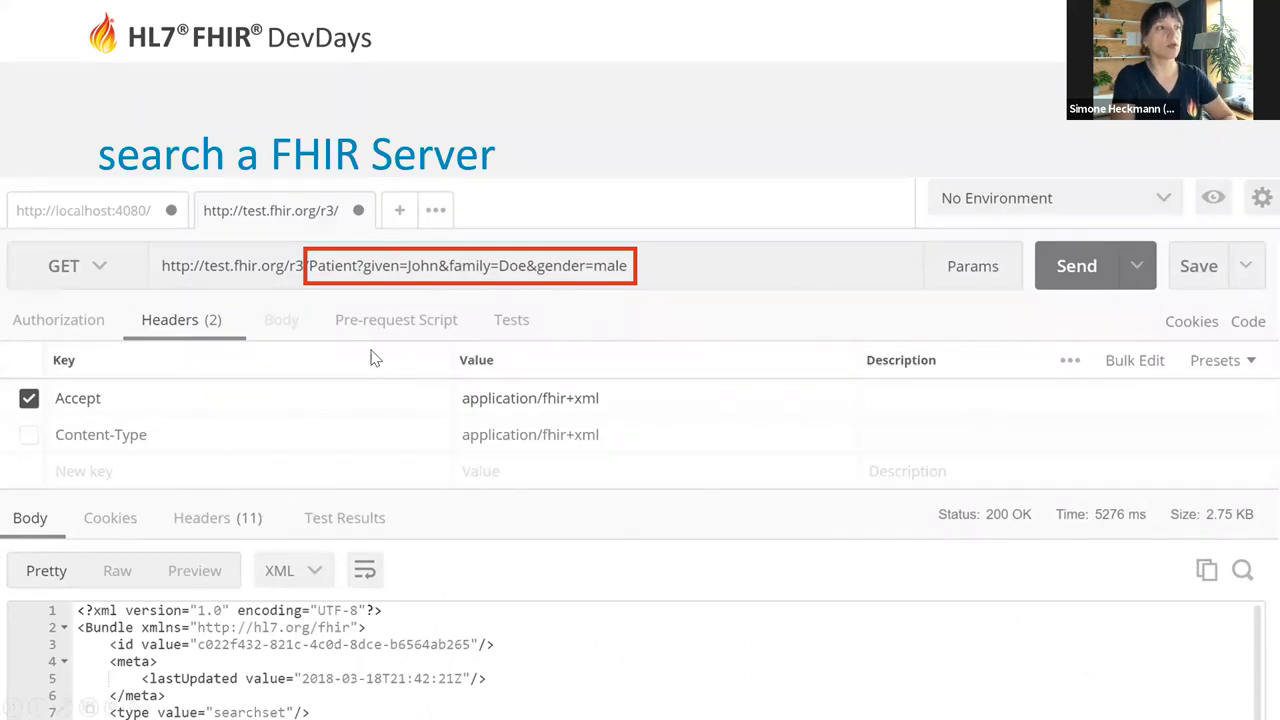
pyautogui.moveTo(345, 307)
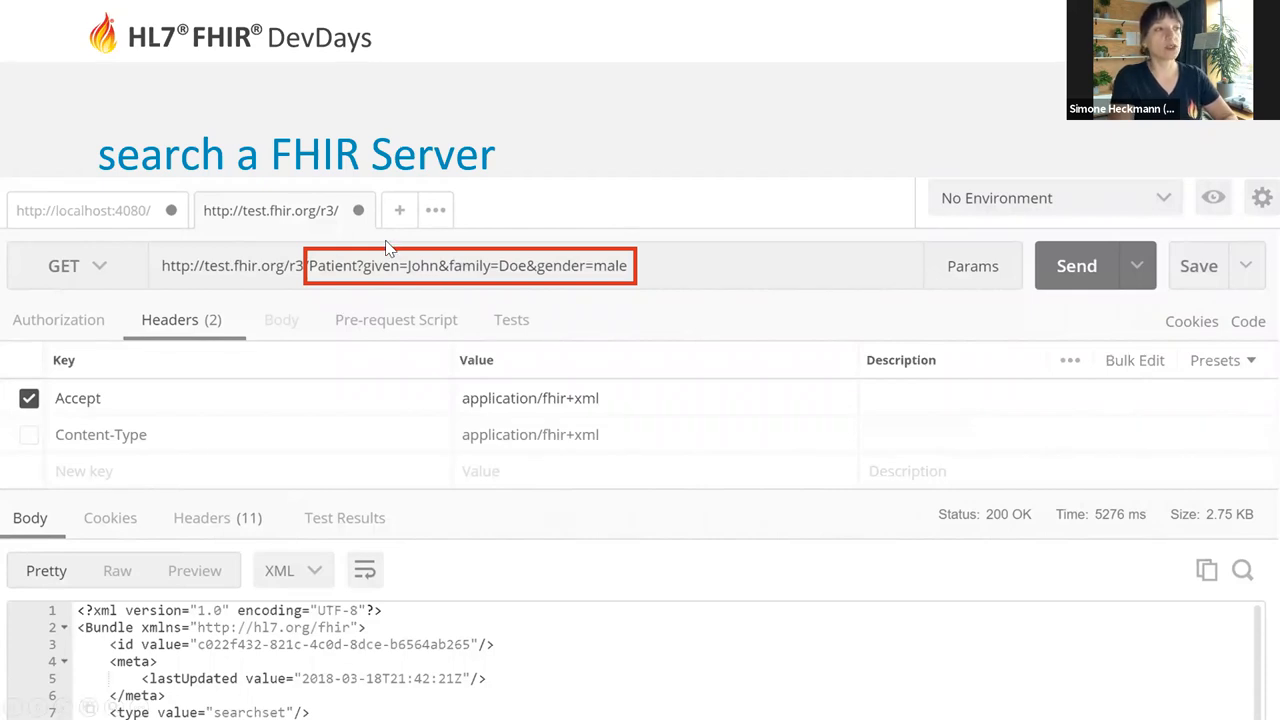
pyautogui.moveTo(389, 283)
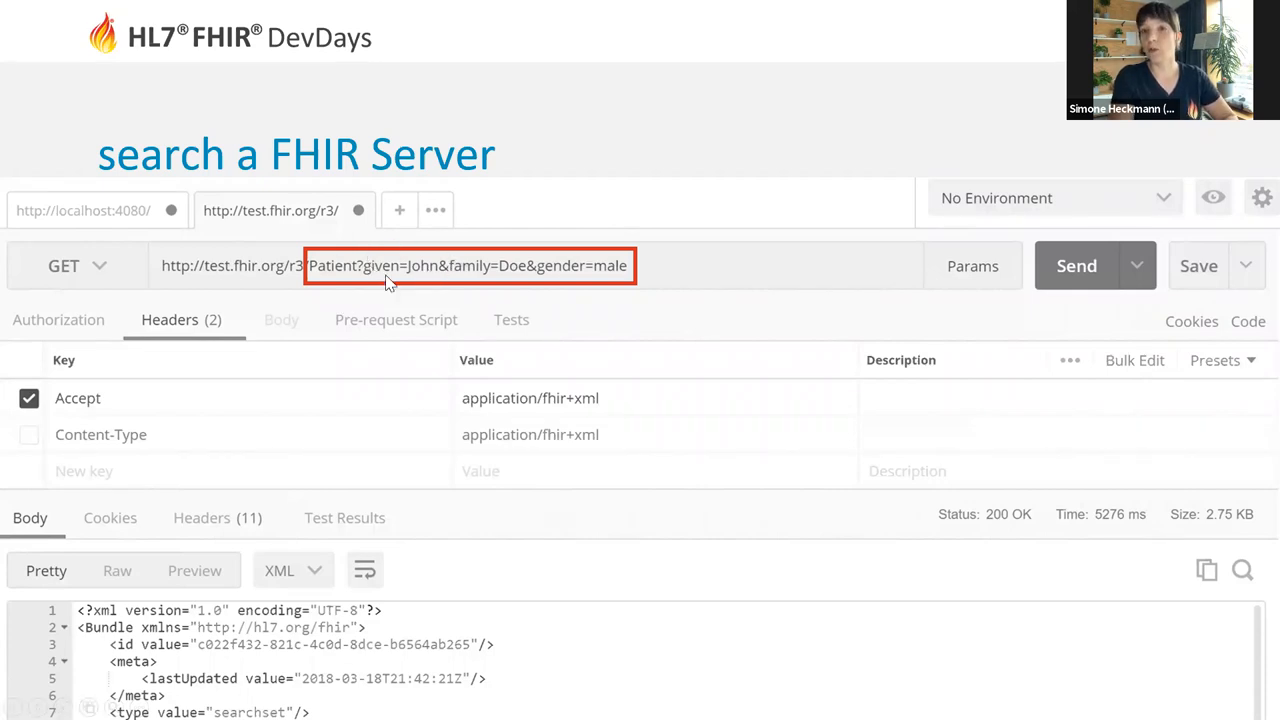
pyautogui.moveTo(360, 278)
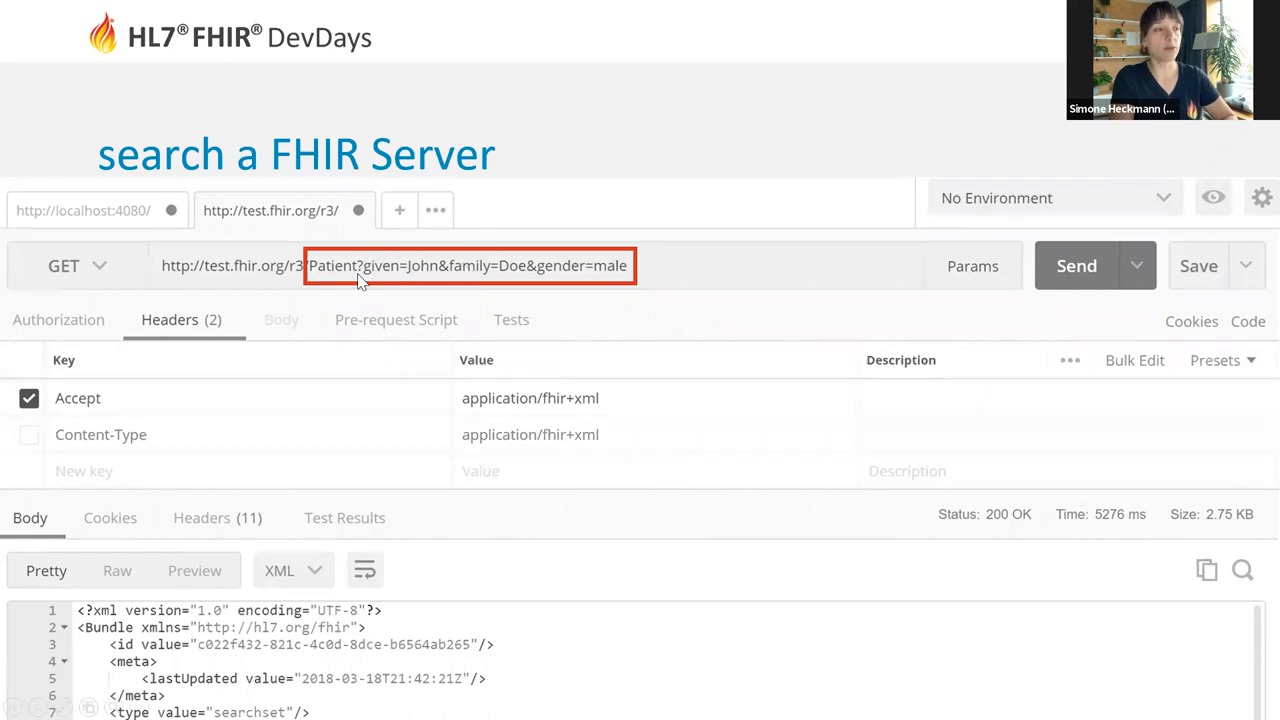
pyautogui.moveTo(450, 256)
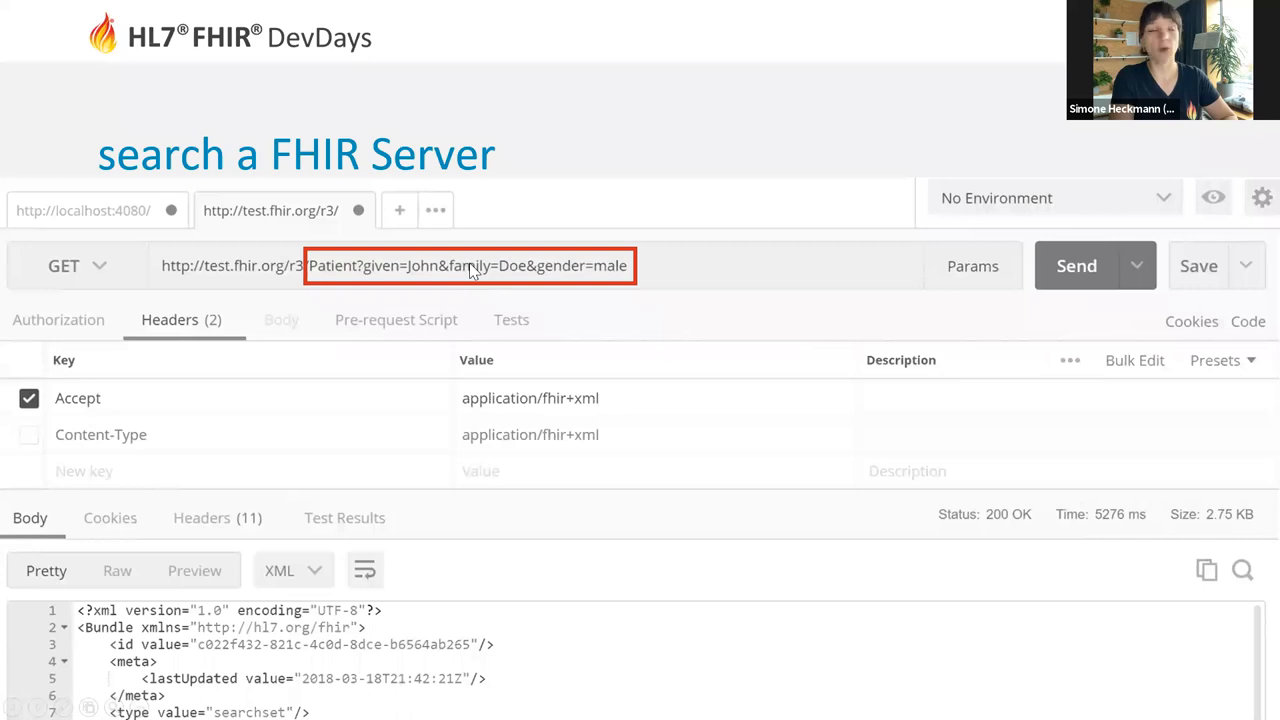
pyautogui.moveTo(622, 290)
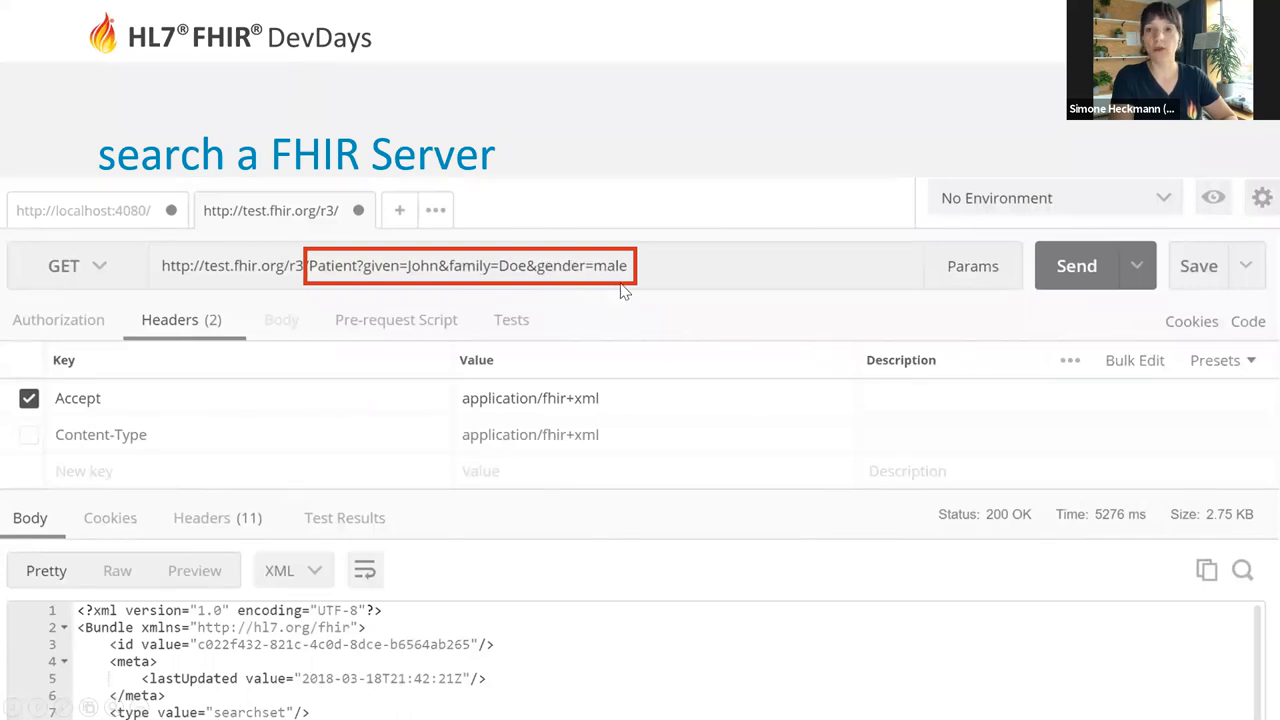
pyautogui.moveTo(460, 297)
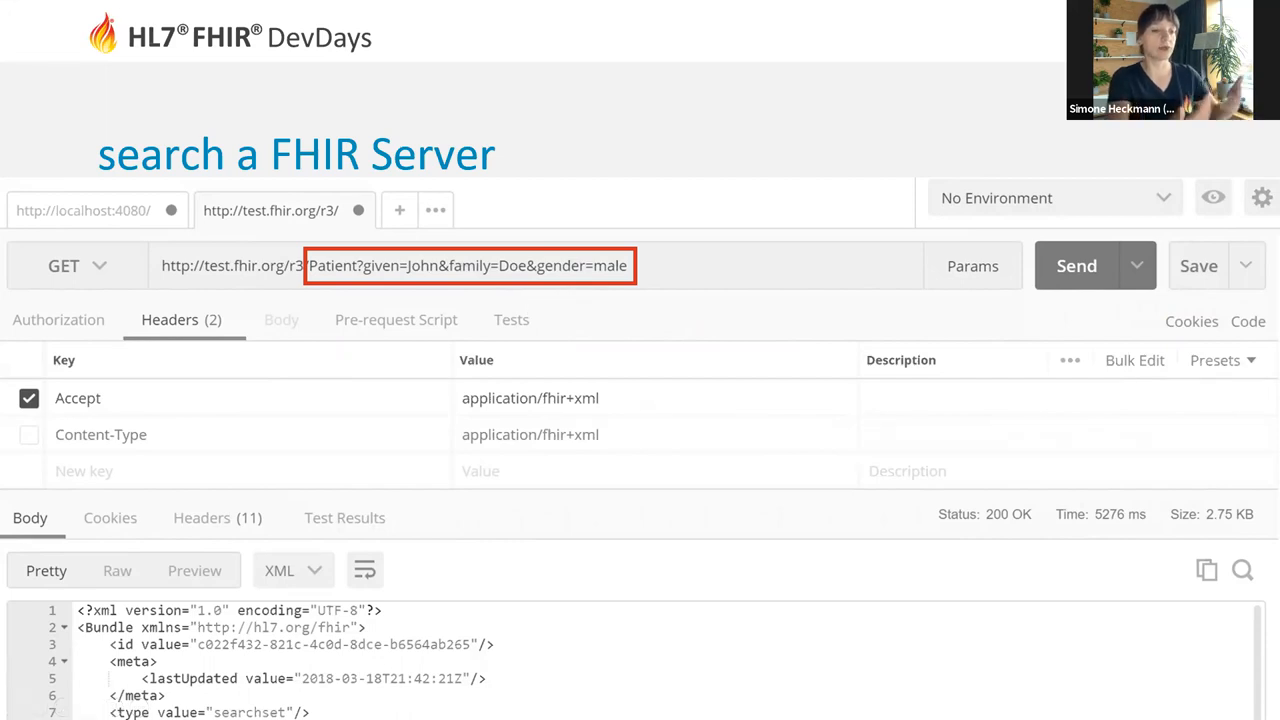
pyautogui.moveTo(462, 554)
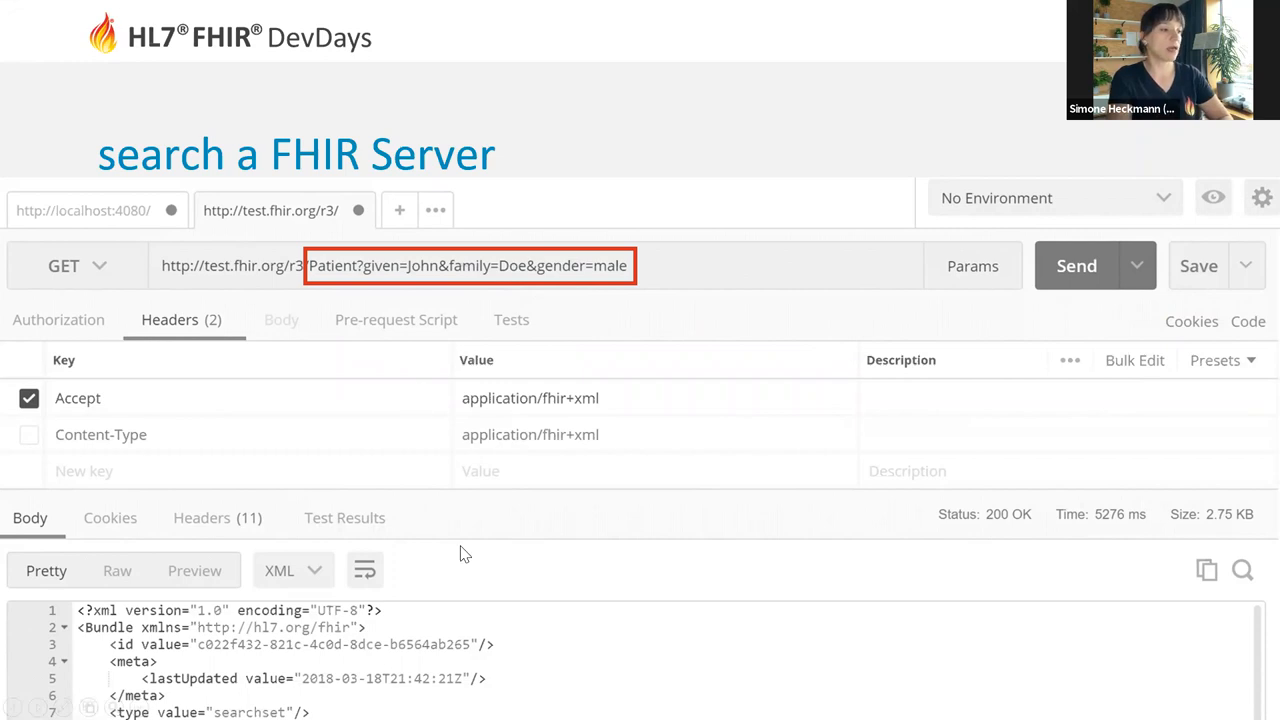
pyautogui.moveTo(343, 666)
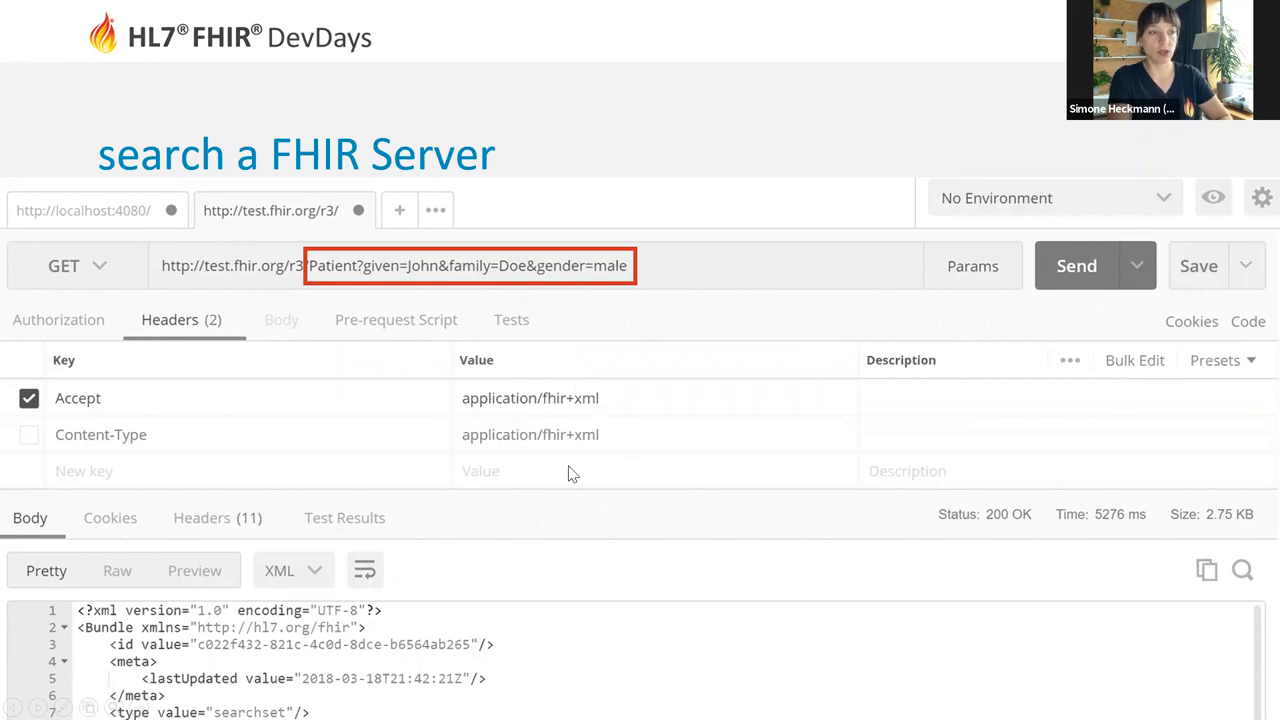
pyautogui.moveTo(519, 402)
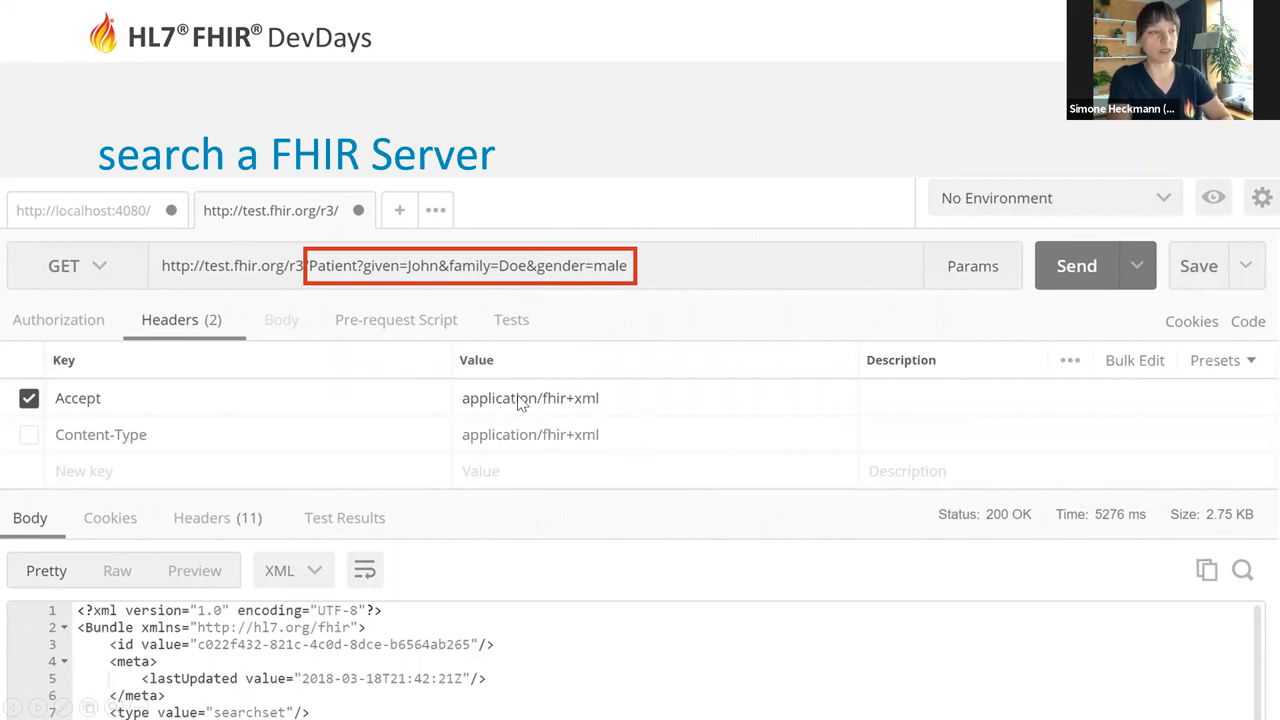
pyautogui.moveTo(651, 446)
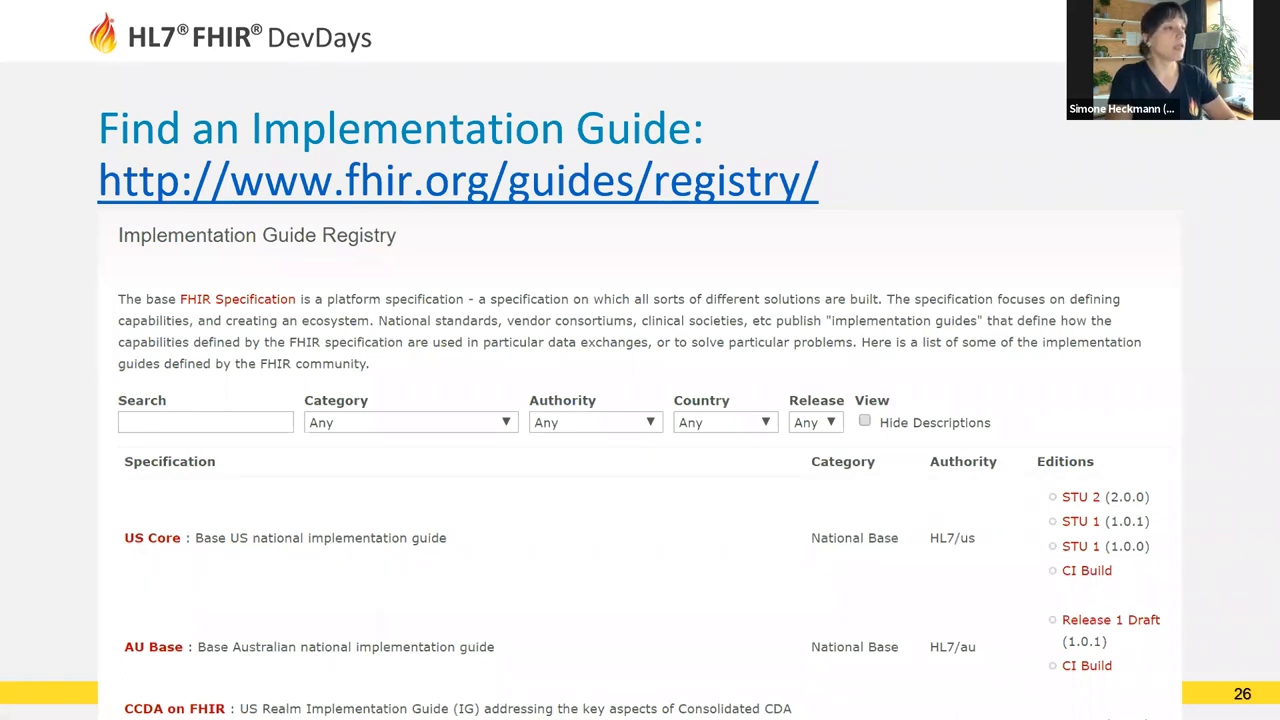
pyautogui.moveTo(547, 442)
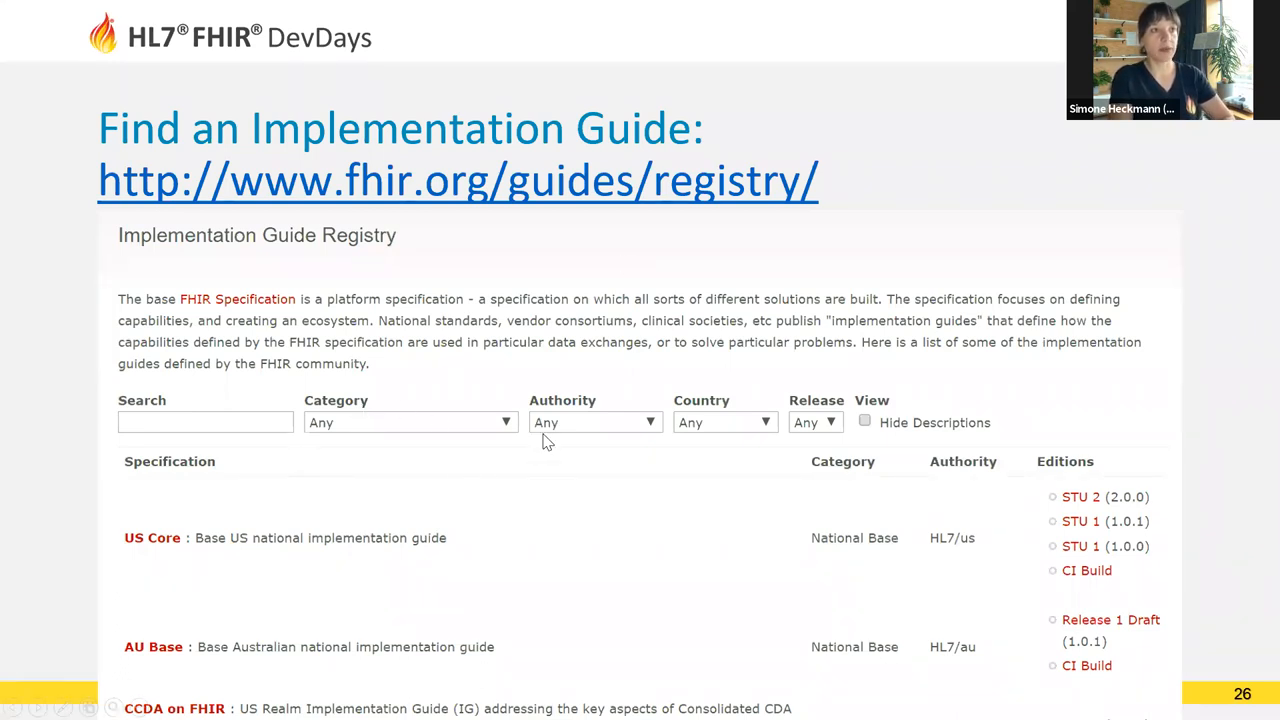
pyautogui.moveTo(674, 245)
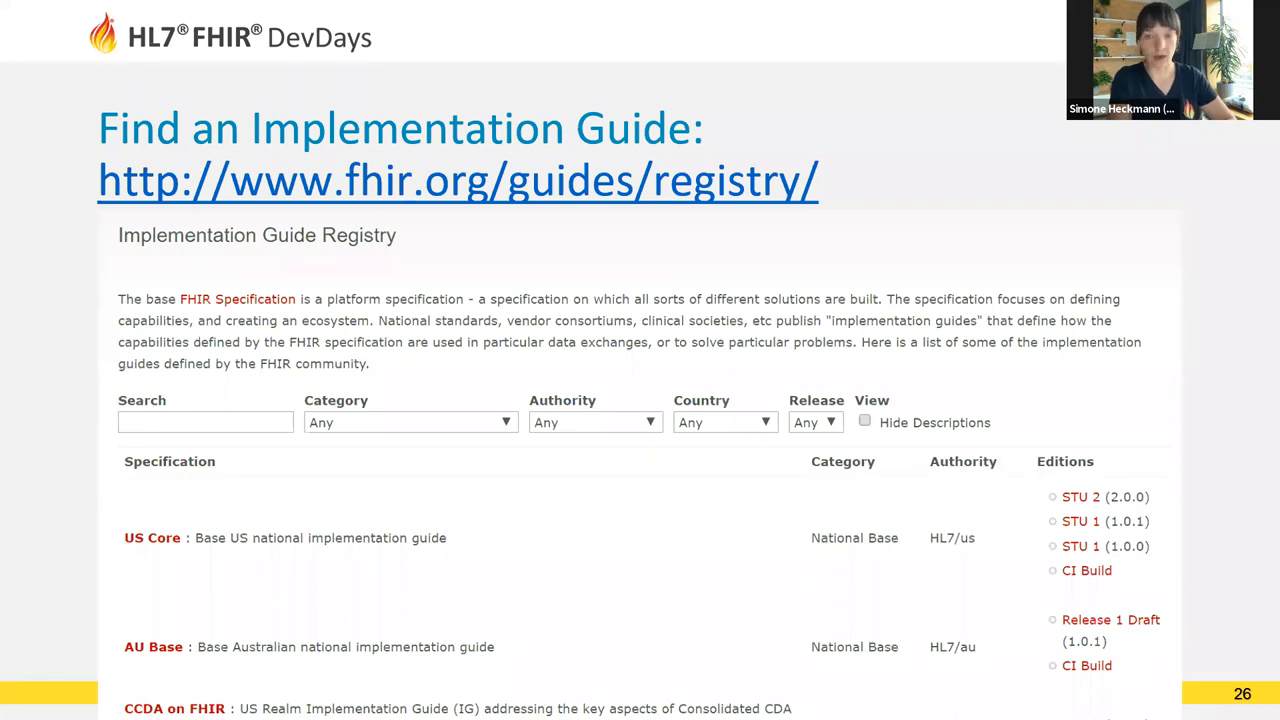
pyautogui.moveTo(832, 388)
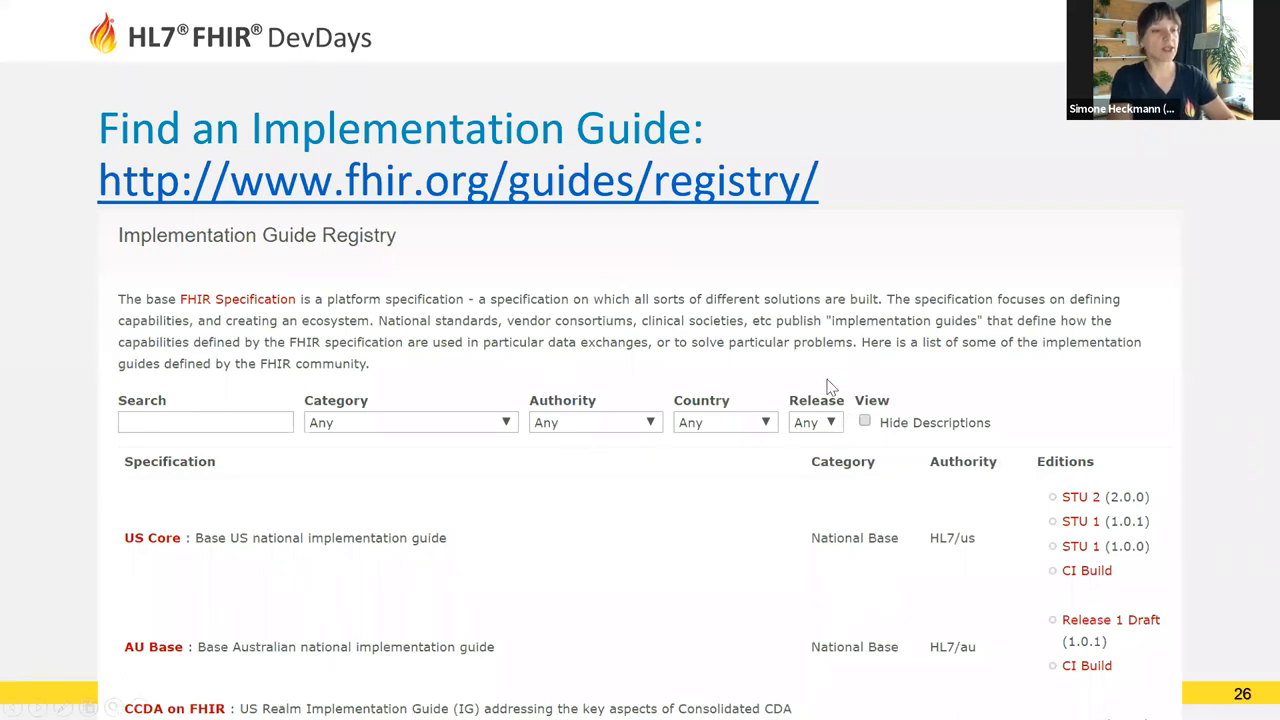
pyautogui.moveTo(1024, 457)
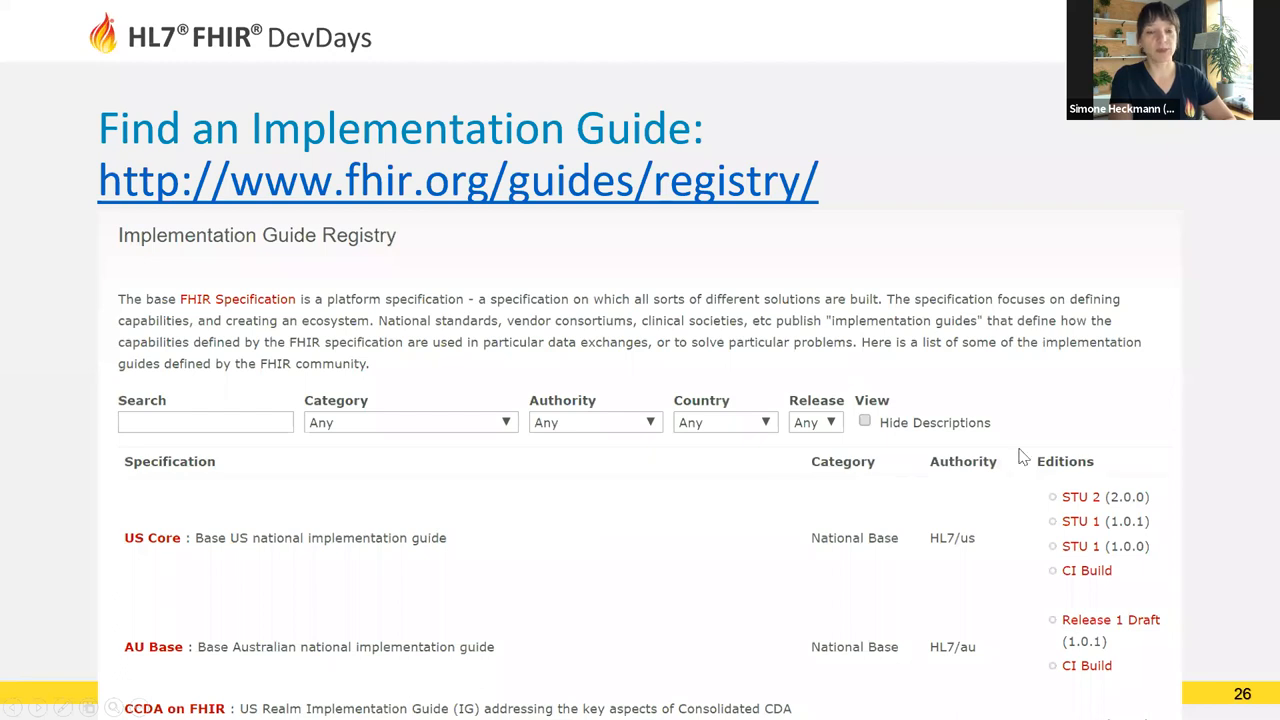
pyautogui.moveTo(970, 530)
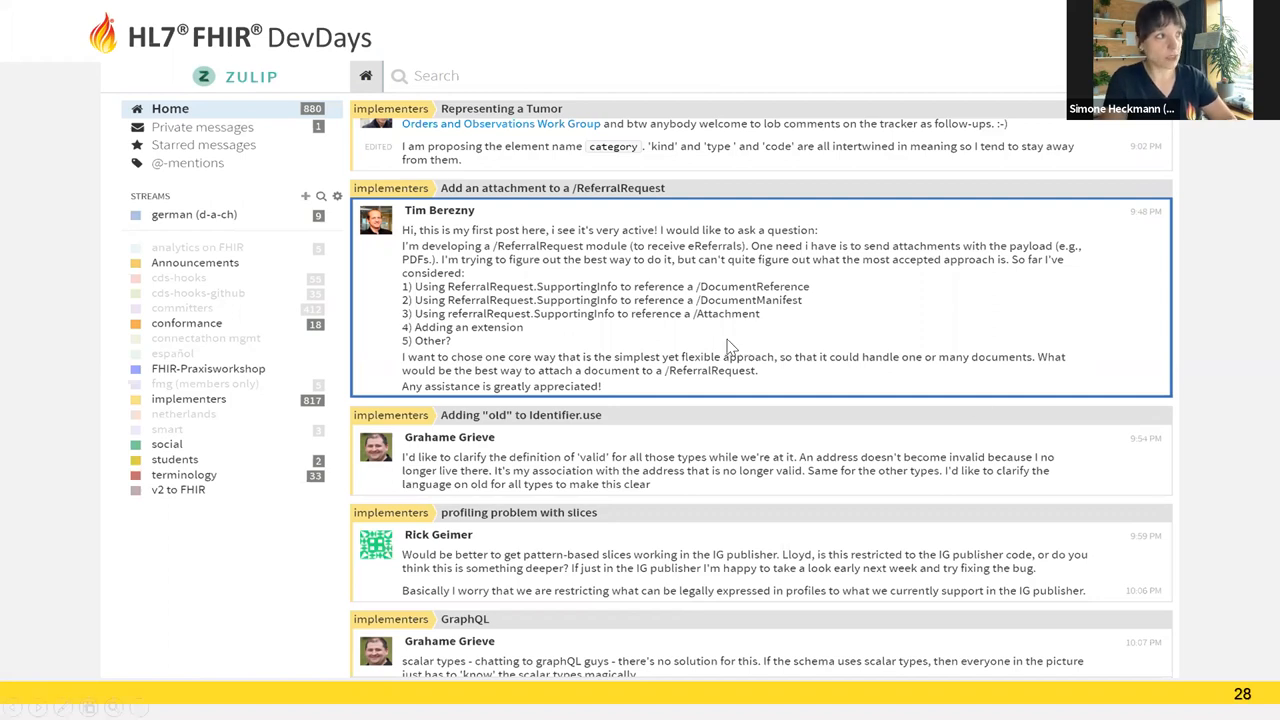
pyautogui.moveTo(313, 167)
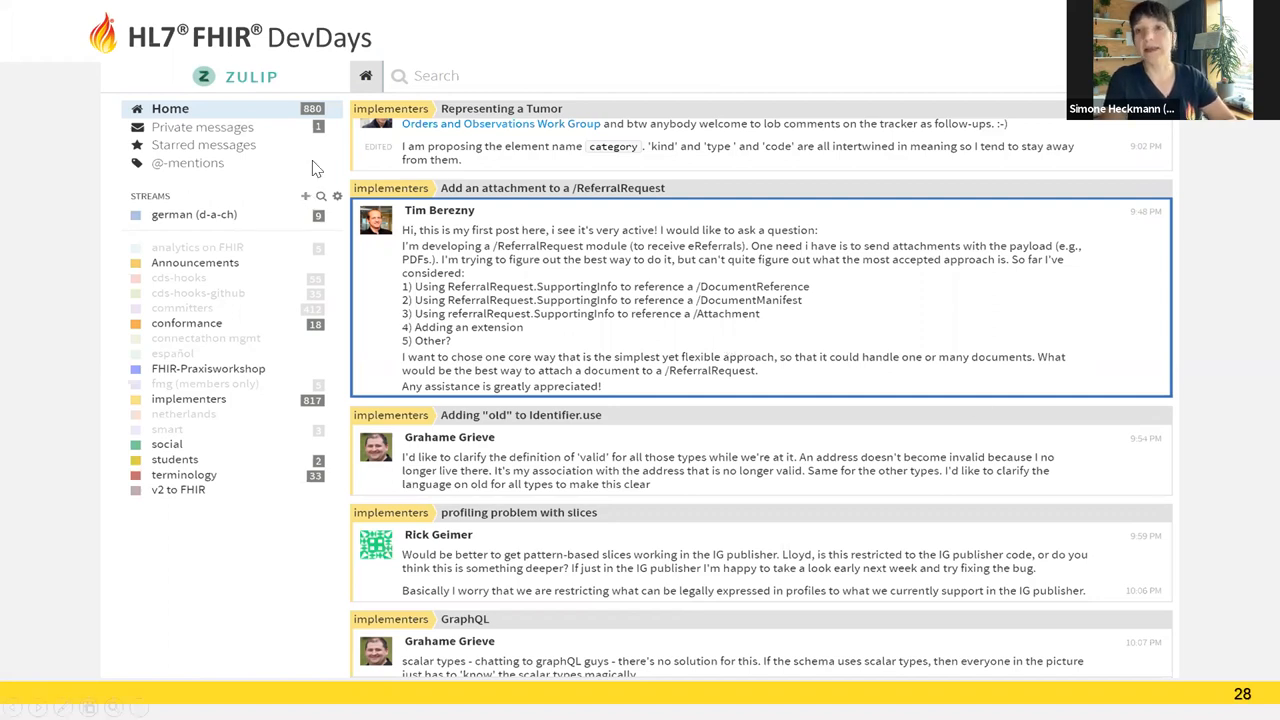
pyautogui.moveTo(344, 213)
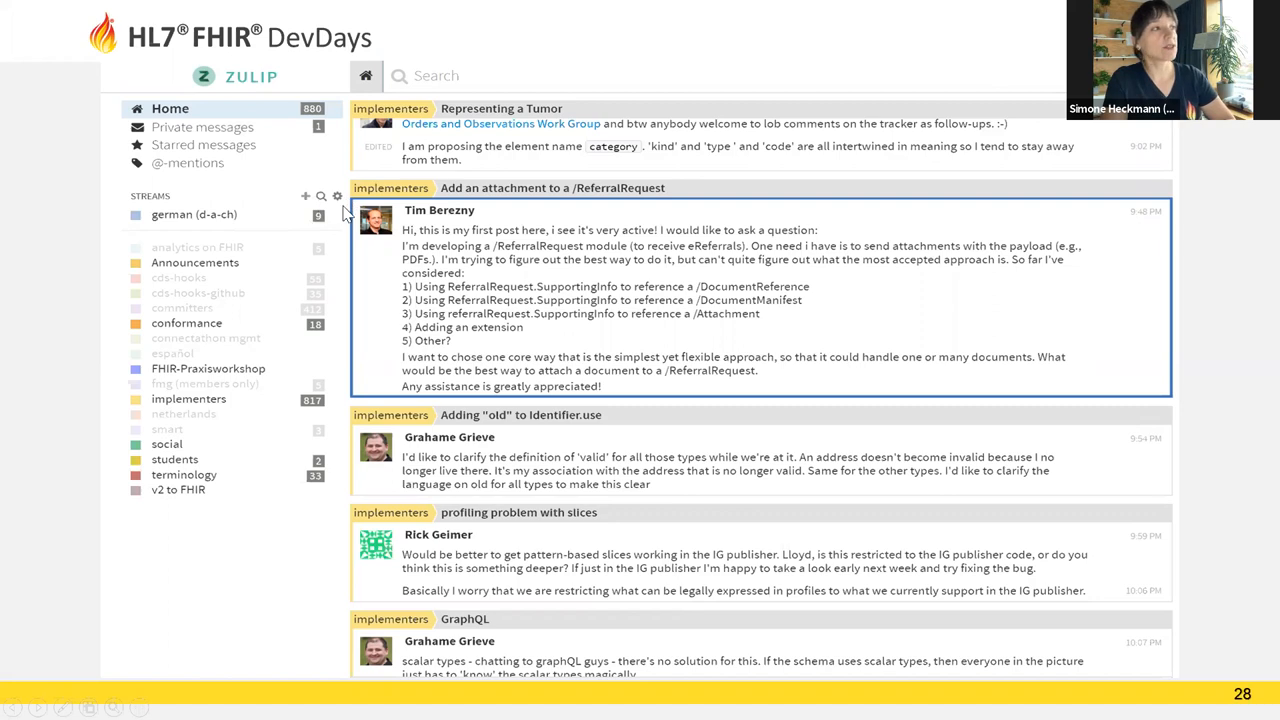
pyautogui.moveTo(337, 205)
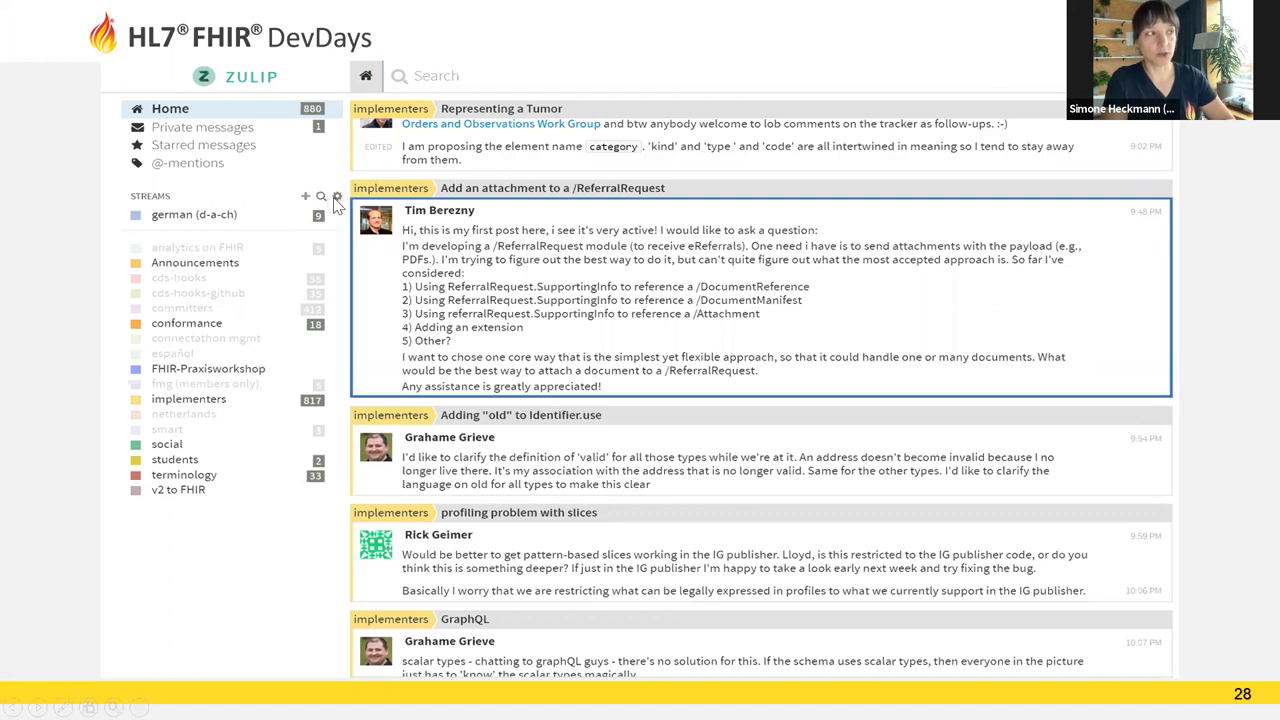
pyautogui.moveTo(345, 196)
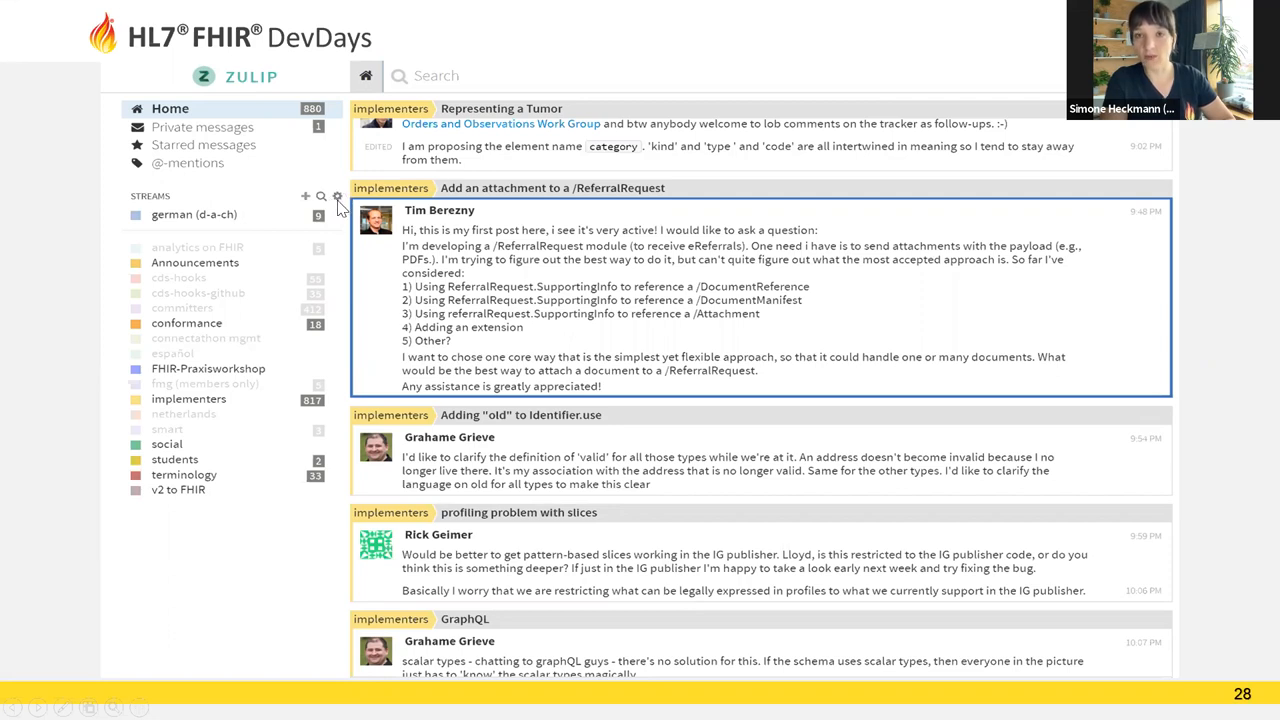
pyautogui.moveTo(320, 375)
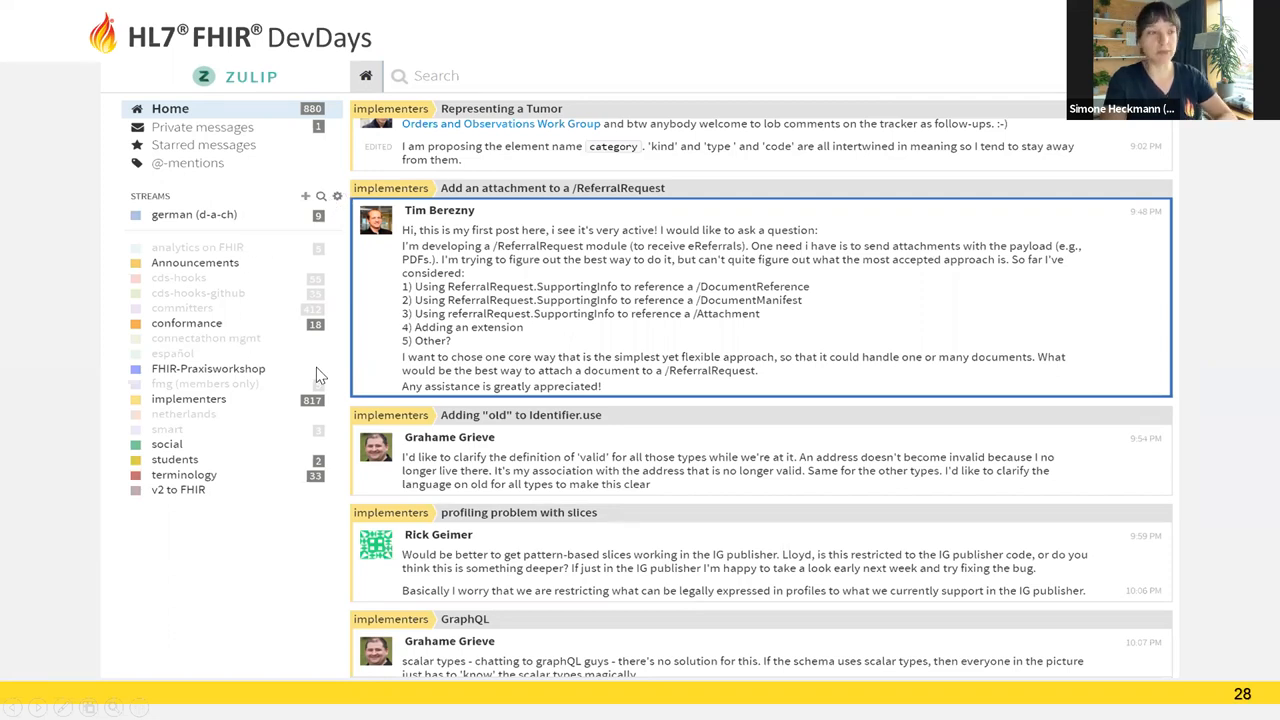